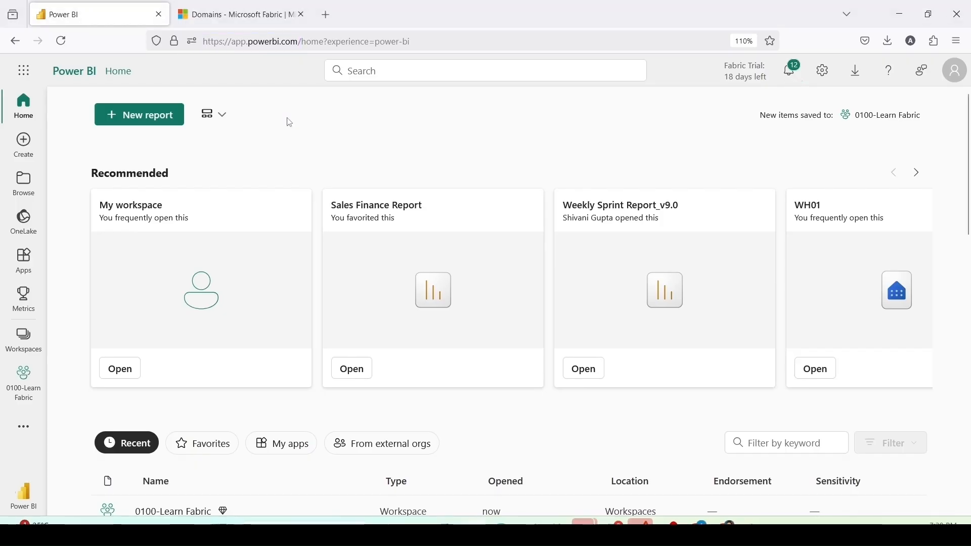
{"action": "mouse_move", "coordinate": [23, 337]}
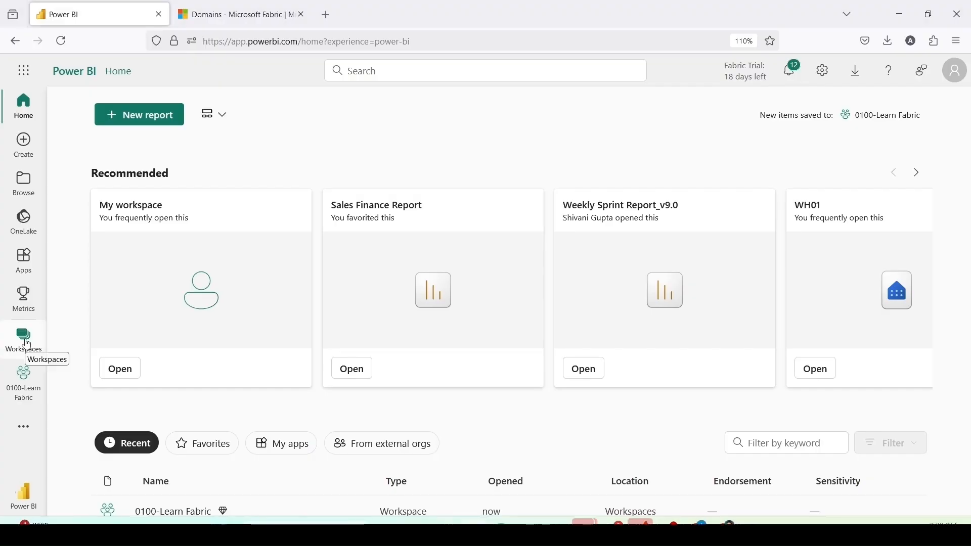
Step: Open the Workspaces flyout from the left navigation to reach New workspace
{"action": "left_click", "coordinate": [23, 336]}
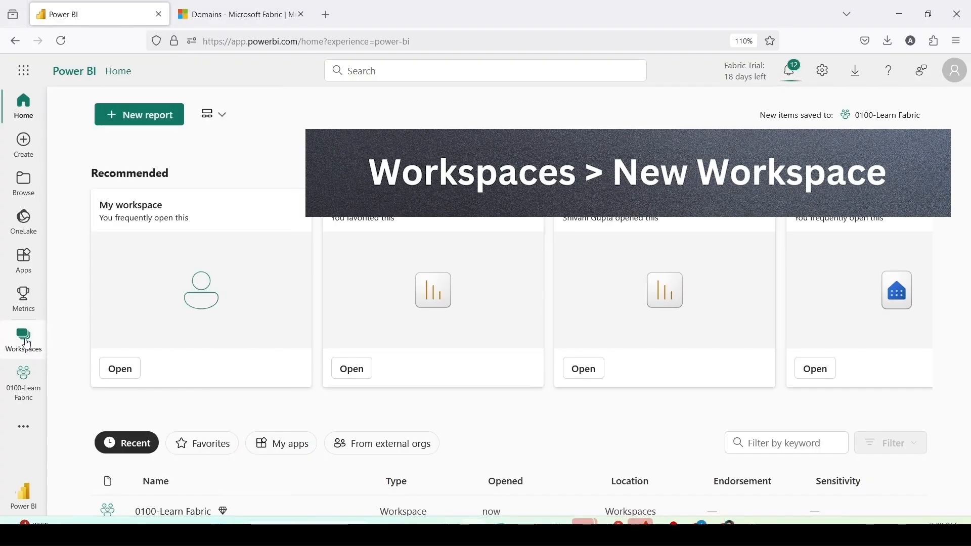
{"action": "left_click", "coordinate": [23, 338]}
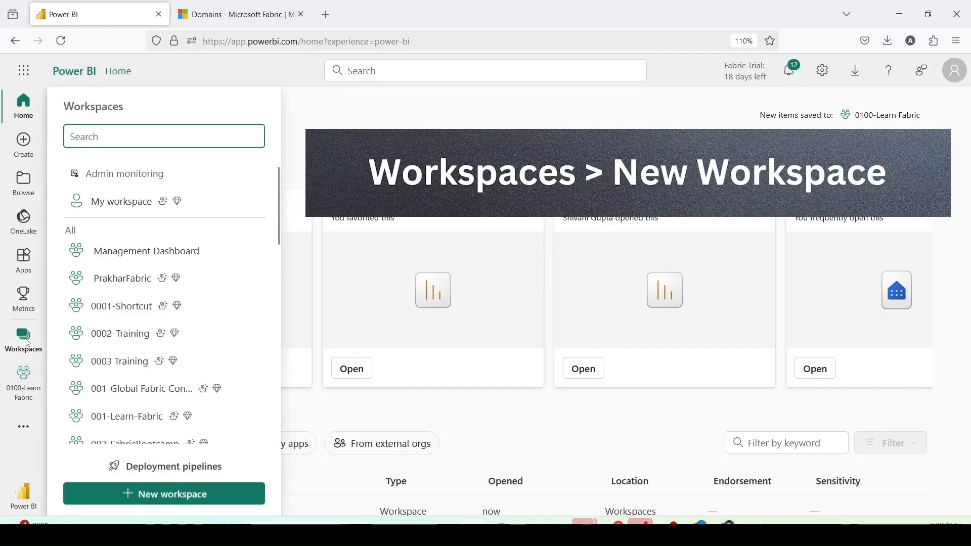
{"action": "mouse_move", "coordinate": [211, 201]}
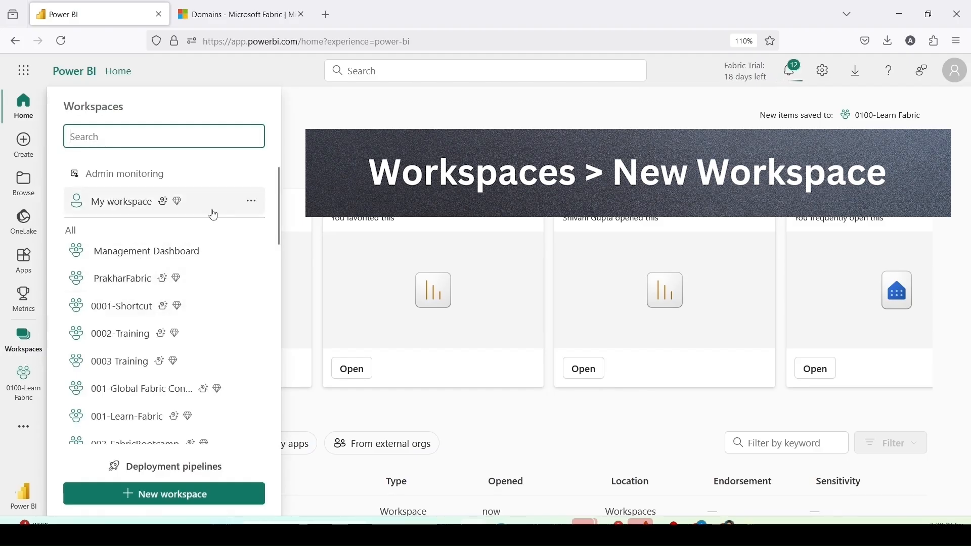
{"action": "mouse_move", "coordinate": [232, 251]}
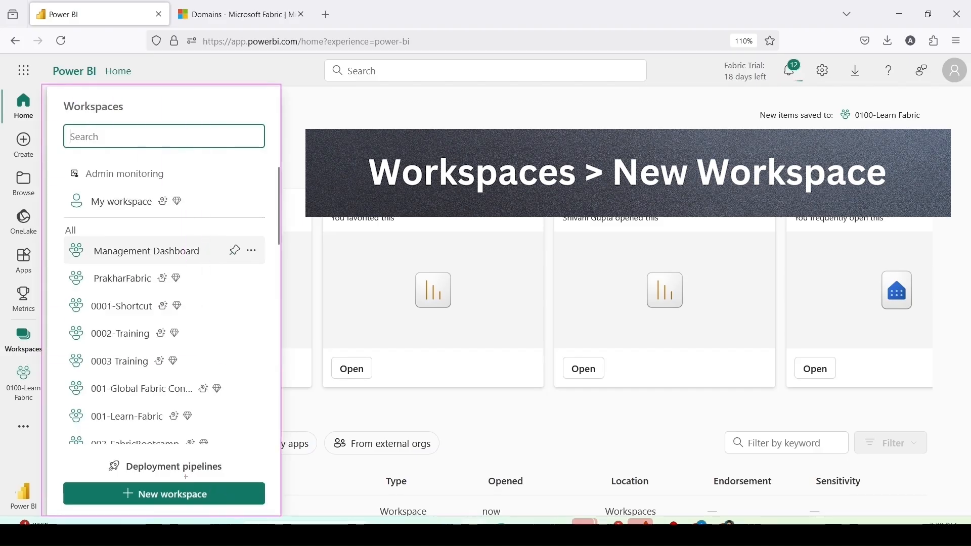
{"action": "mouse_move", "coordinate": [163, 493]}
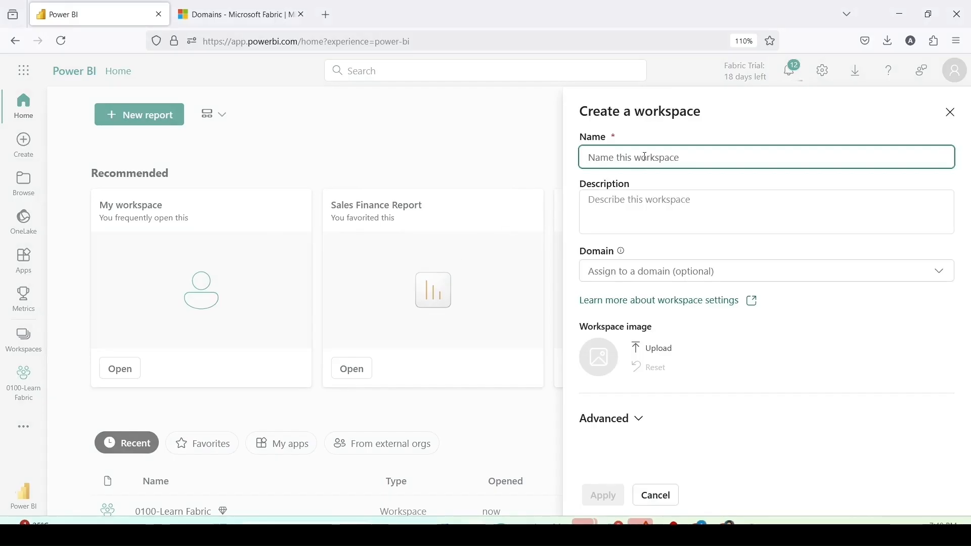
Step: Enter workspace name '000 Lean Fabric' and description 'Learn Fabric Series'
{"action": "type", "text": "000"}
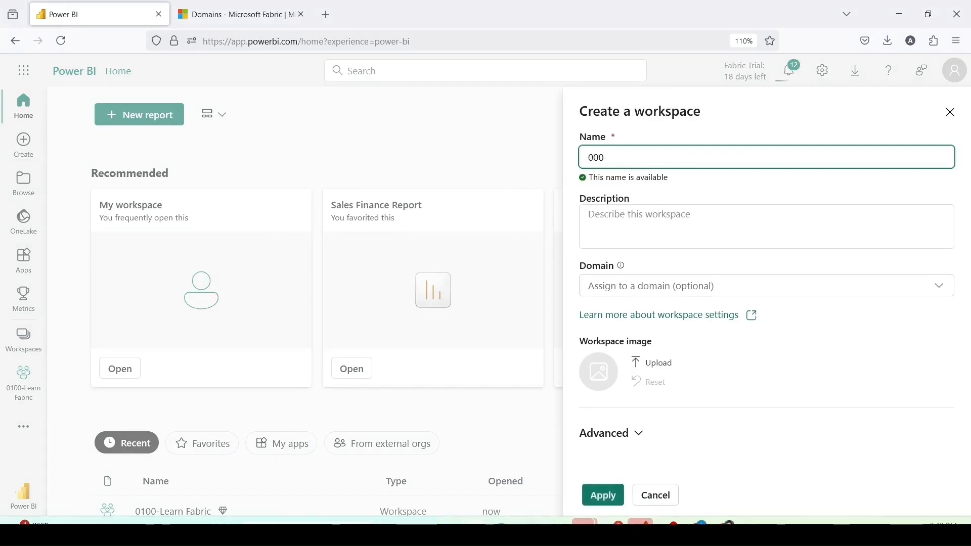
{"action": "type", "text": "Lean F"}
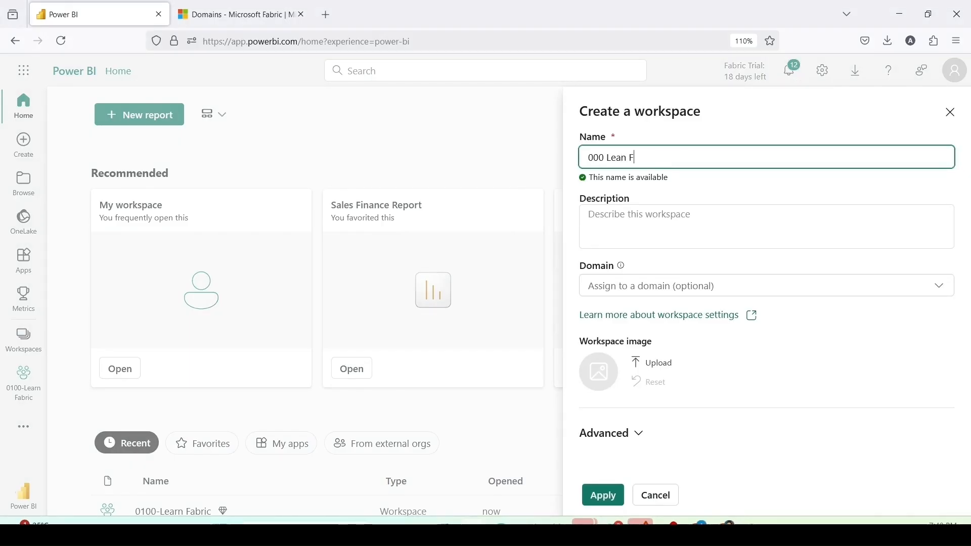
{"action": "type", "text": "earn Fabric"}
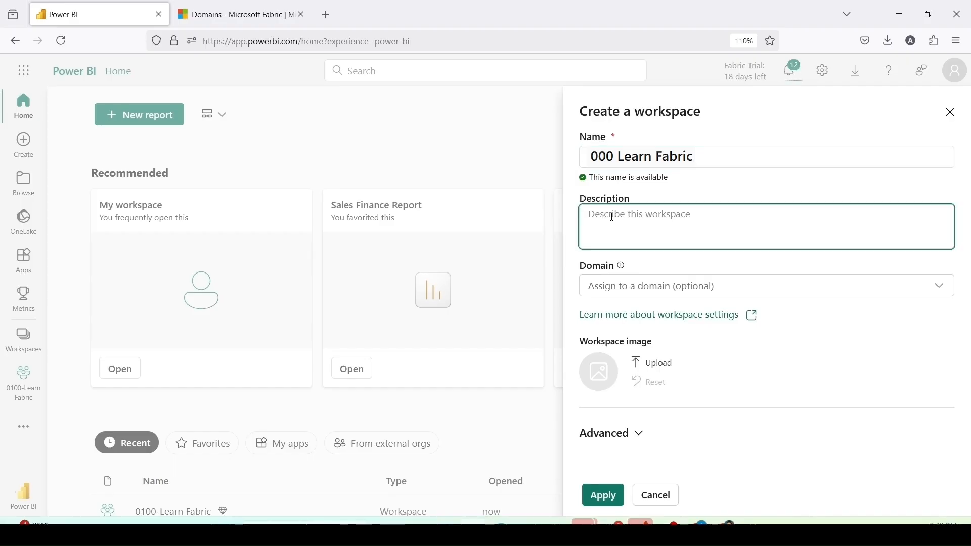
{"action": "type", "text": "Learn F"}
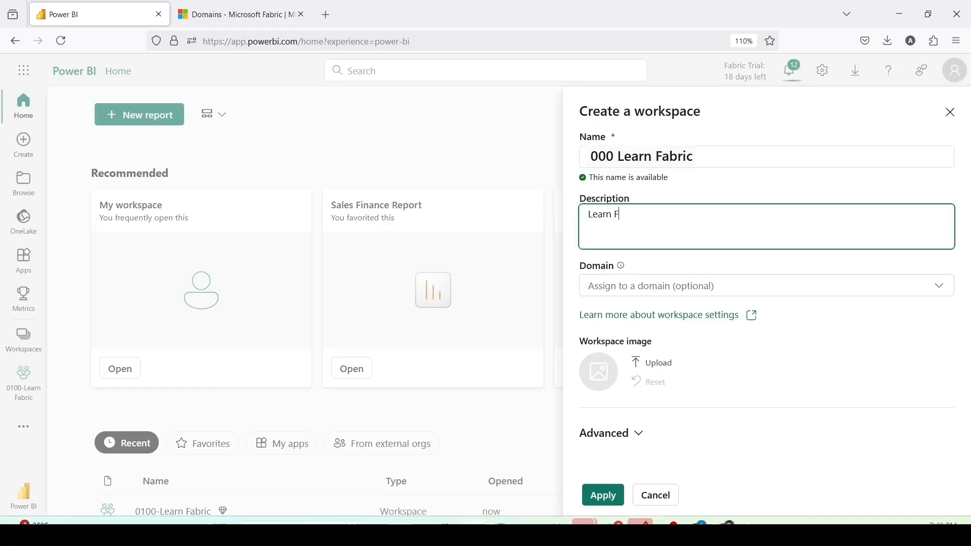
{"action": "type", "text": "abric Series"}
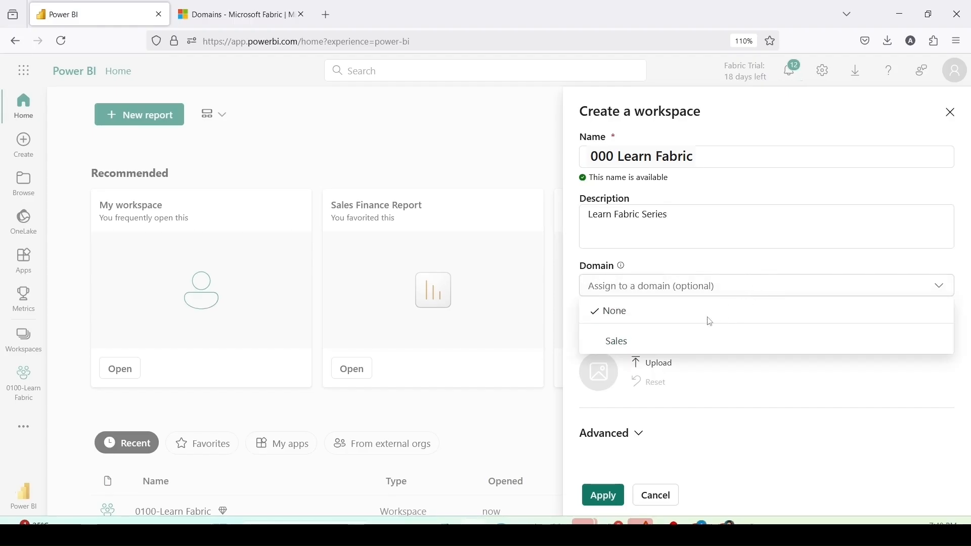
{"action": "mouse_move", "coordinate": [670, 326]}
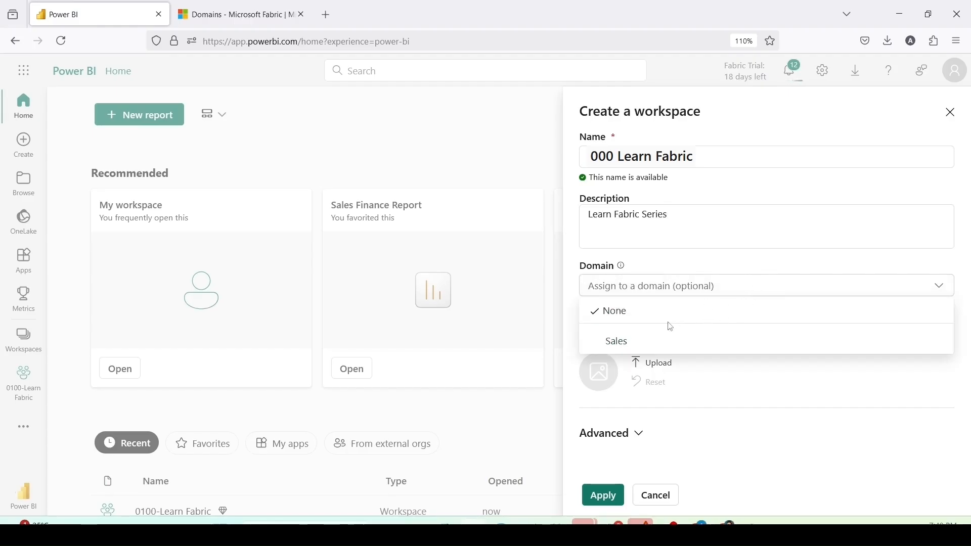
{"action": "mouse_move", "coordinate": [616, 341]}
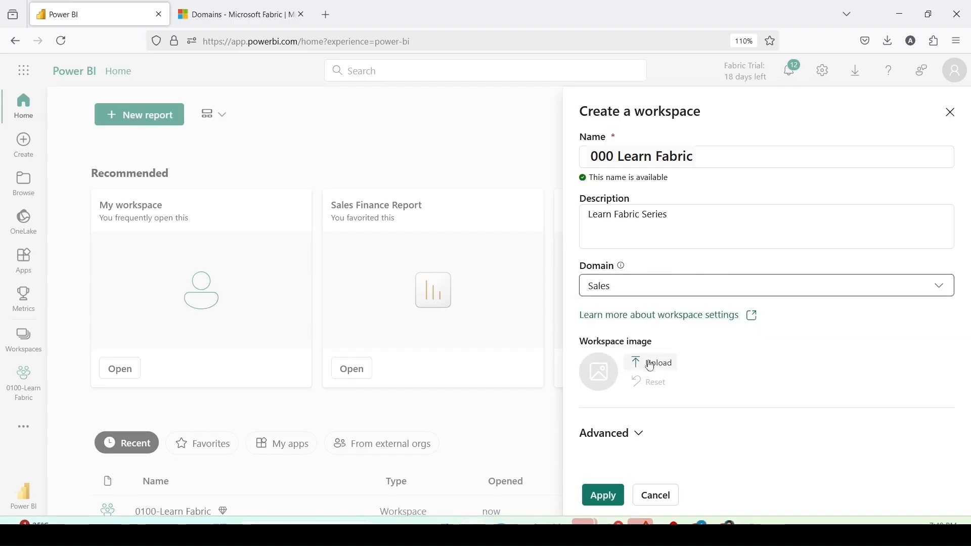
{"action": "mouse_move", "coordinate": [679, 376]}
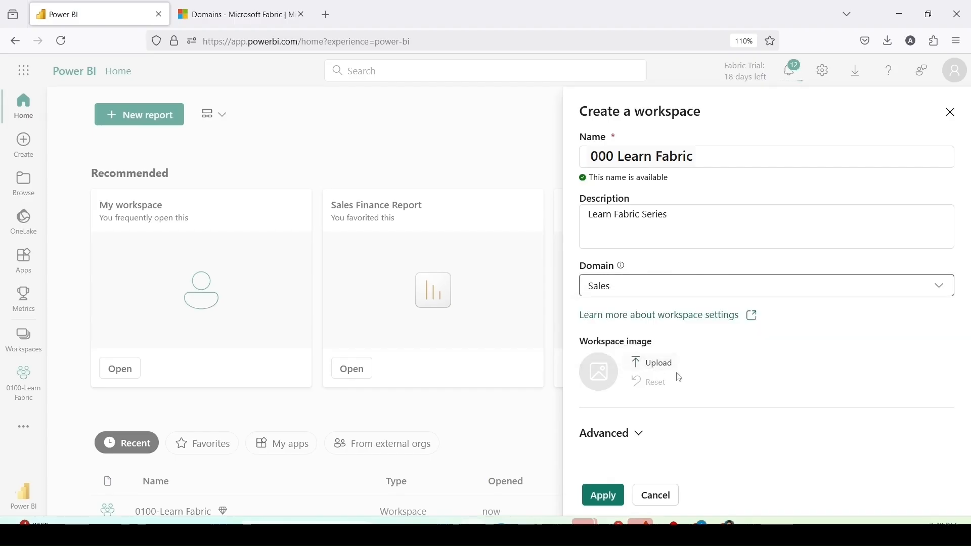
Step: Expand Advanced and keep Trial license, small semantic model storage and trial capacity
{"action": "left_click", "coordinate": [610, 433]}
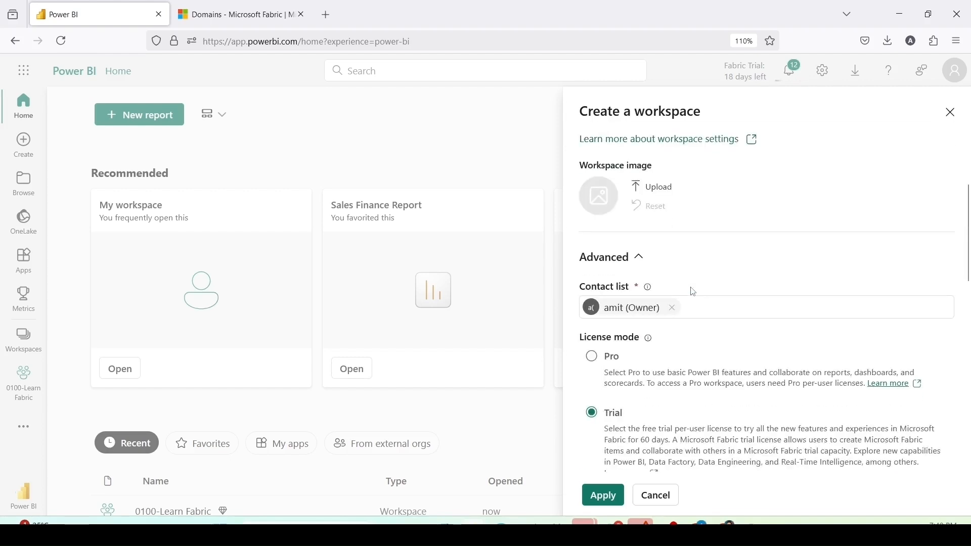
{"action": "scroll", "scroll_direction": "down", "scroll_amount": 3}
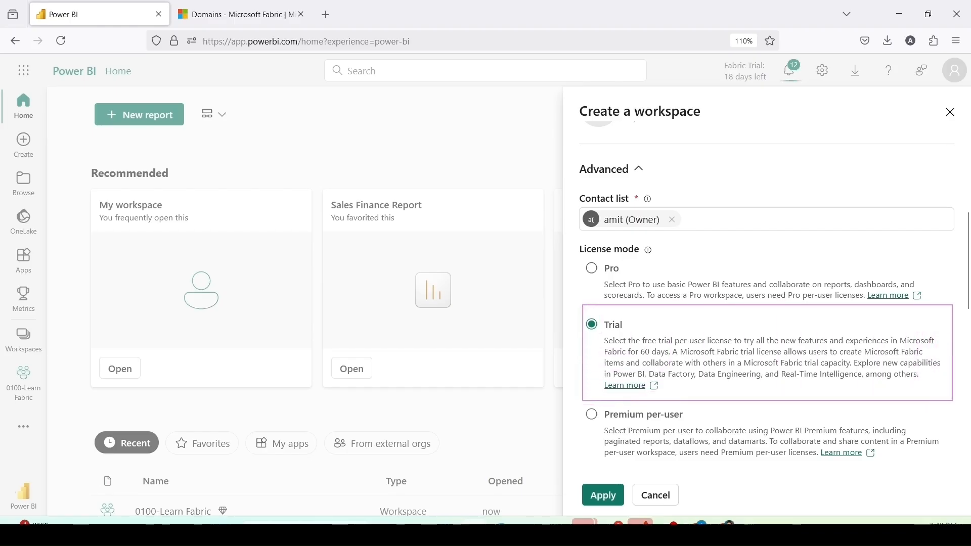
{"action": "mouse_move", "coordinate": [776, 328]}
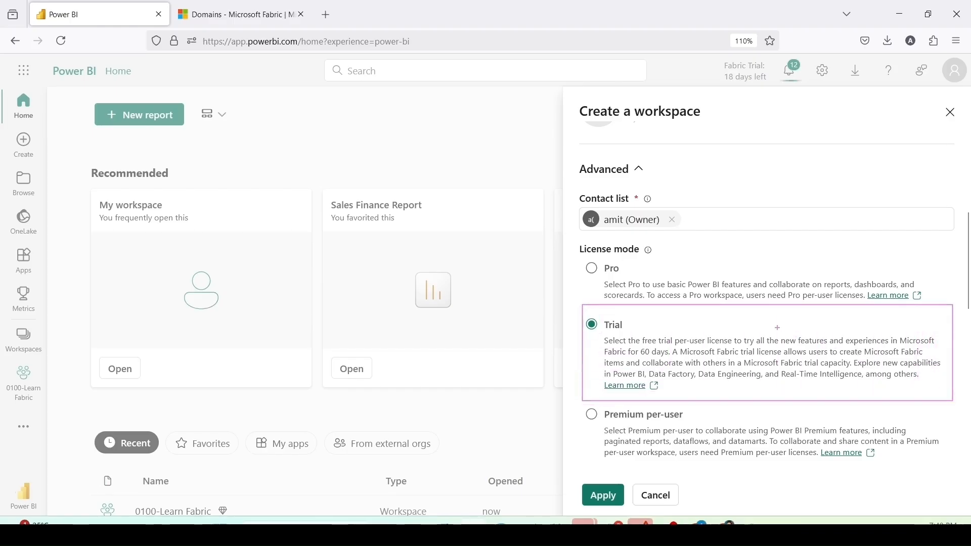
{"action": "scroll", "scroll_direction": "down", "scroll_amount": 3}
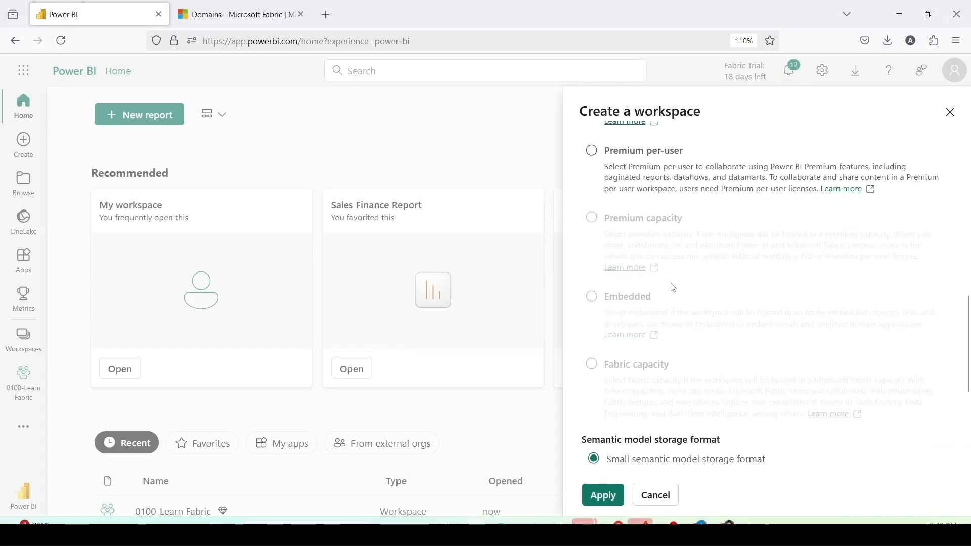
{"action": "scroll", "scroll_direction": "down", "scroll_amount": 3}
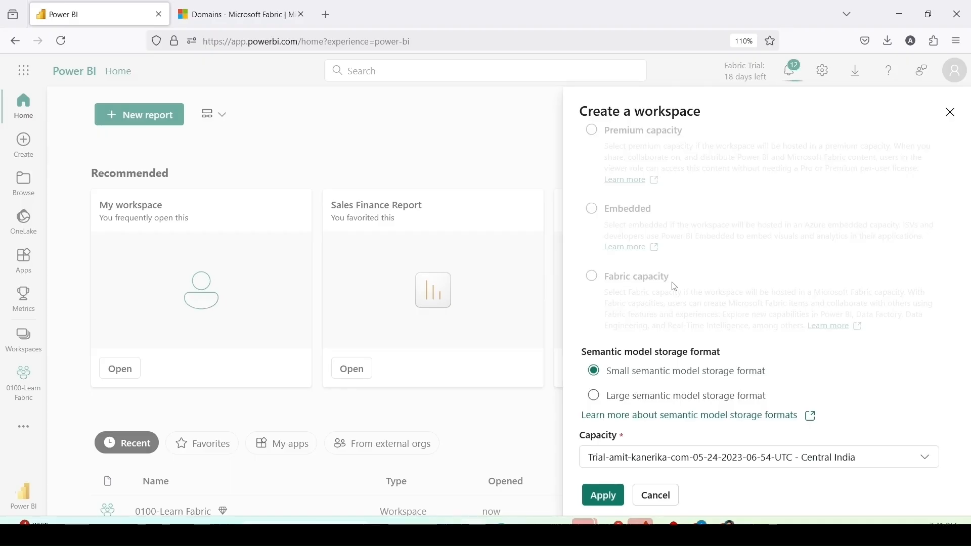
{"action": "scroll", "scroll_direction": "down", "scroll_amount": 3}
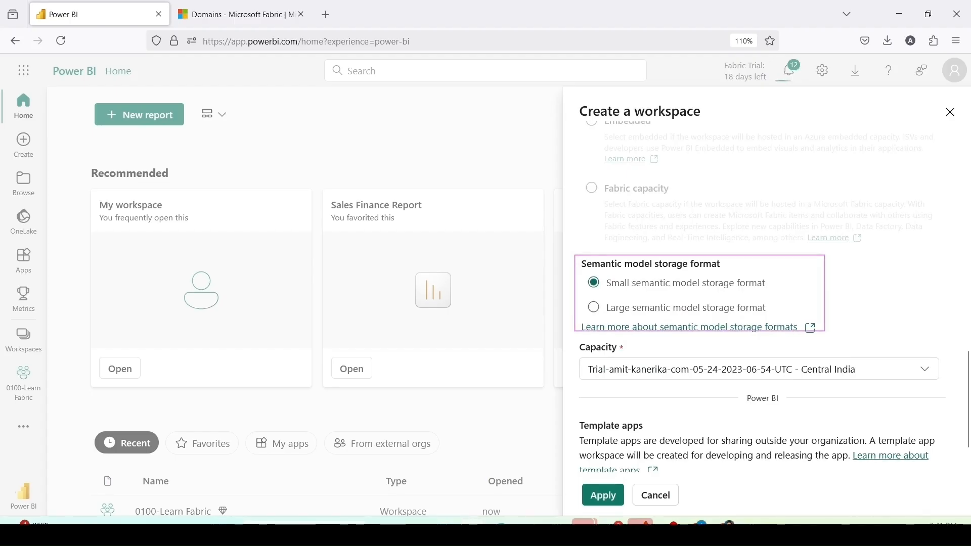
{"action": "scroll", "scroll_direction": "down", "scroll_amount": 3}
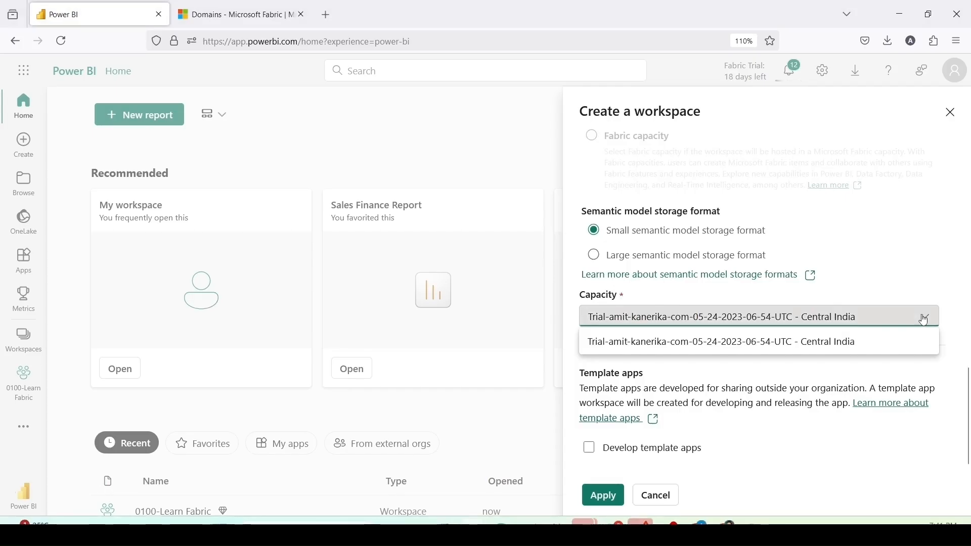
{"action": "left_click", "coordinate": [718, 341]}
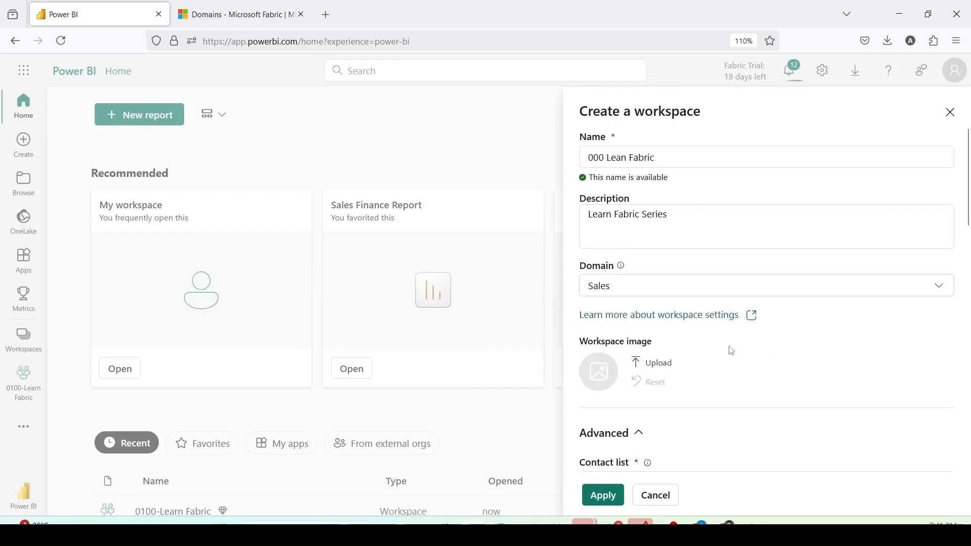
{"action": "scroll", "scroll_direction": "down", "scroll_amount": 3}
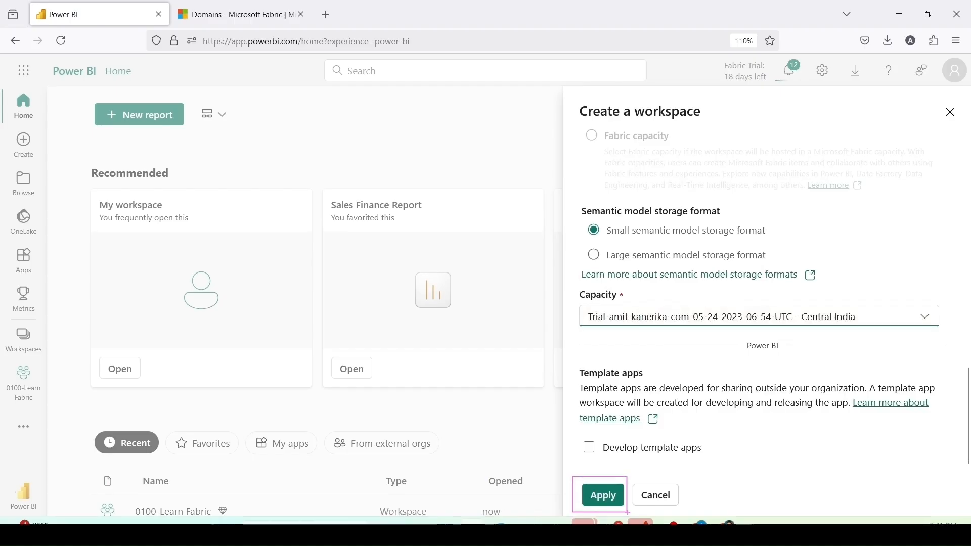
{"action": "left_click", "coordinate": [602, 494]}
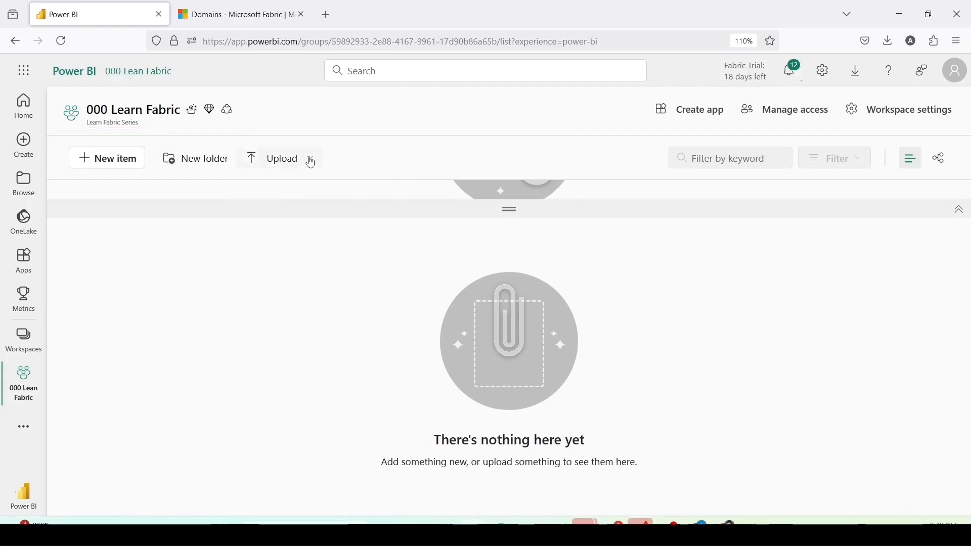
{"action": "left_click", "coordinate": [282, 157]}
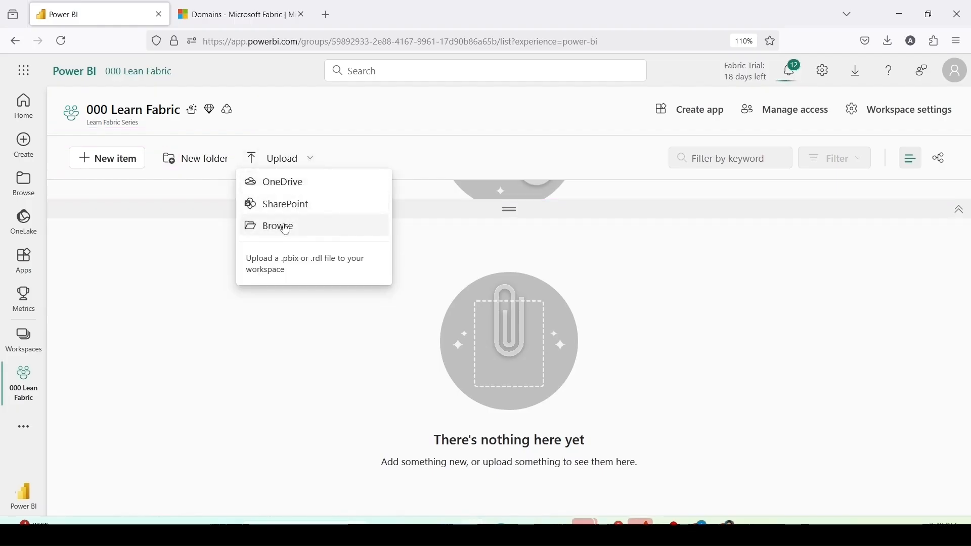
{"action": "mouse_move", "coordinate": [287, 252]}
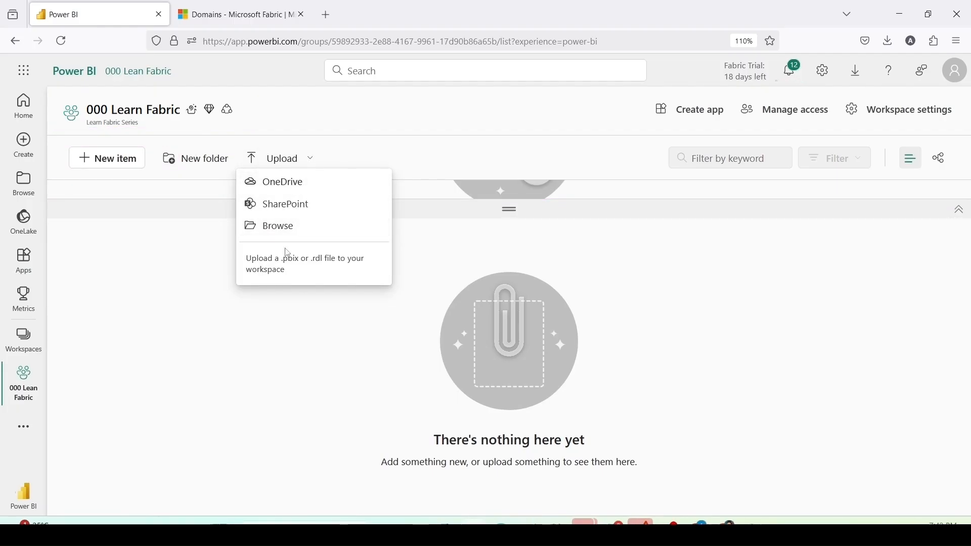
{"action": "mouse_move", "coordinate": [316, 271]}
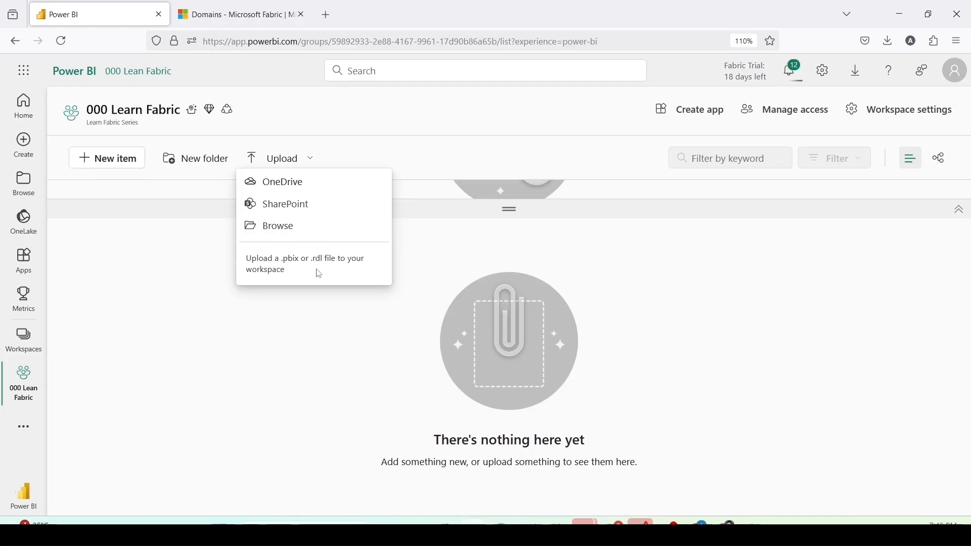
{"action": "left_click", "coordinate": [533, 157]}
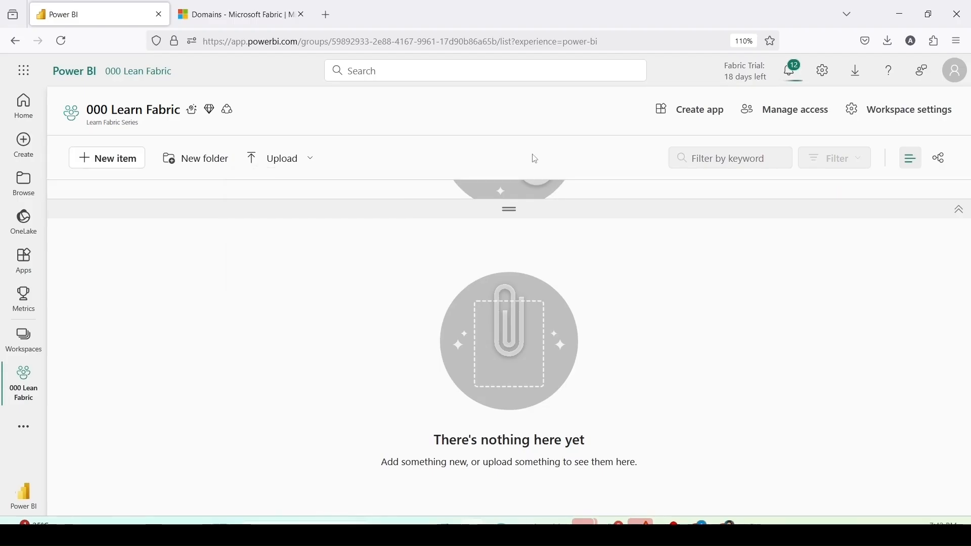
{"action": "mouse_move", "coordinate": [568, 140]}
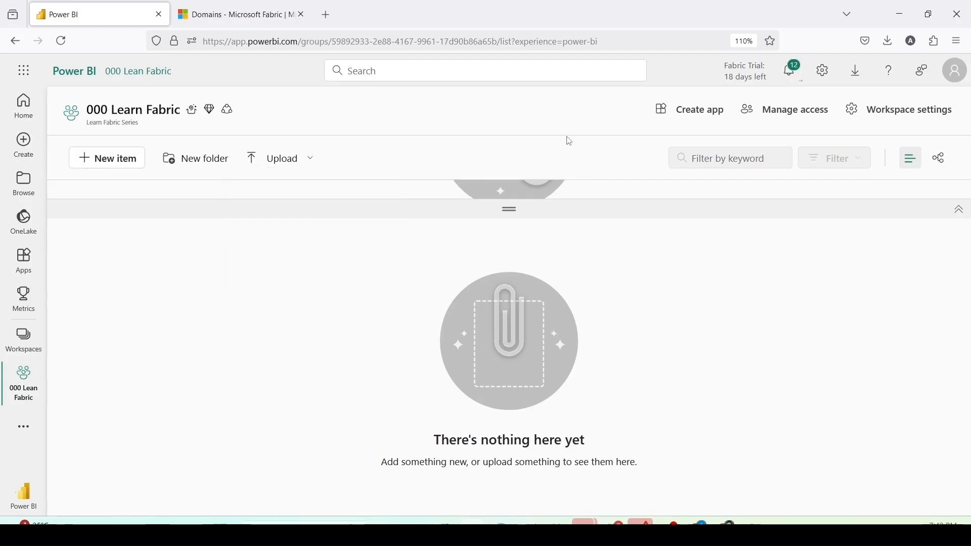
{"action": "mouse_move", "coordinate": [638, 106]}
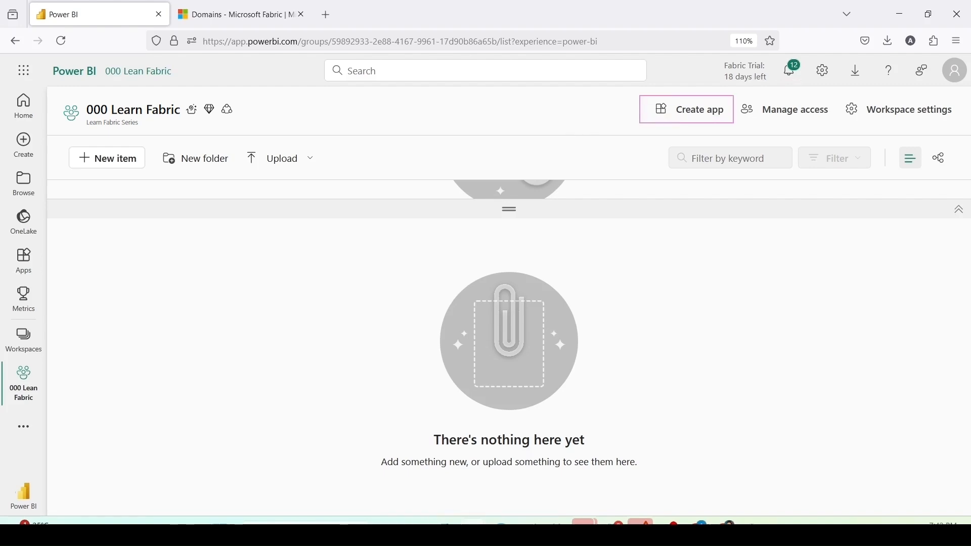
{"action": "mouse_move", "coordinate": [767, 117]}
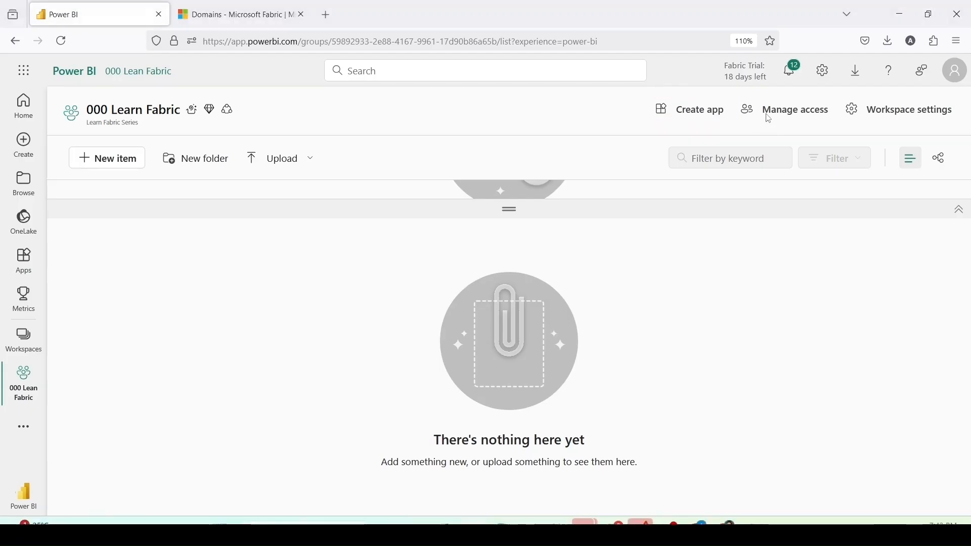
{"action": "mouse_move", "coordinate": [775, 117]}
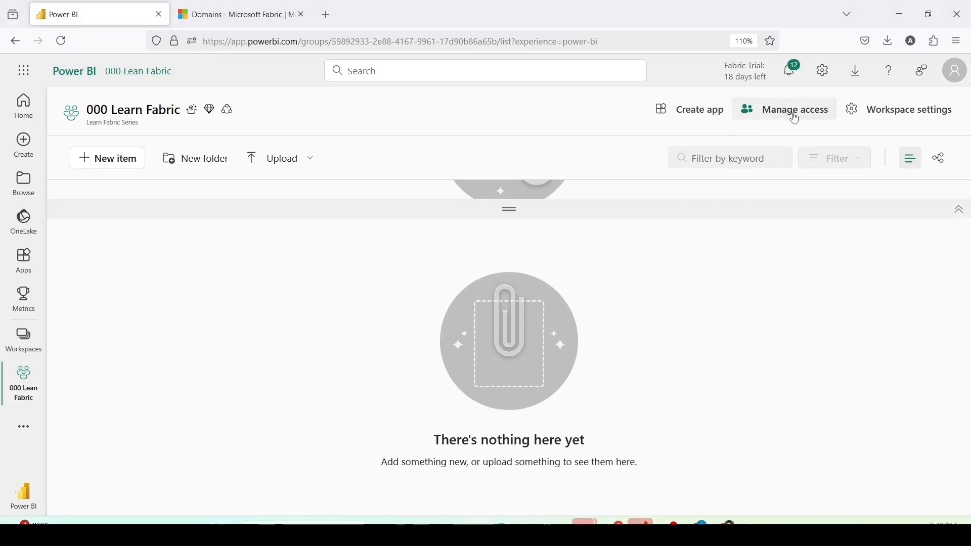
Step: Add user 'mssql' to the workspace with the Viewer role, then close Manage access
{"action": "left_click", "coordinate": [794, 109]}
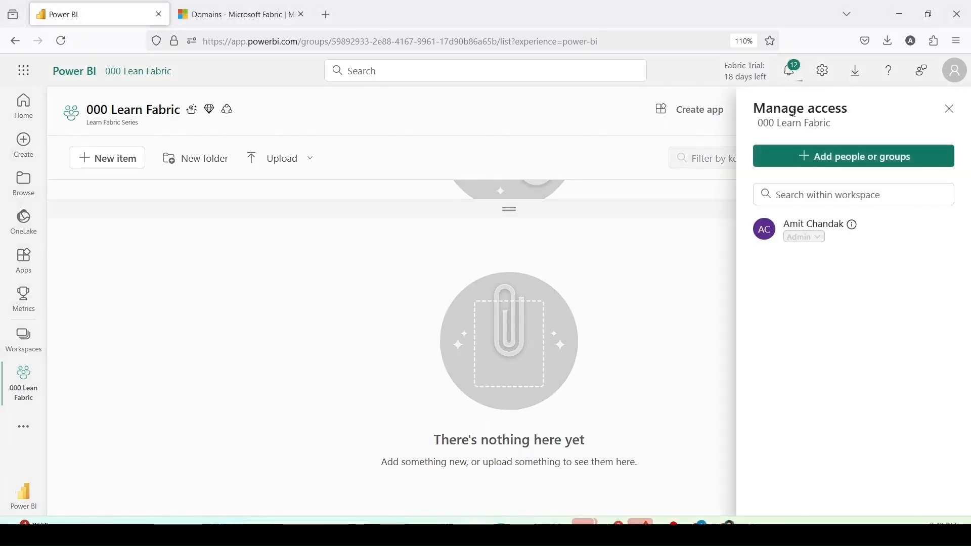
{"action": "mouse_move", "coordinate": [800, 166]}
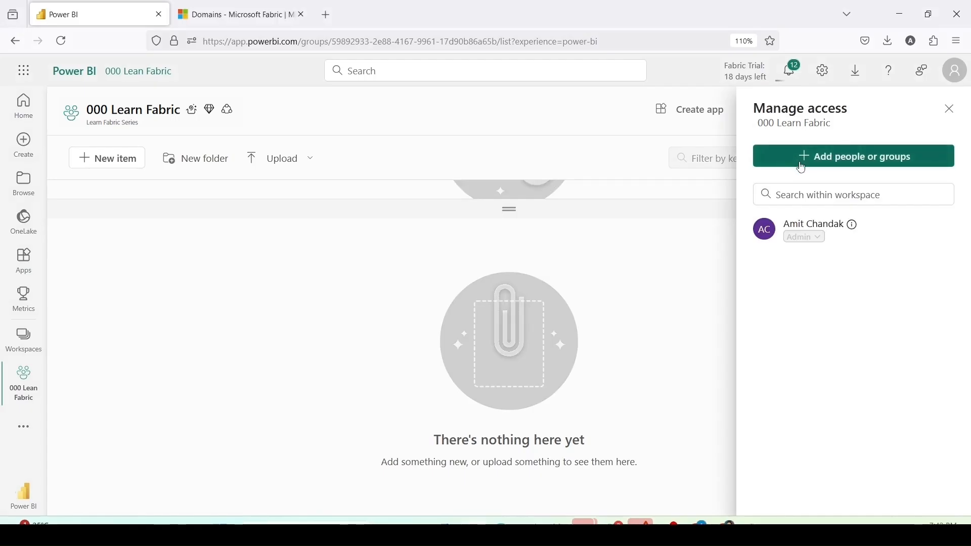
{"action": "mouse_move", "coordinate": [774, 219]}
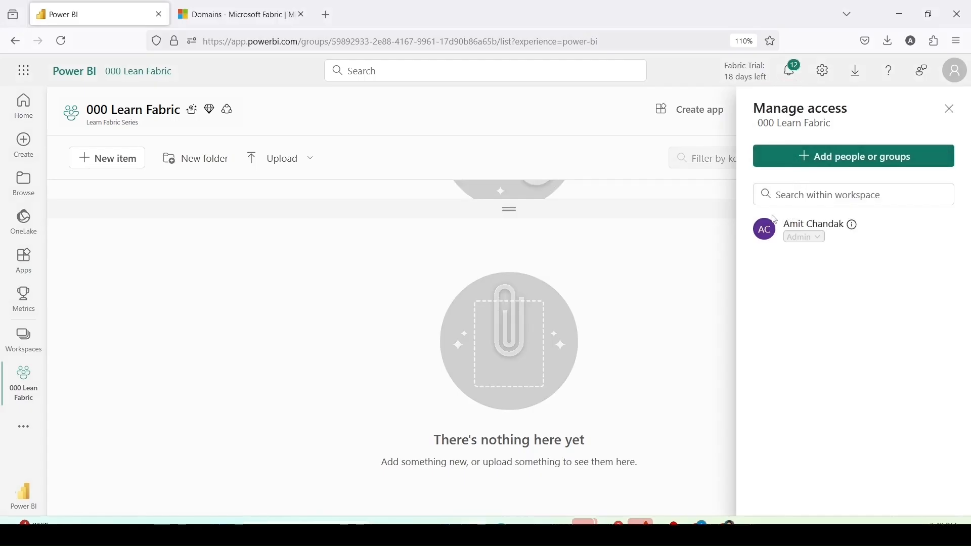
{"action": "left_click", "coordinate": [820, 230]}
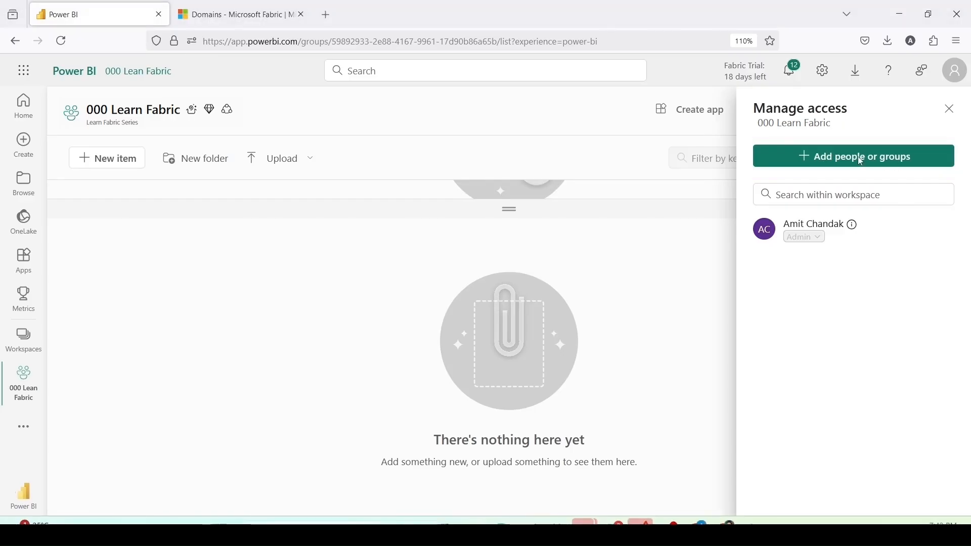
{"action": "left_click", "coordinate": [852, 156]}
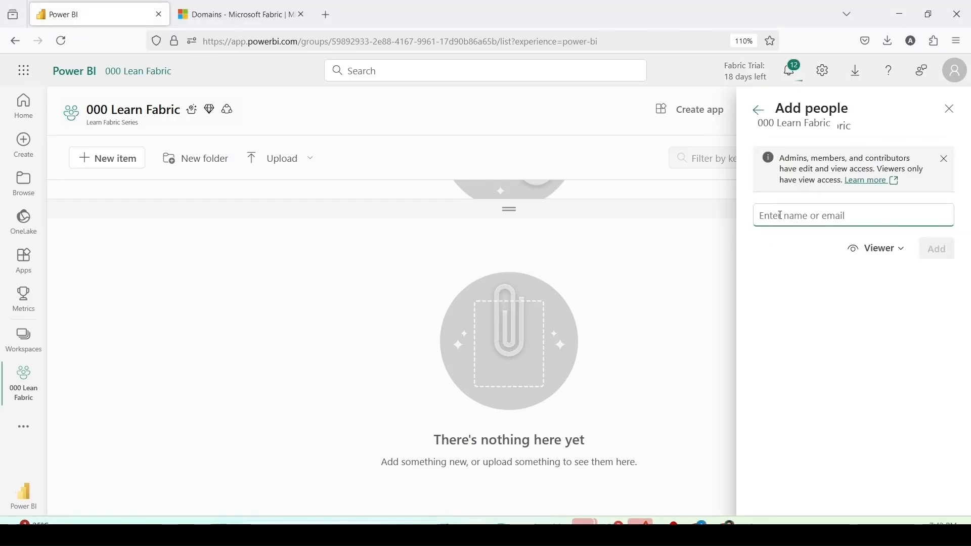
{"action": "type", "text": "mssql"}
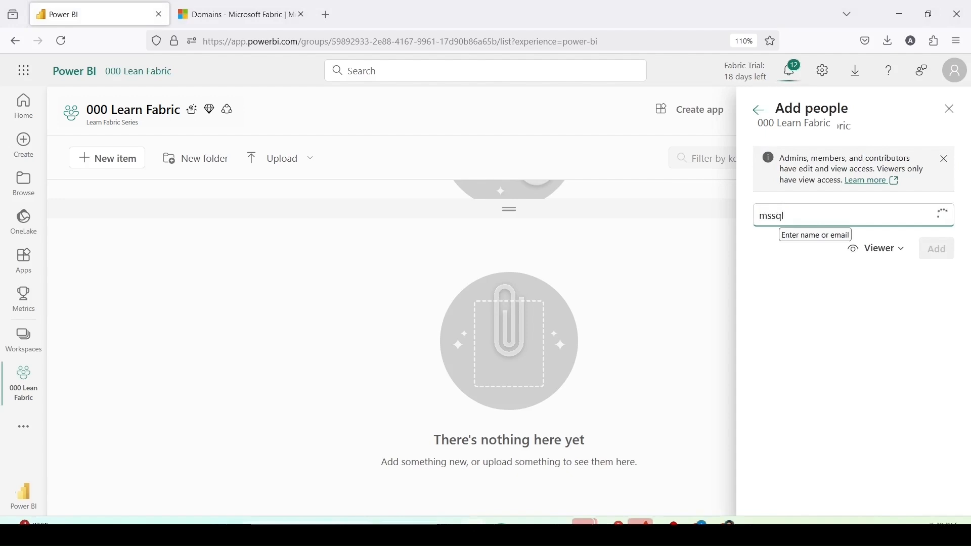
{"action": "left_click", "coordinate": [875, 248]}
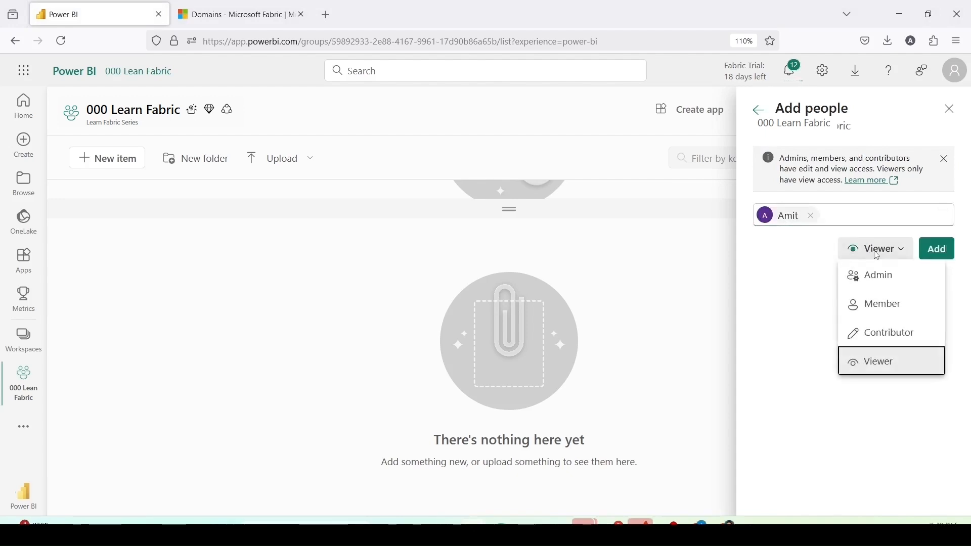
{"action": "mouse_move", "coordinate": [882, 303]}
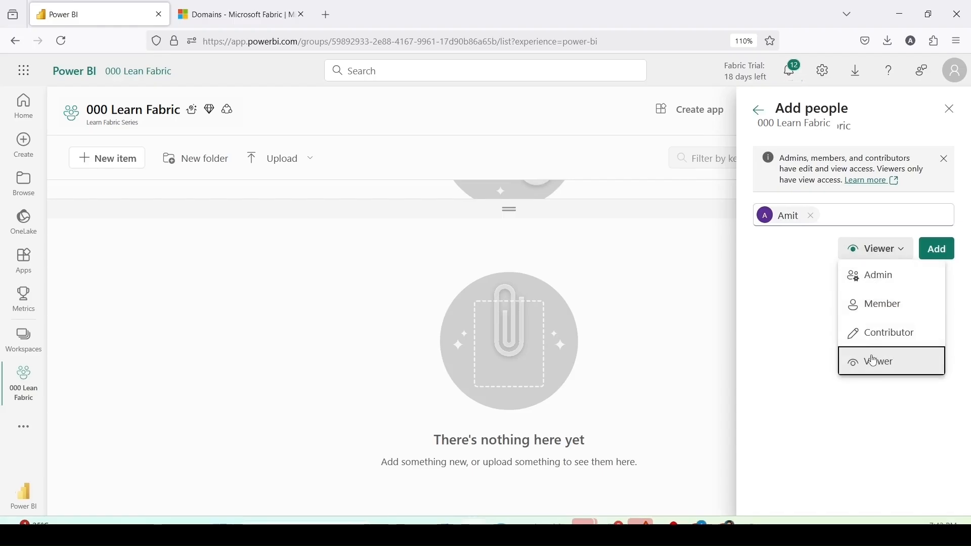
{"action": "mouse_move", "coordinate": [791, 313]}
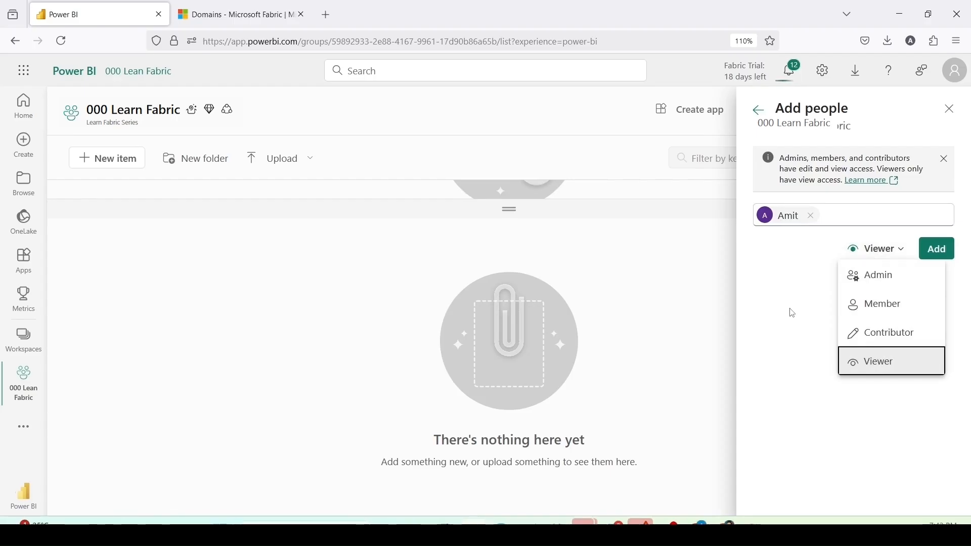
{"action": "left_click", "coordinate": [878, 361]}
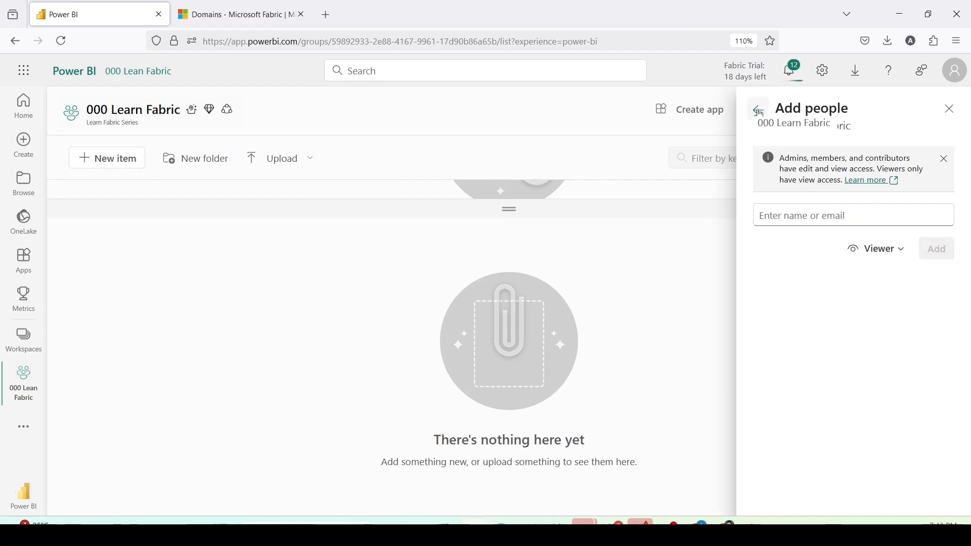
{"action": "left_click", "coordinate": [756, 110]}
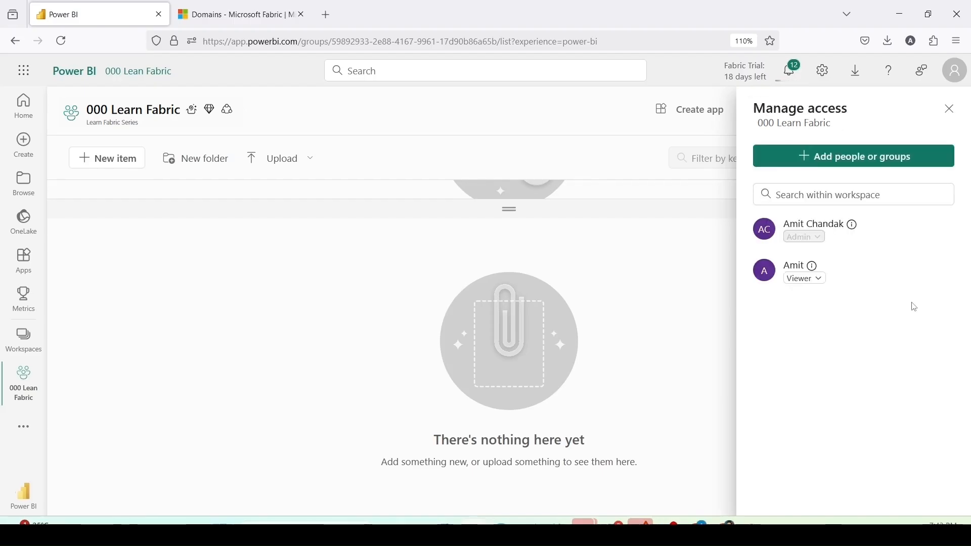
{"action": "left_click", "coordinate": [853, 194]}
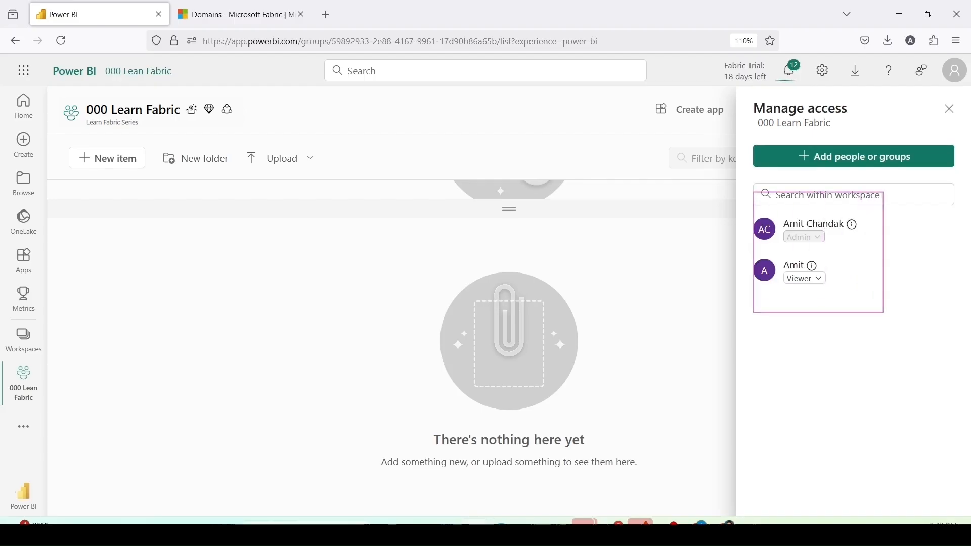
{"action": "left_click", "coordinate": [949, 109]}
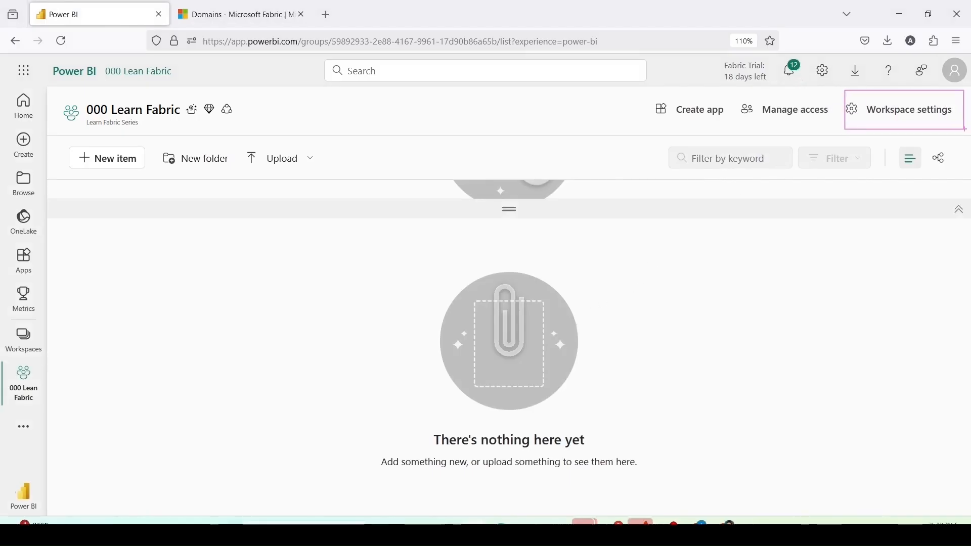
{"action": "mouse_move", "coordinate": [911, 116]}
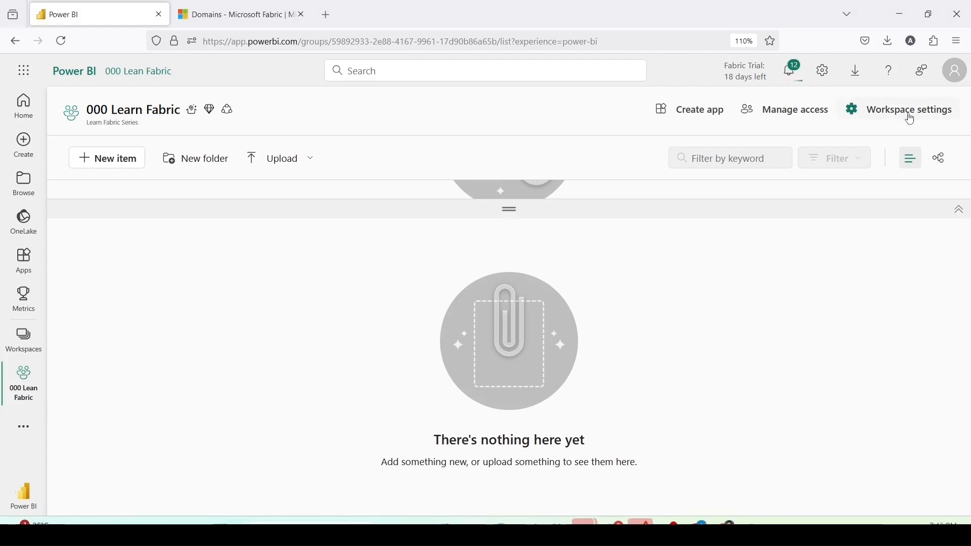
Step: Open workspace settings, review the General page, and switch to License info
{"action": "left_click", "coordinate": [909, 110]}
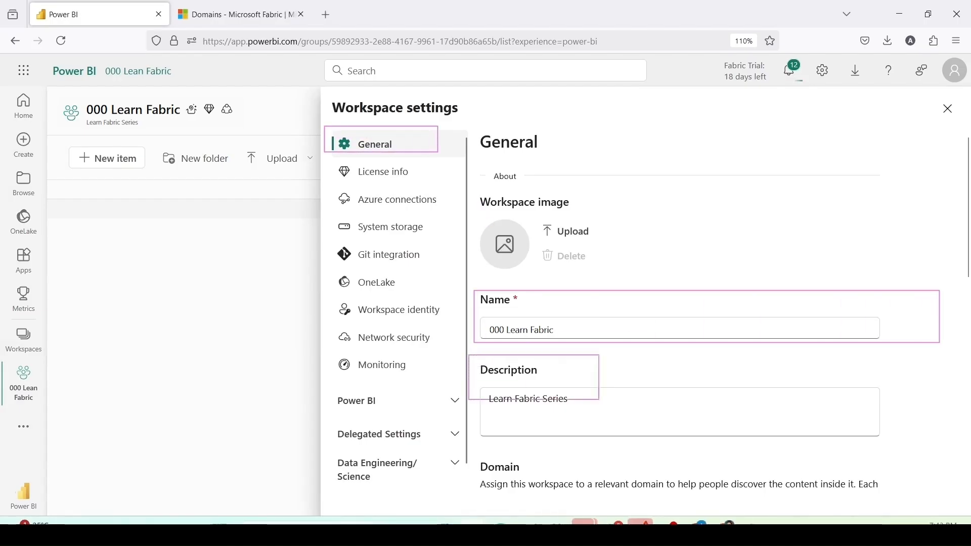
{"action": "scroll", "scroll_direction": "down", "scroll_amount": 3}
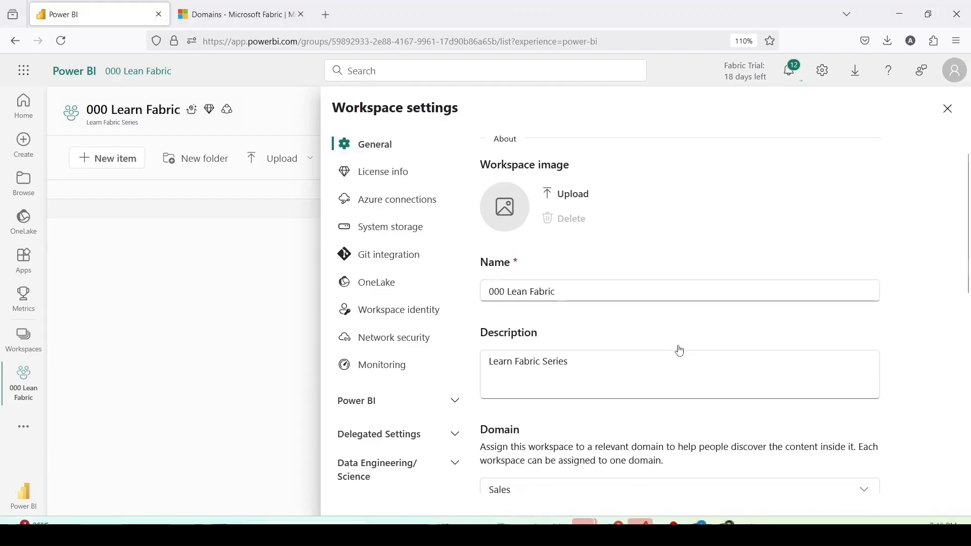
{"action": "scroll", "scroll_direction": "down", "scroll_amount": 3}
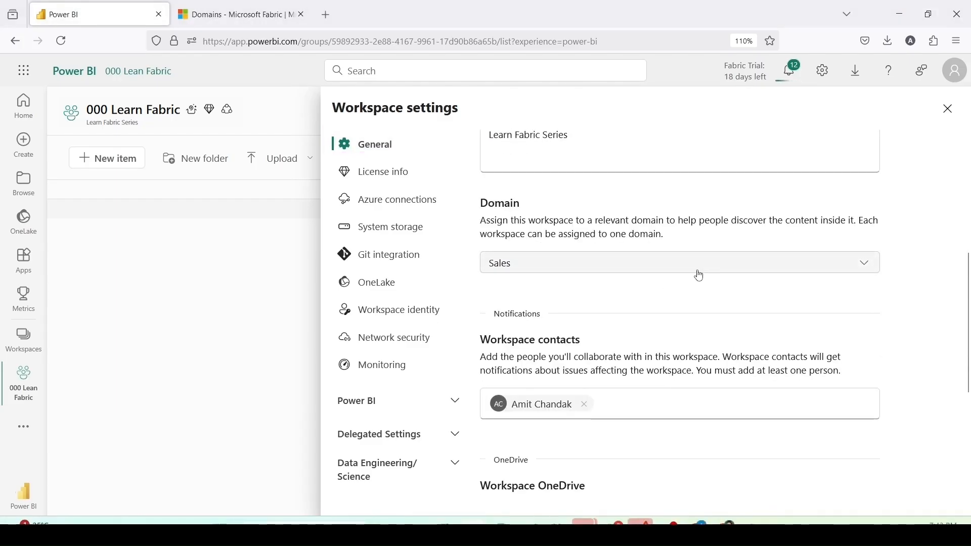
{"action": "mouse_move", "coordinate": [690, 295]}
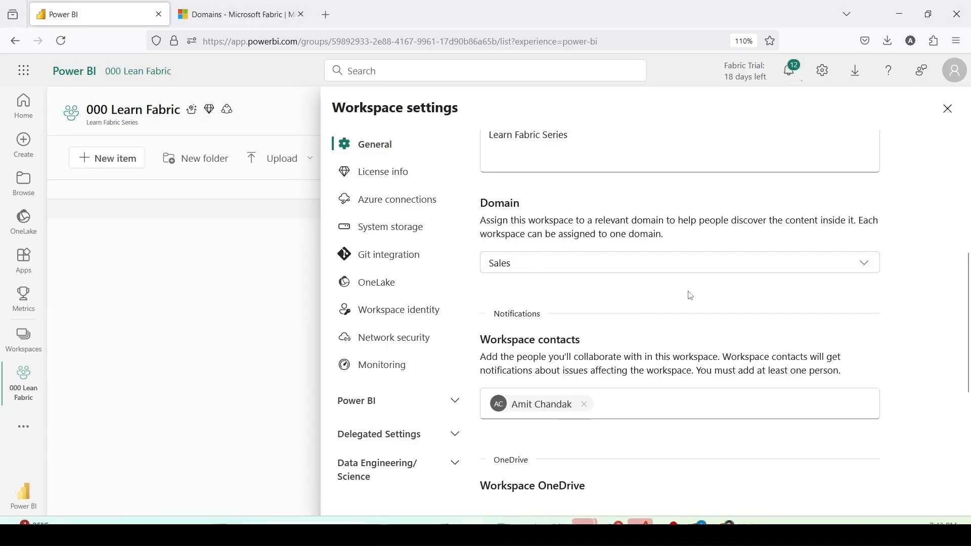
{"action": "scroll", "scroll_direction": "down", "scroll_amount": 3}
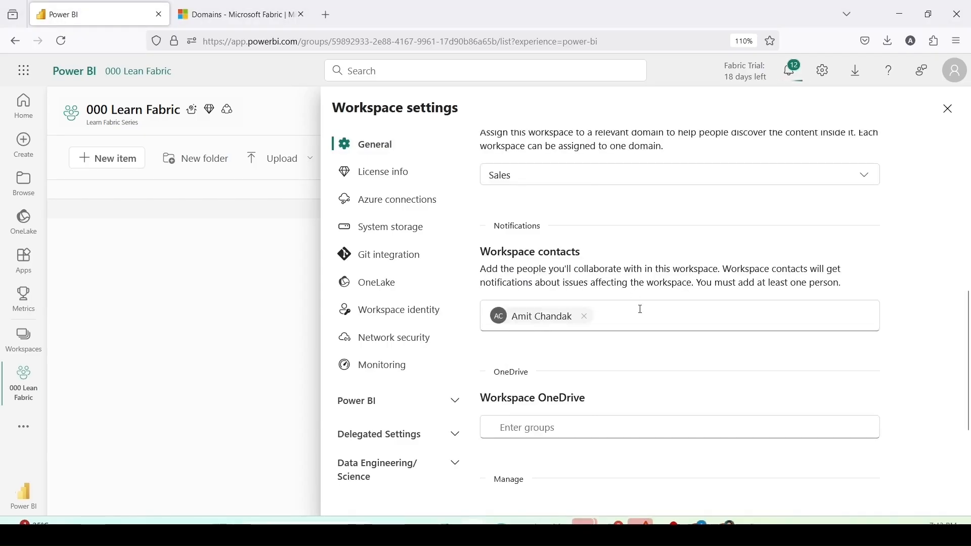
{"action": "scroll", "scroll_direction": "down", "scroll_amount": 3}
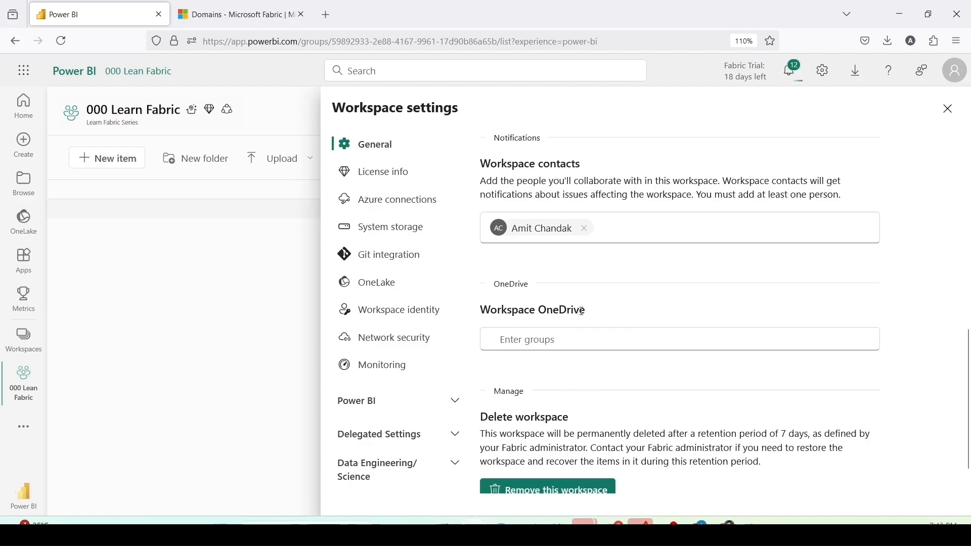
{"action": "mouse_move", "coordinate": [547, 330]}
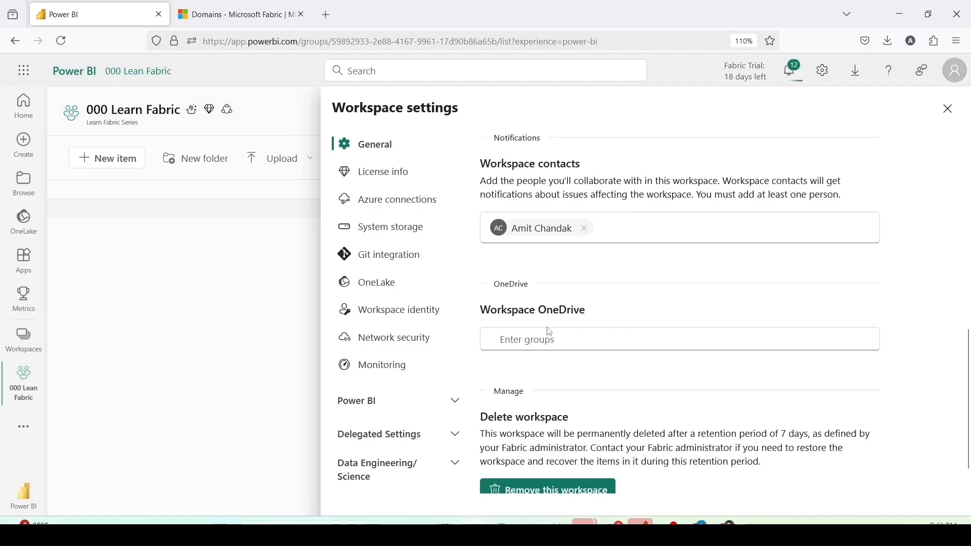
{"action": "scroll", "scroll_direction": "down", "scroll_amount": 3}
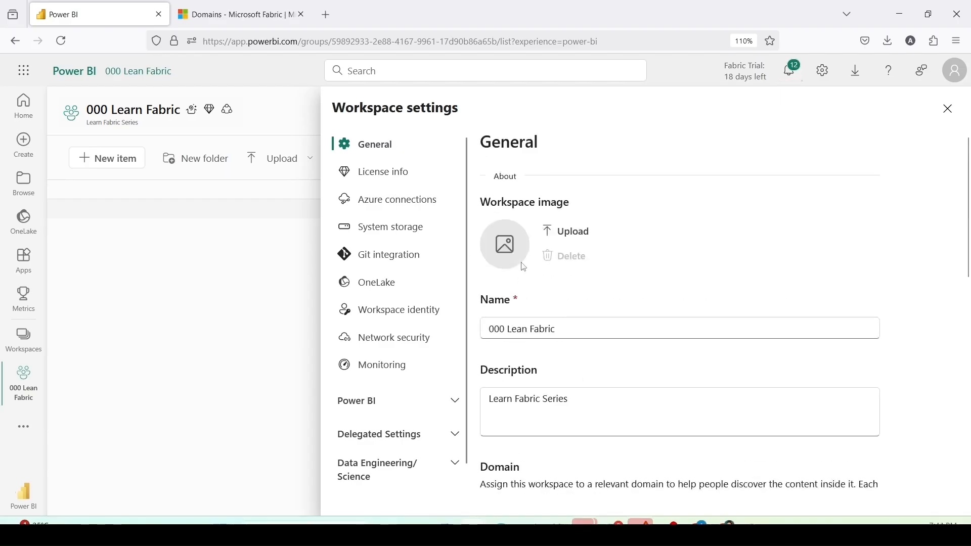
{"action": "left_click", "coordinate": [384, 171]}
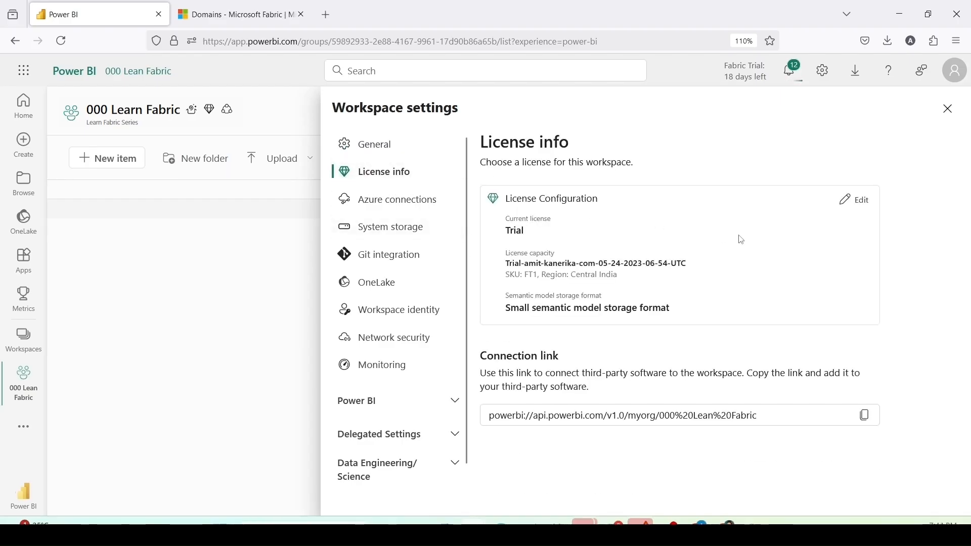
{"action": "mouse_move", "coordinate": [748, 240]}
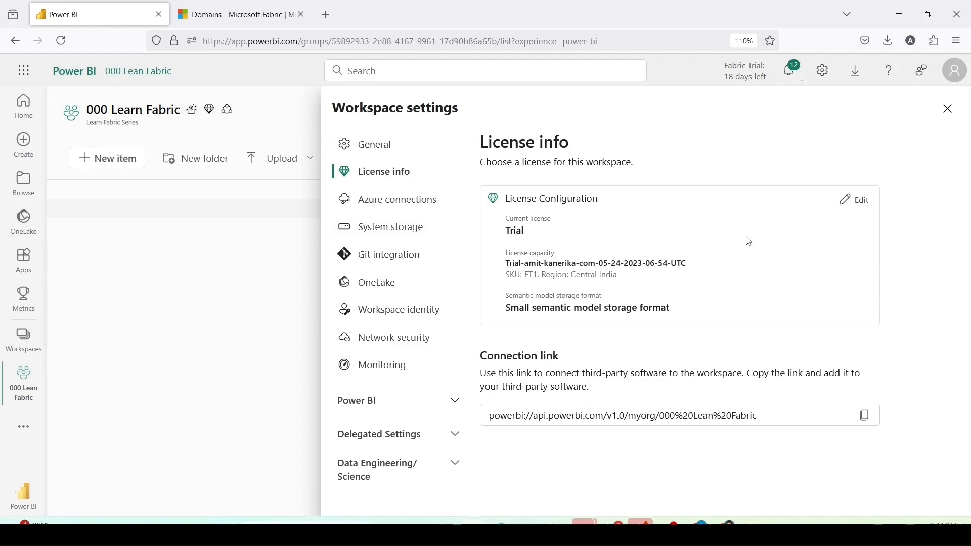
{"action": "mouse_move", "coordinate": [660, 241]}
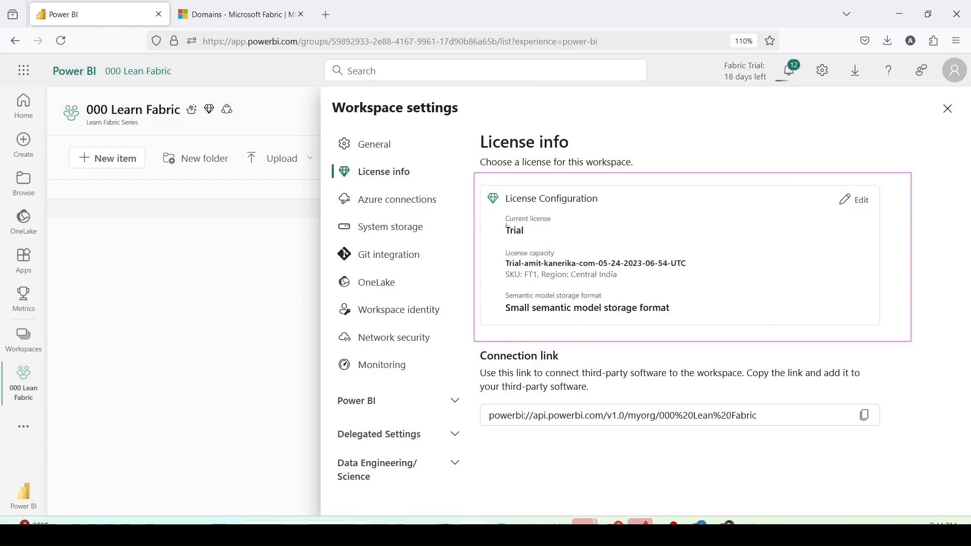
{"action": "left_click", "coordinate": [526, 225]}
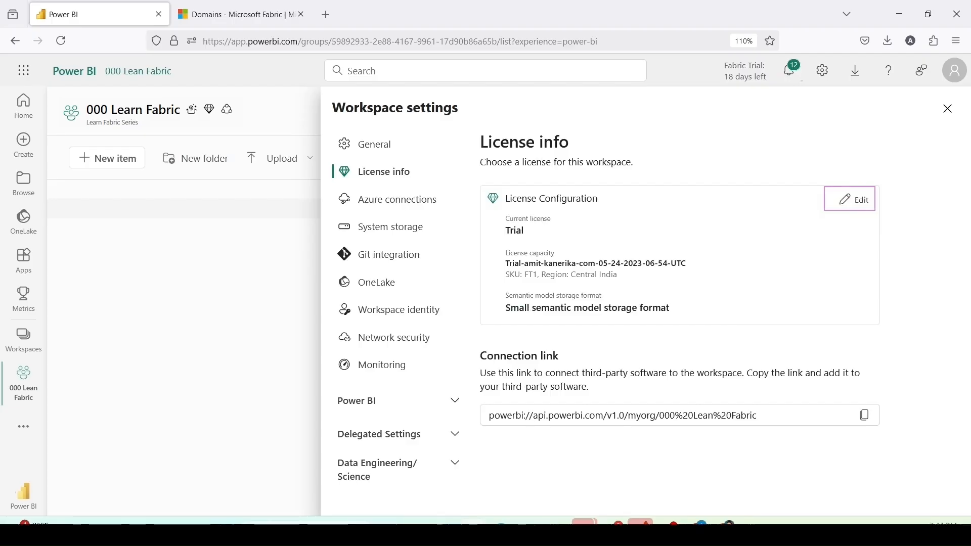
{"action": "mouse_move", "coordinate": [857, 200]}
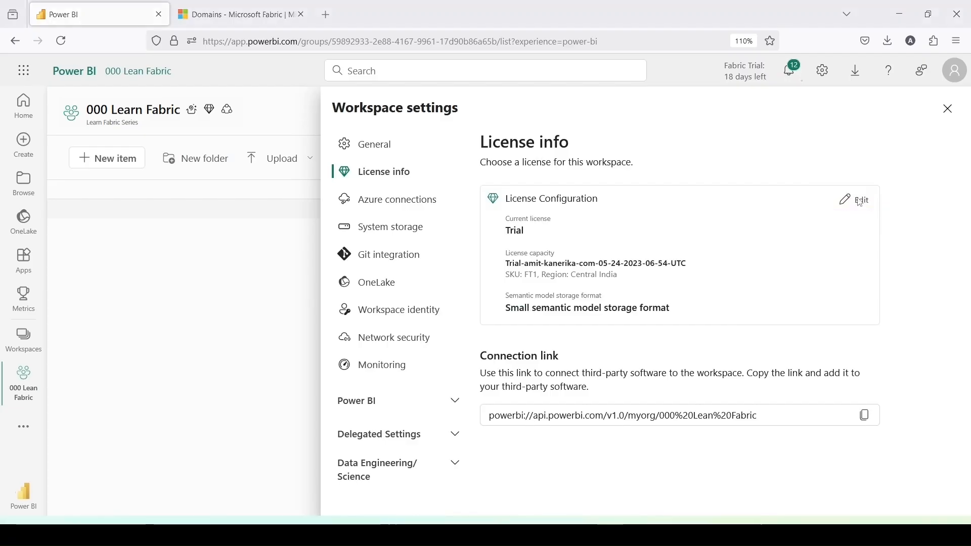
Step: Review the license editing options and cancel, keeping Trial with small semantic model storage
{"action": "left_click", "coordinate": [861, 200]}
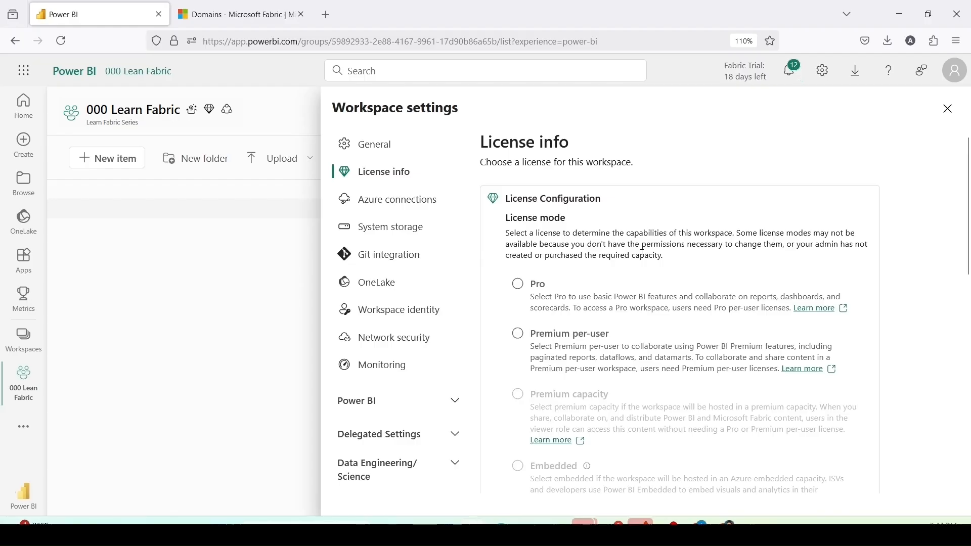
{"action": "mouse_move", "coordinate": [519, 333]}
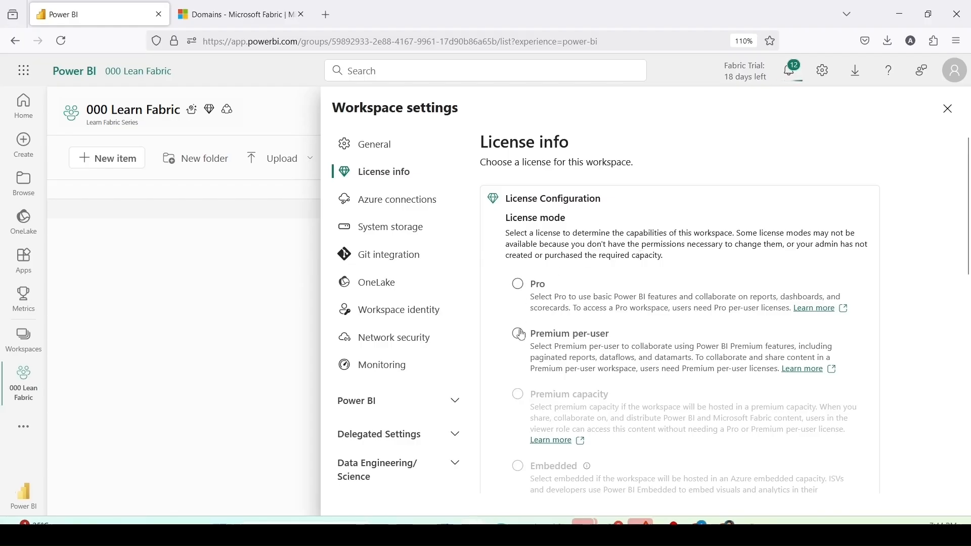
{"action": "scroll", "scroll_direction": "down", "scroll_amount": 3}
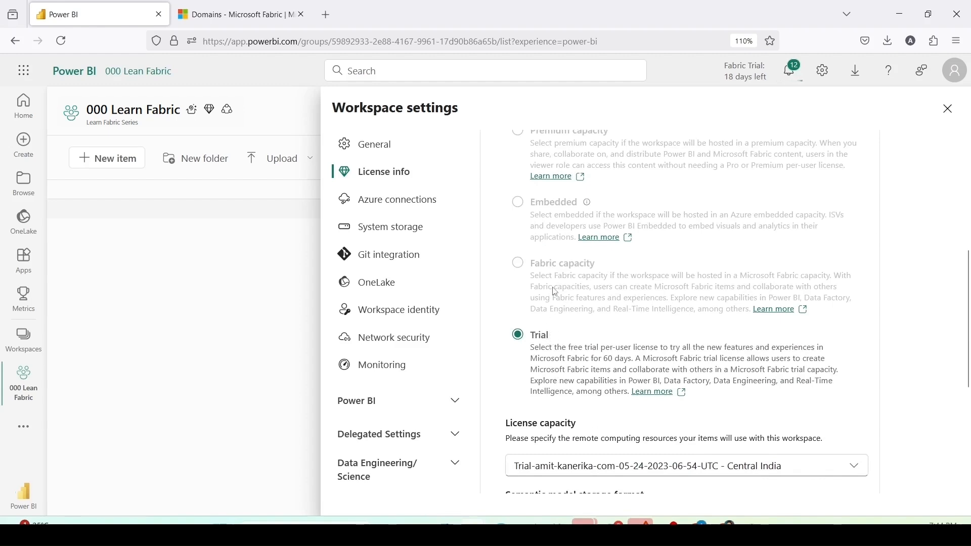
{"action": "scroll", "scroll_direction": "down", "scroll_amount": 3}
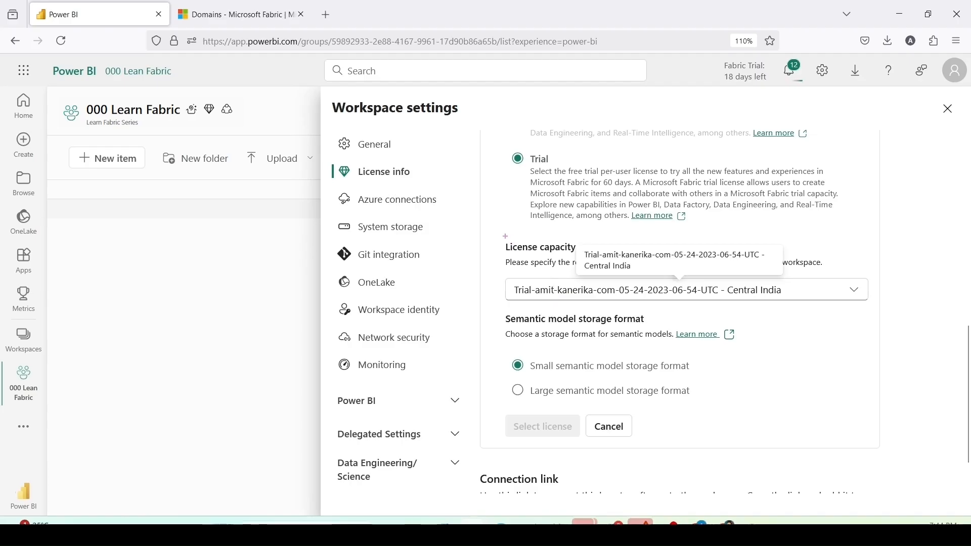
{"action": "mouse_move", "coordinate": [767, 373]}
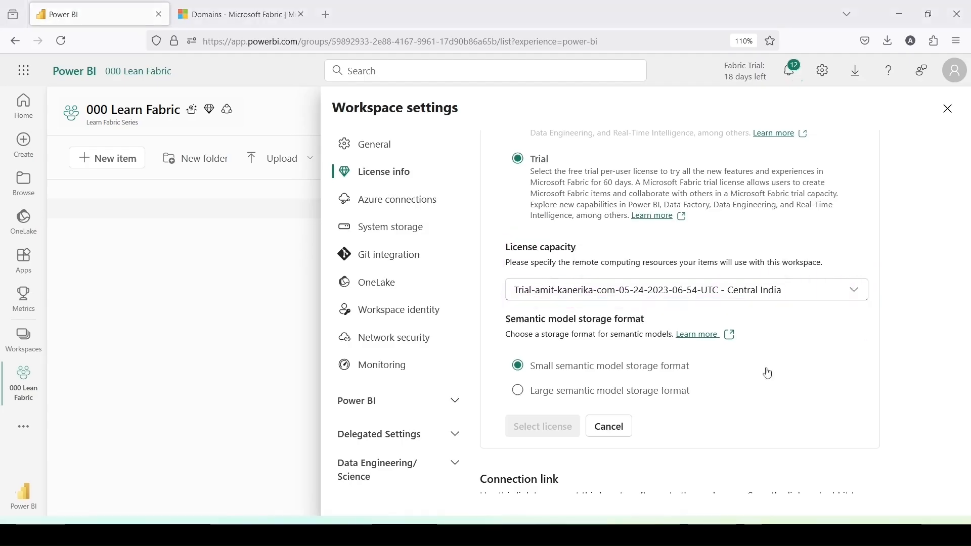
{"action": "left_click", "coordinate": [518, 391]}
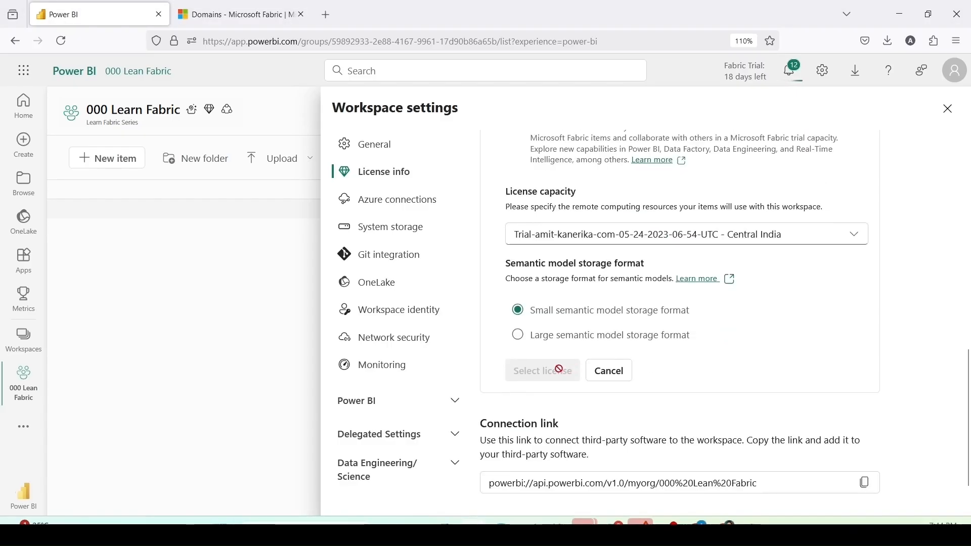
{"action": "mouse_move", "coordinate": [540, 377]}
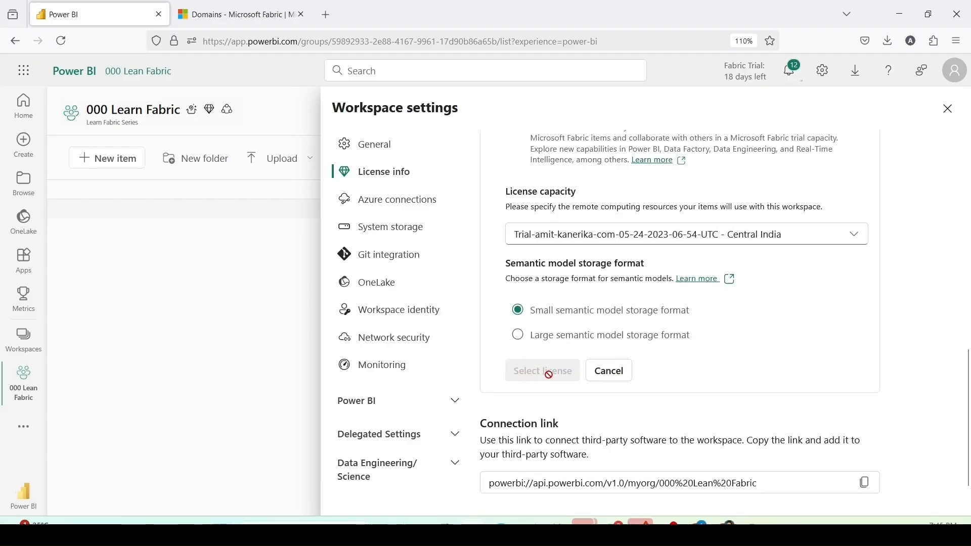
{"action": "left_click", "coordinate": [608, 370]}
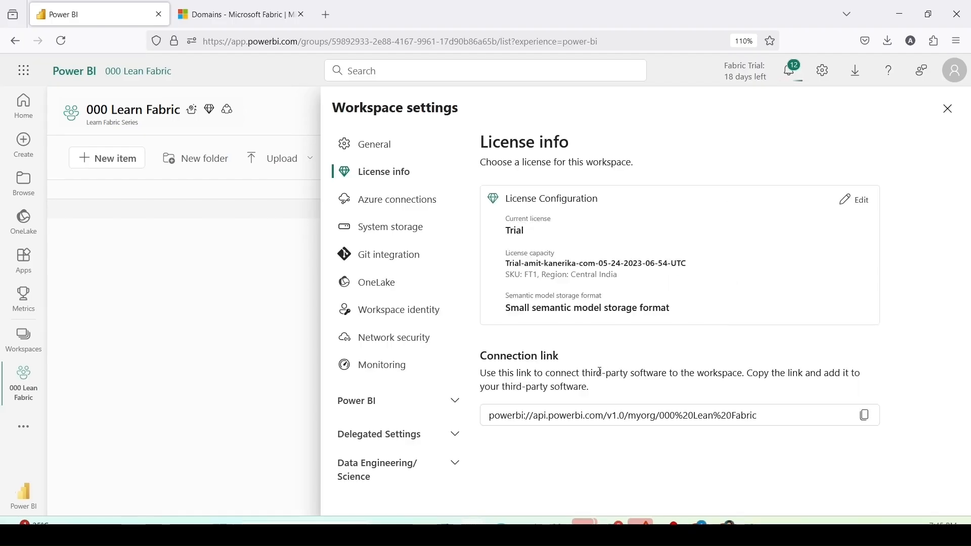
{"action": "left_click", "coordinate": [598, 372]}
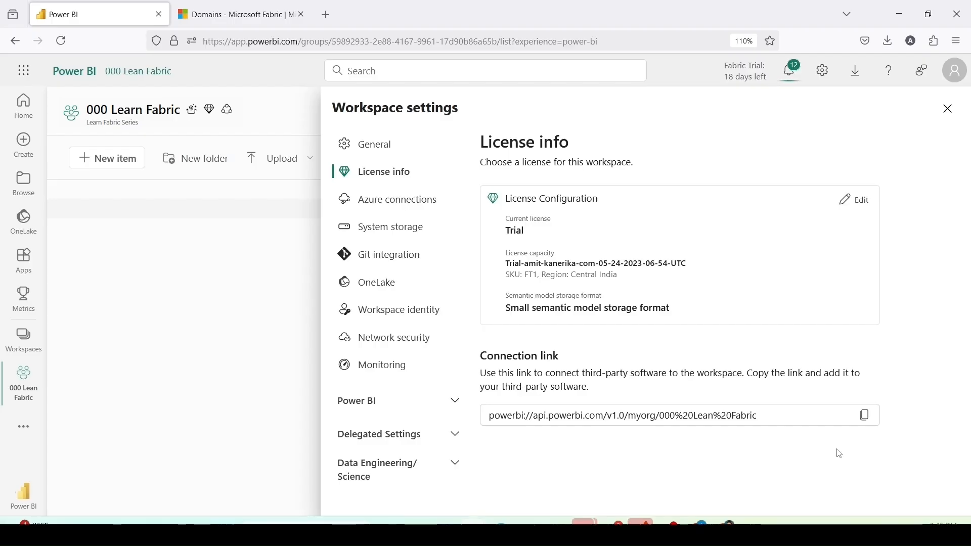
{"action": "mouse_move", "coordinate": [612, 424]}
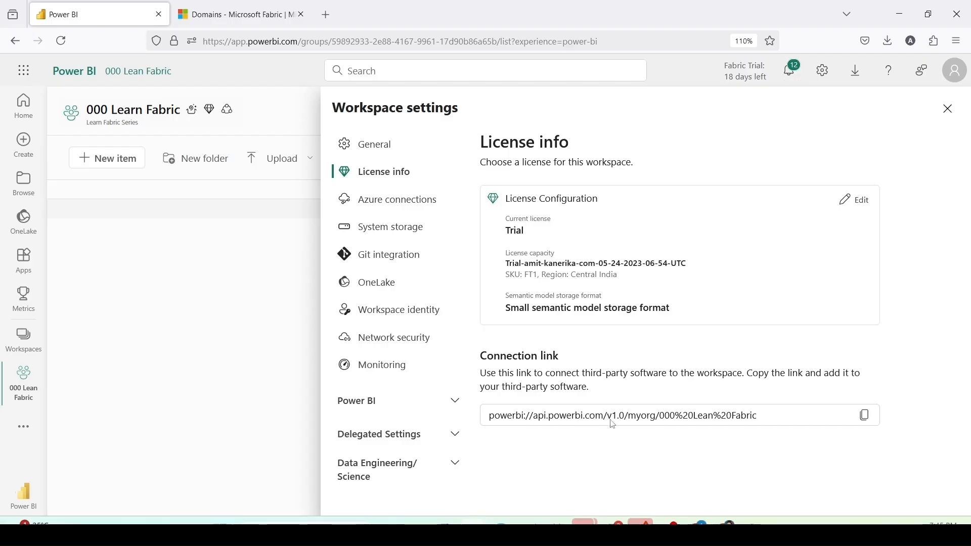
{"action": "mouse_move", "coordinate": [626, 433]}
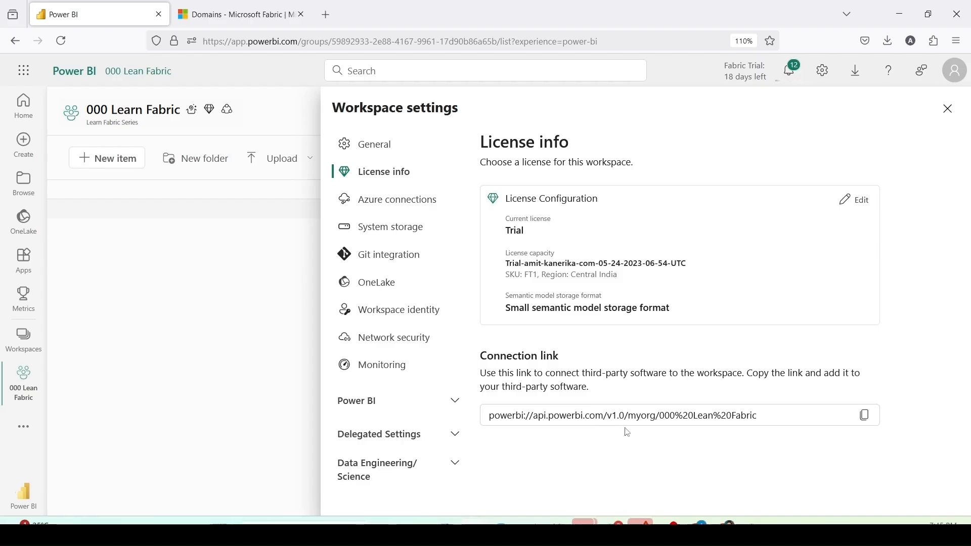
{"action": "mouse_move", "coordinate": [397, 199]}
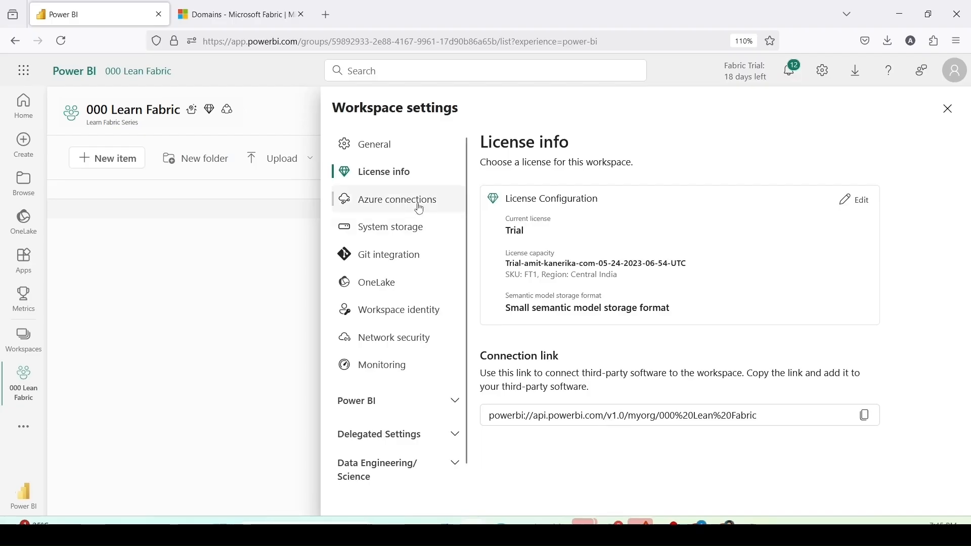
Step: Review the Azure connections and System storage pages, ending on Git integration
{"action": "left_click", "coordinate": [398, 199]}
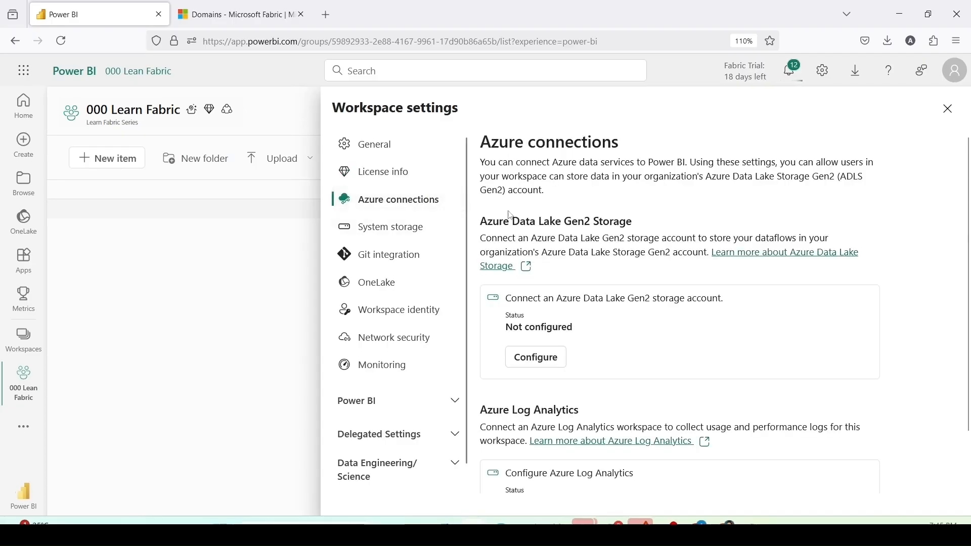
{"action": "mouse_move", "coordinate": [489, 215]}
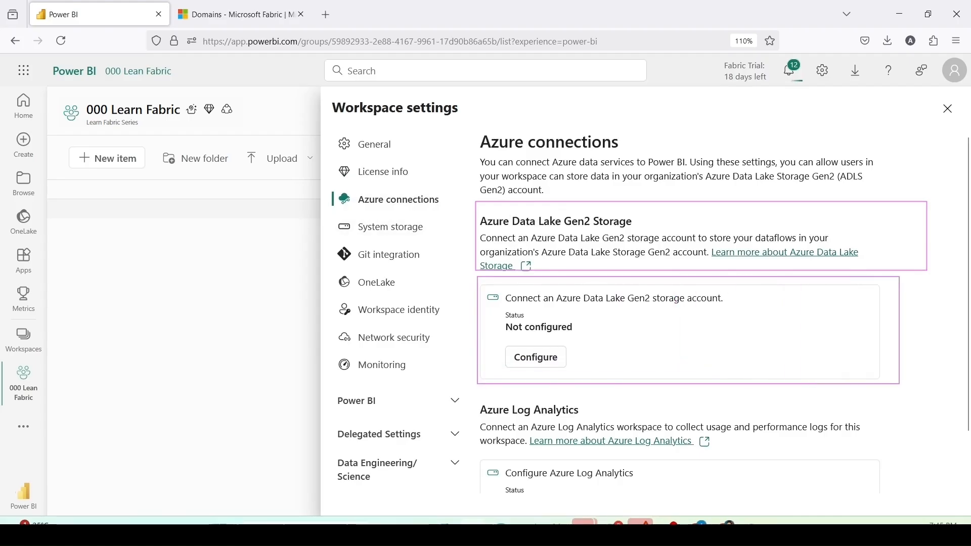
{"action": "scroll", "scroll_direction": "down", "scroll_amount": 3}
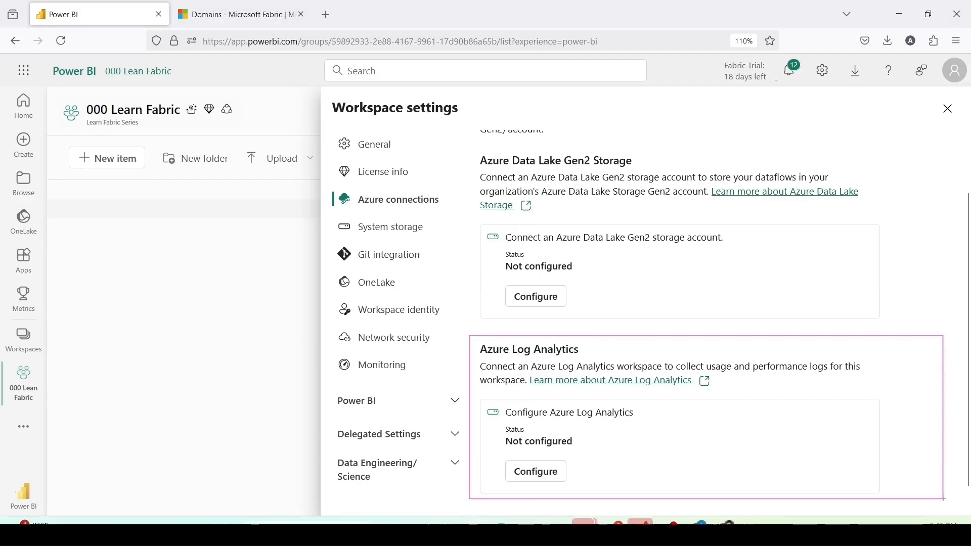
{"action": "left_click", "coordinate": [390, 227]}
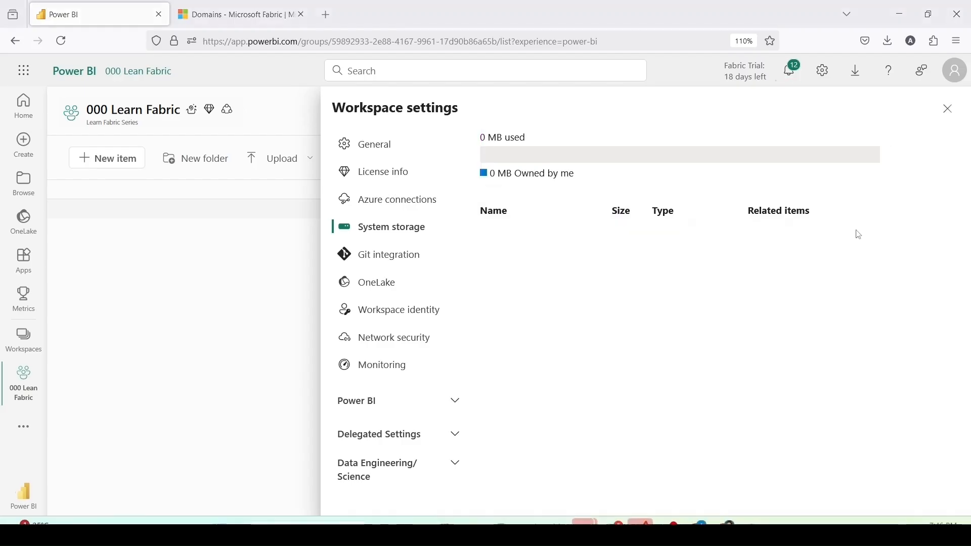
{"action": "left_click", "coordinate": [389, 254]}
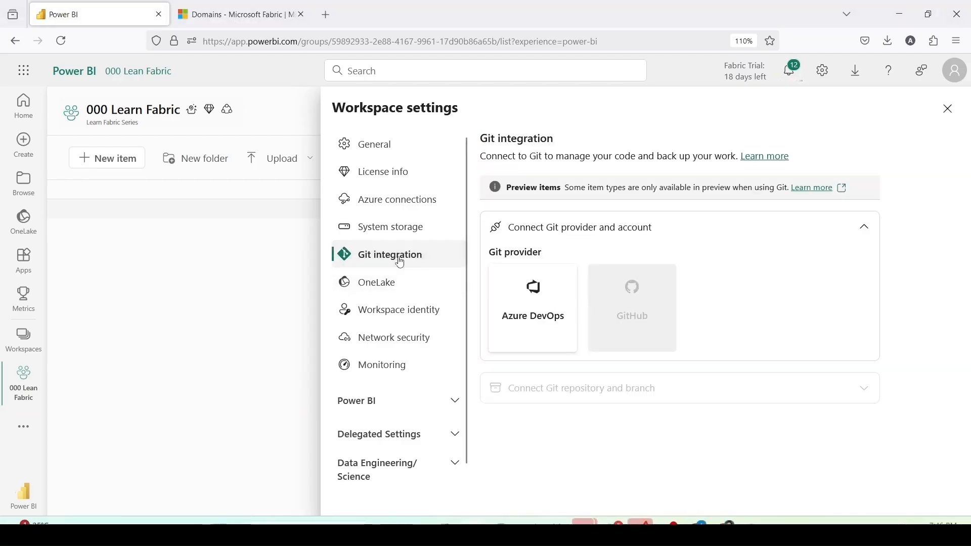
{"action": "mouse_move", "coordinate": [729, 263]}
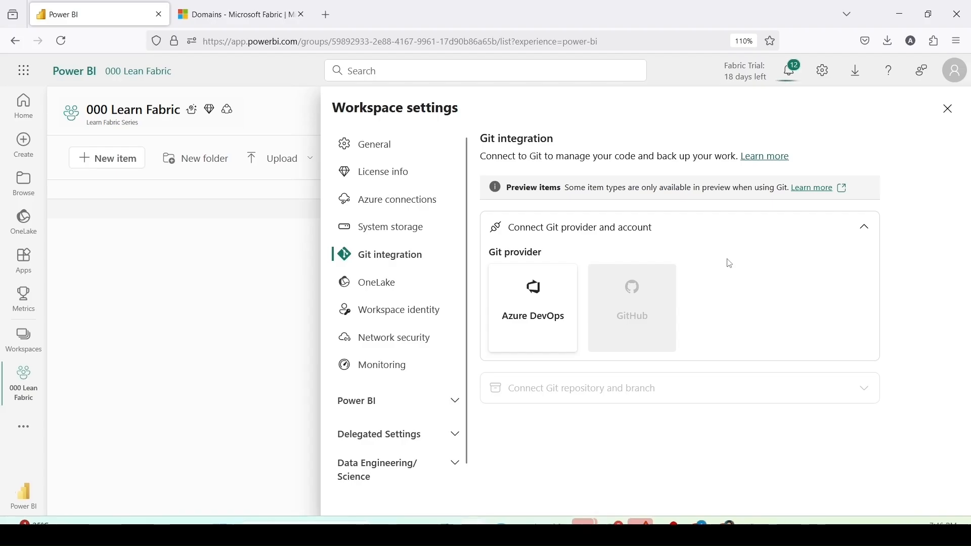
{"action": "left_click", "coordinate": [532, 307]}
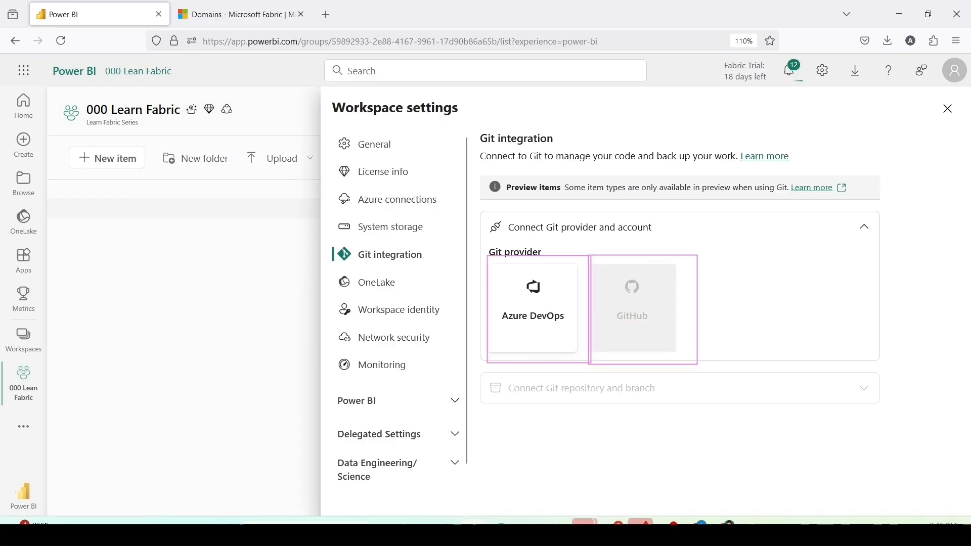
Step: On OneLake settings, toggle Enable Cache for Shortcuts on, then discard the change
{"action": "left_click", "coordinate": [376, 282]}
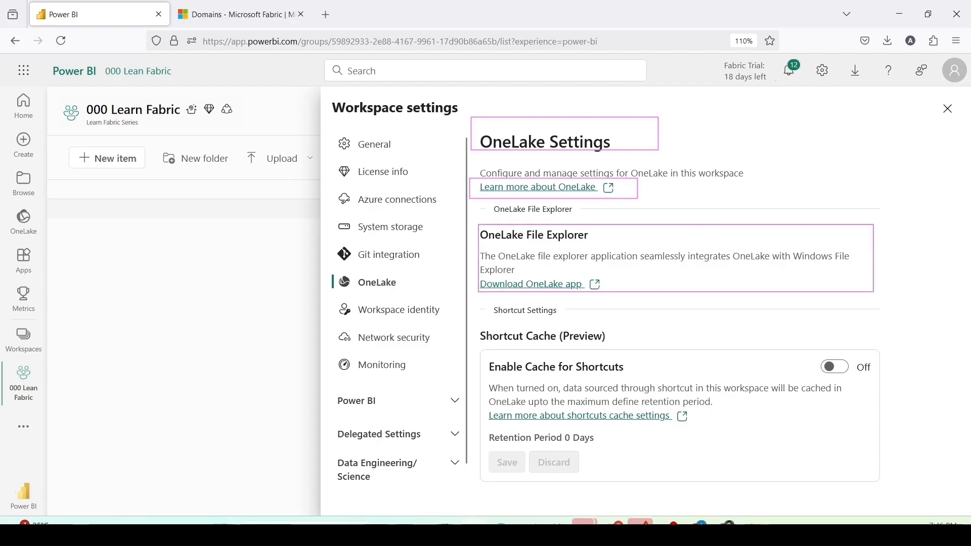
{"action": "mouse_move", "coordinate": [860, 306]}
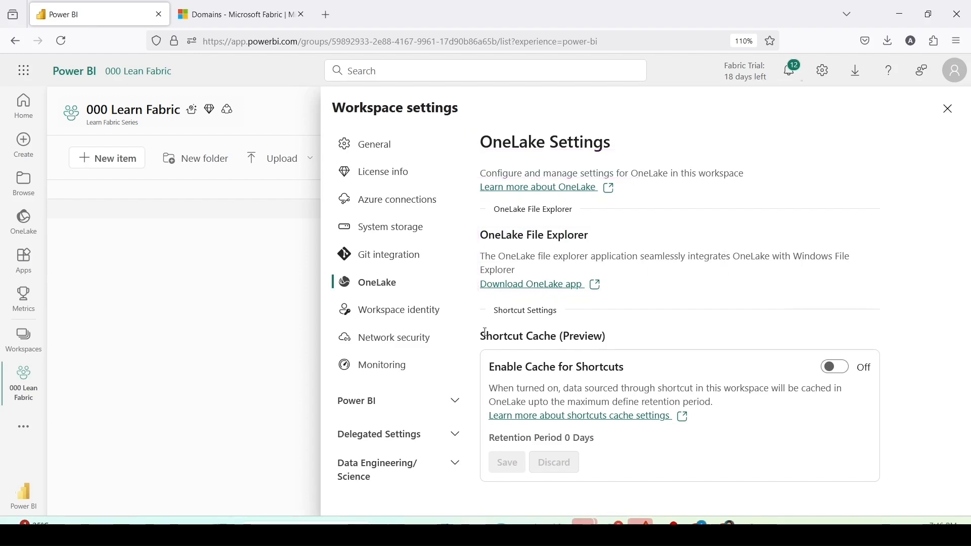
{"action": "mouse_move", "coordinate": [568, 378]}
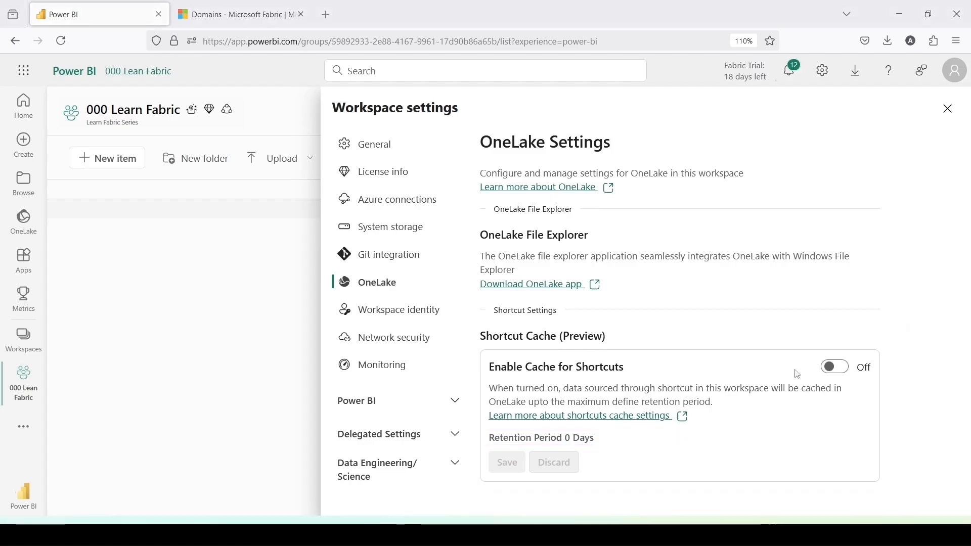
{"action": "left_click", "coordinate": [833, 367]}
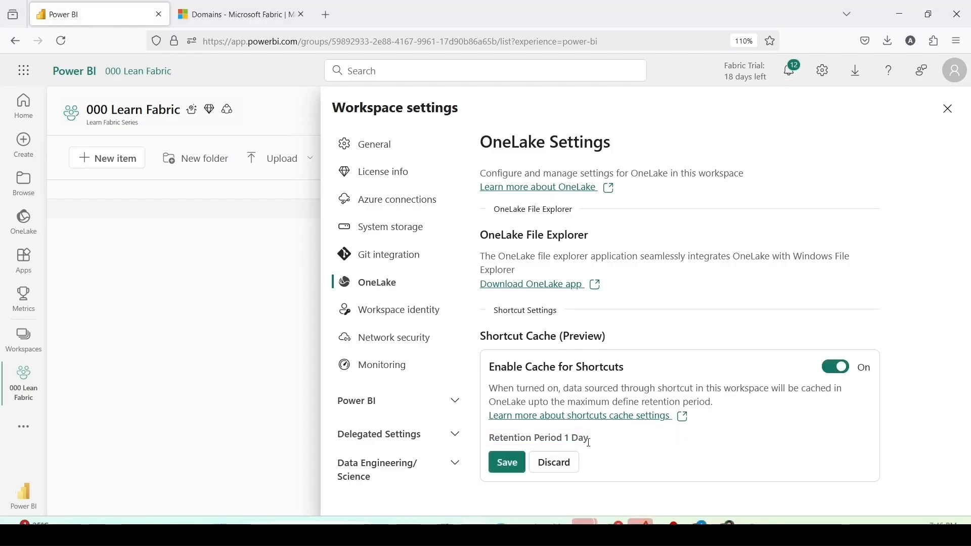
{"action": "mouse_move", "coordinate": [564, 462]}
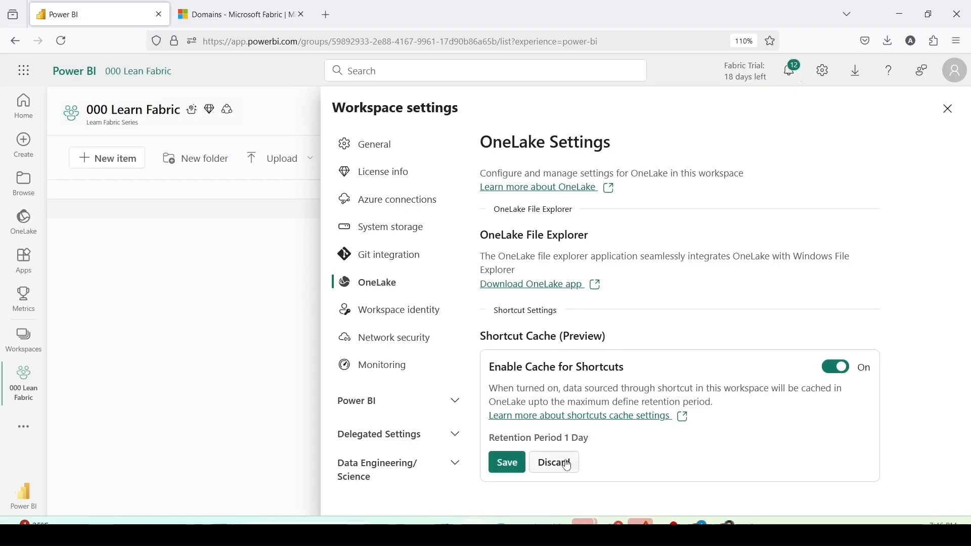
{"action": "left_click", "coordinate": [401, 309]}
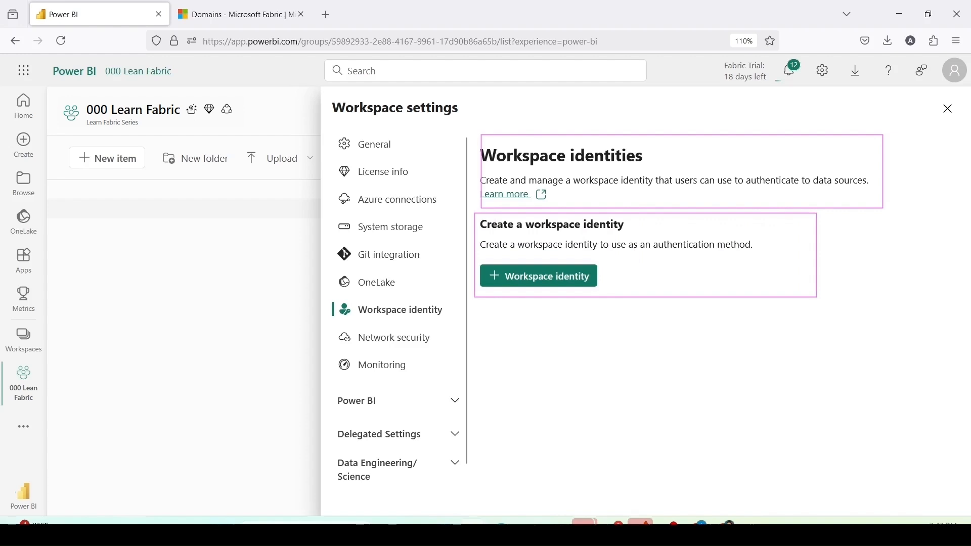
Step: Show the Network security page for managed private endpoints
{"action": "left_click", "coordinate": [395, 337]}
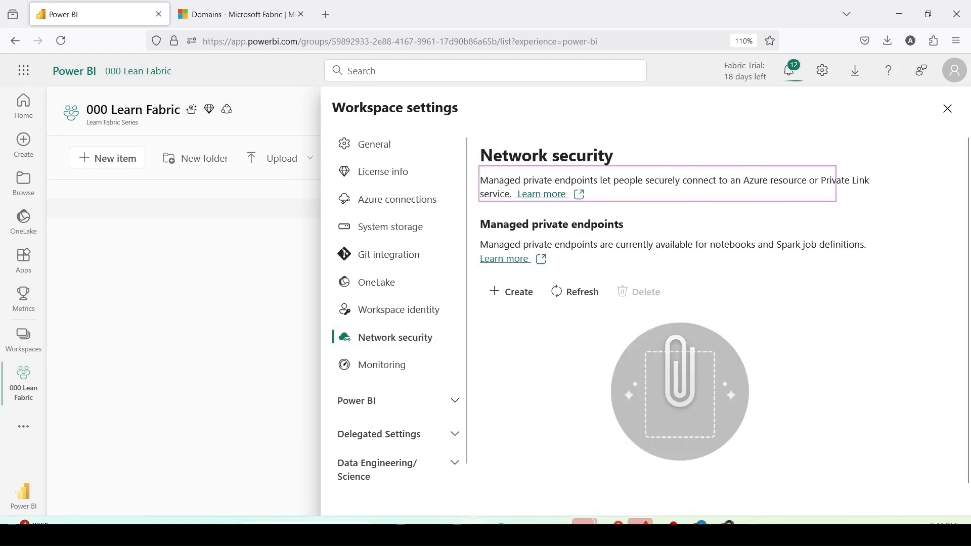
{"action": "mouse_move", "coordinate": [756, 207]}
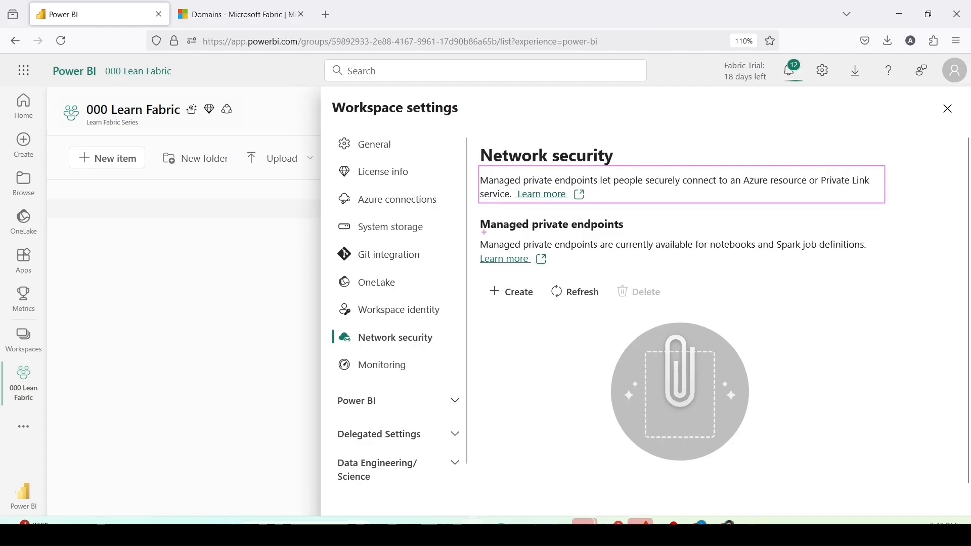
Step: Show the workspace Monitoring page with its monitoring Eventhouse option
{"action": "left_click", "coordinate": [384, 364]}
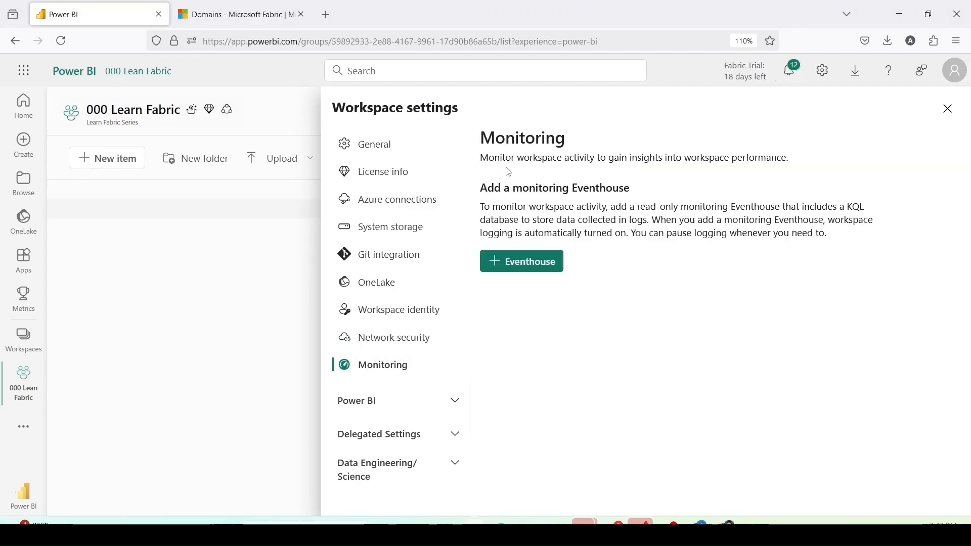
{"action": "mouse_move", "coordinate": [696, 162]}
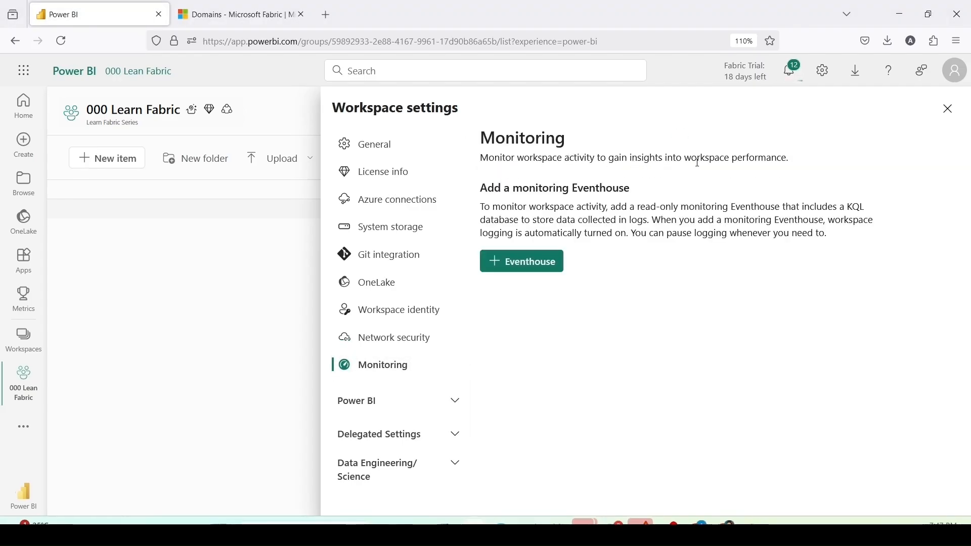
{"action": "mouse_move", "coordinate": [747, 183]}
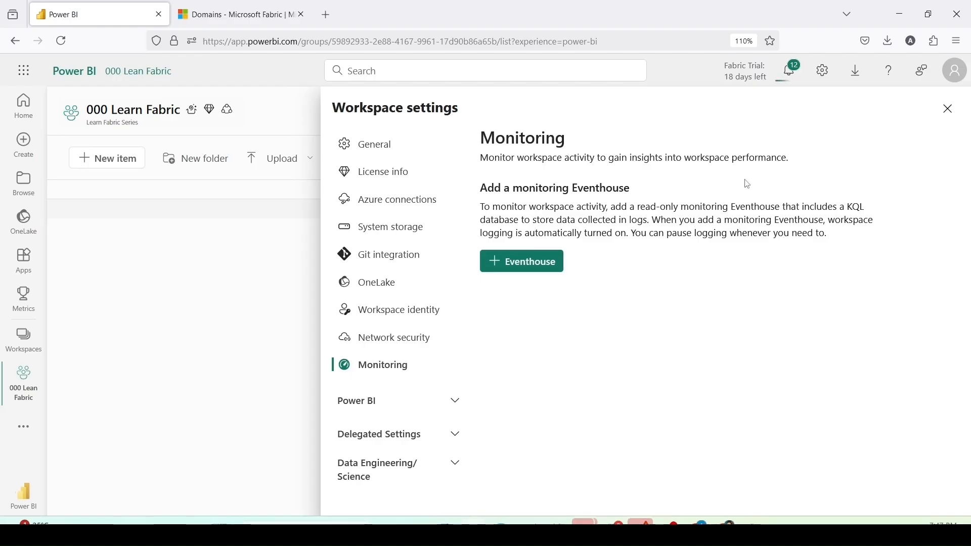
{"action": "mouse_move", "coordinate": [589, 193]}
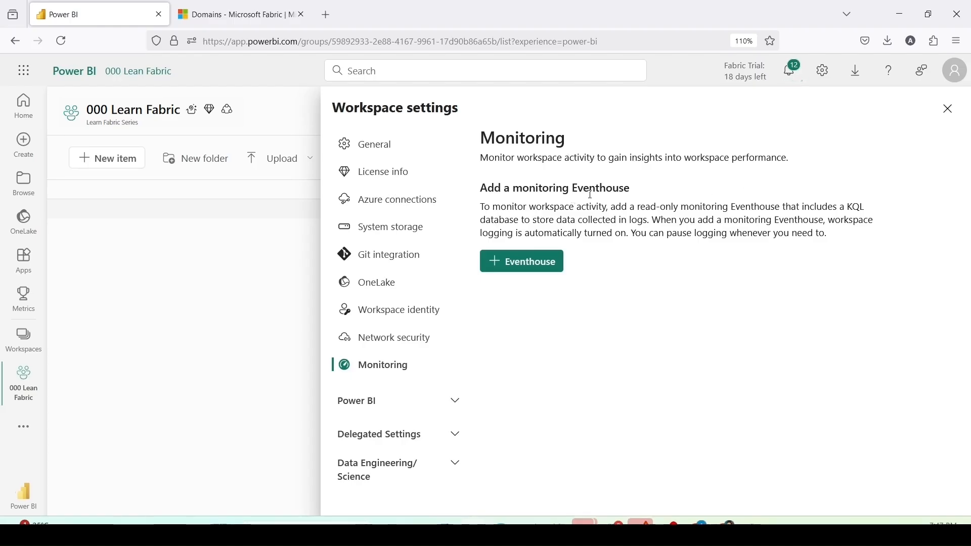
{"action": "mouse_move", "coordinate": [557, 206]}
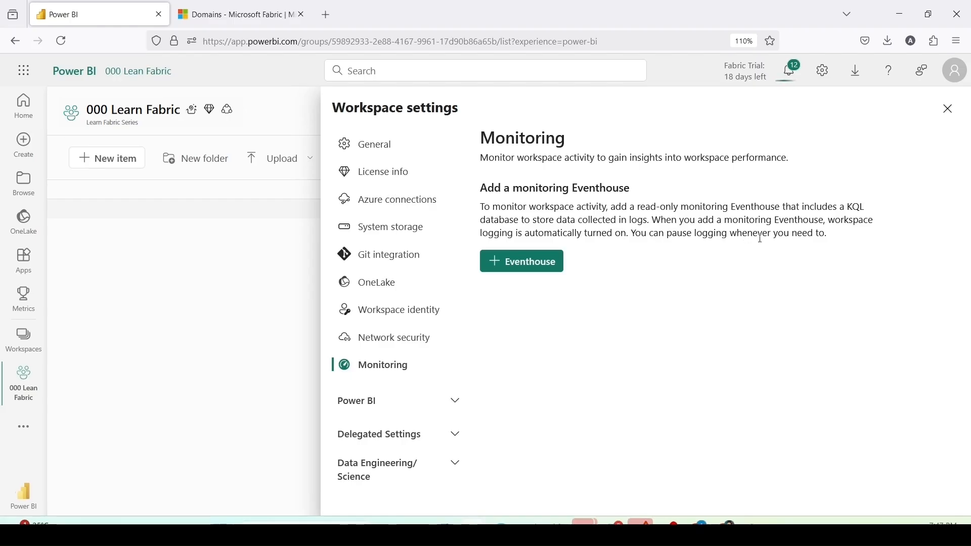
{"action": "mouse_move", "coordinate": [602, 308]}
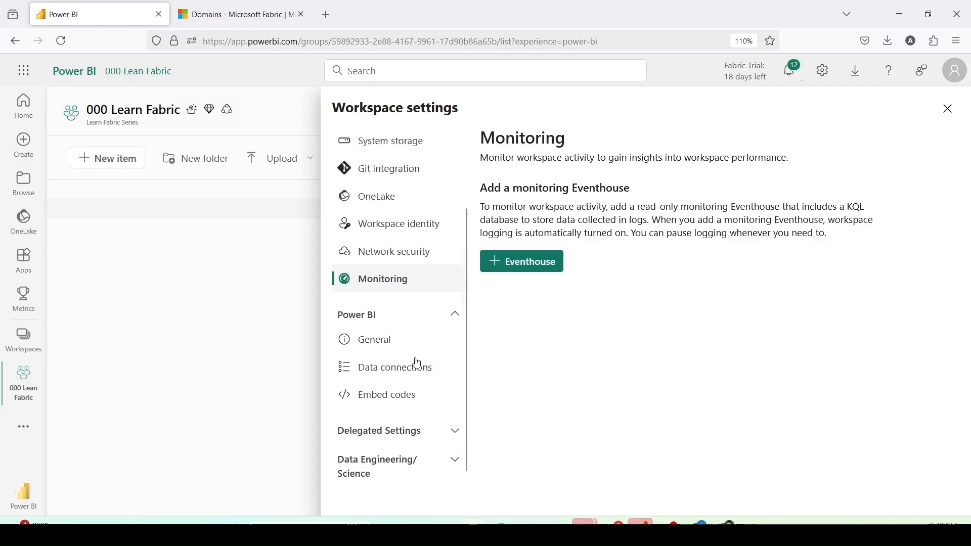
Step: Open the Power BI General page: secure updates, template apps and model editing all off
{"action": "left_click", "coordinate": [375, 339]}
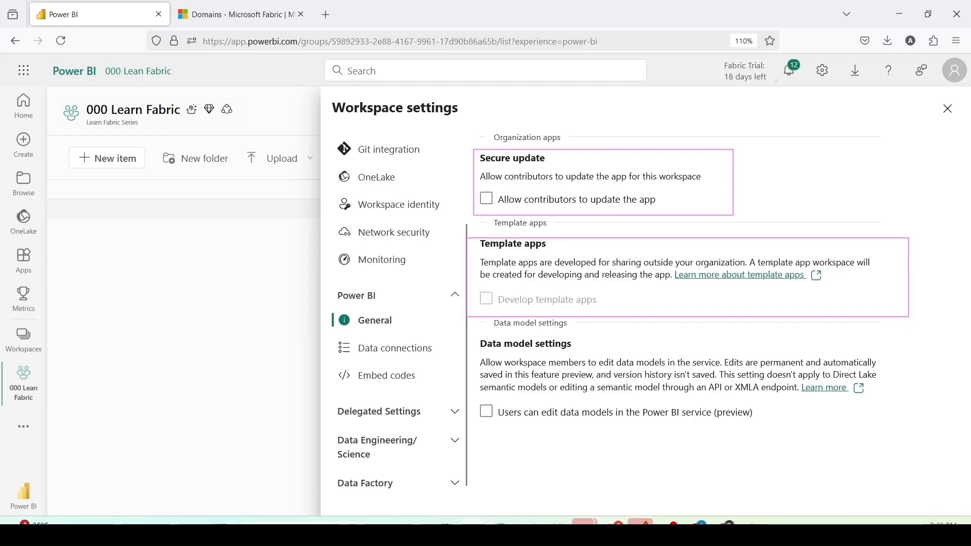
{"action": "mouse_move", "coordinate": [531, 283]}
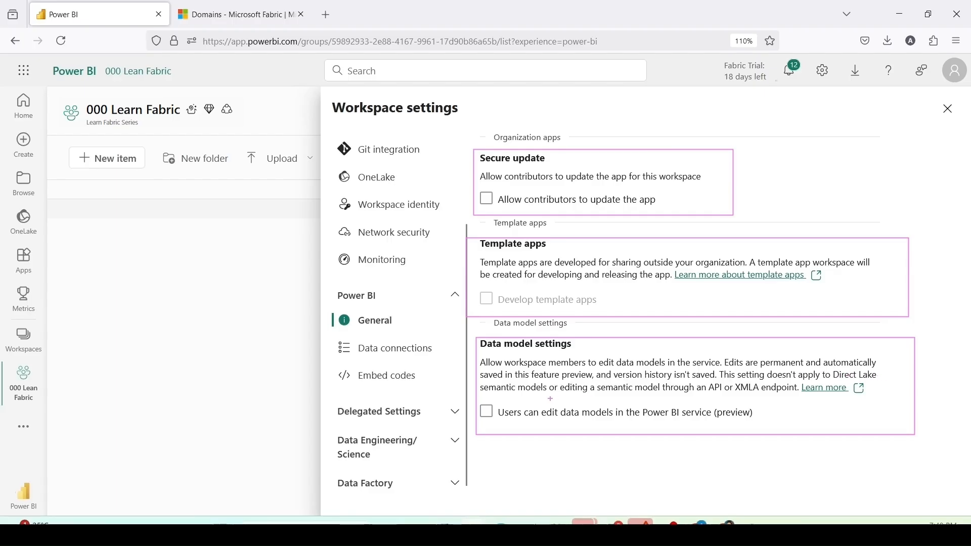
{"action": "mouse_move", "coordinate": [662, 393]}
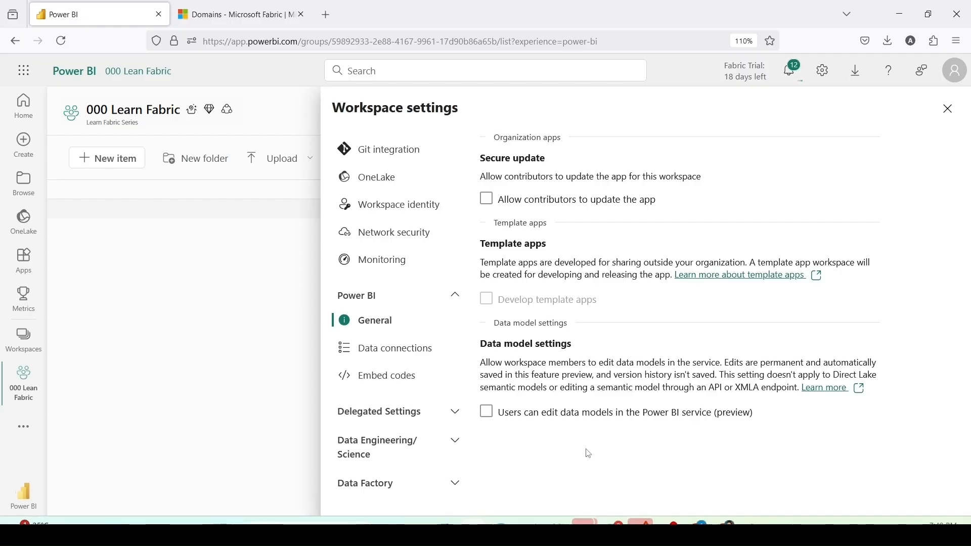
{"action": "mouse_move", "coordinate": [702, 378]}
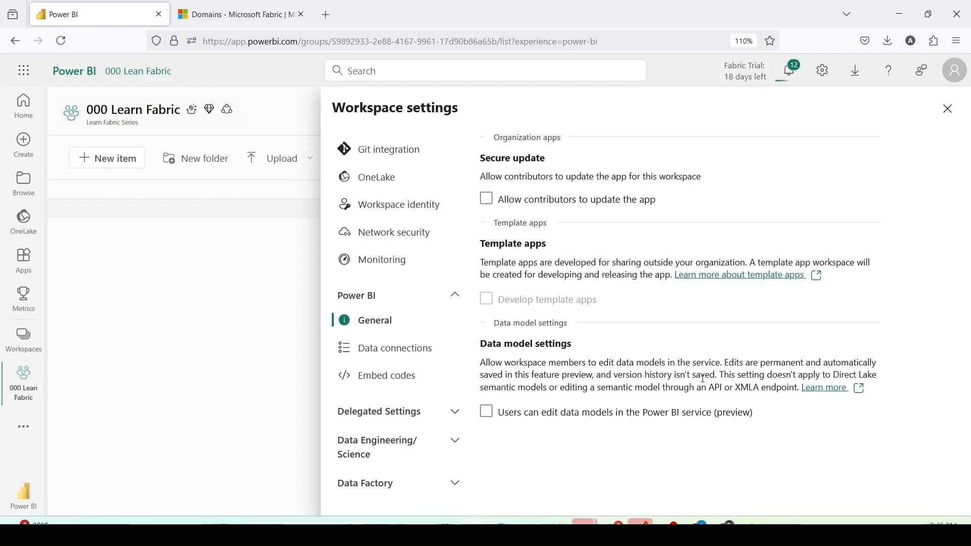
{"action": "mouse_move", "coordinate": [592, 399]}
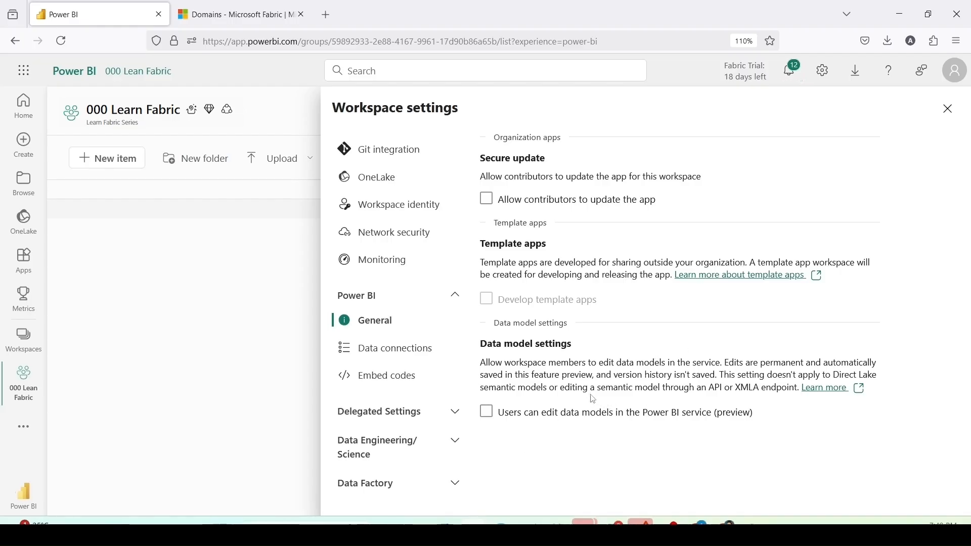
Step: Open Data connections, where granular access control for all connections is off
{"action": "left_click", "coordinate": [395, 347]}
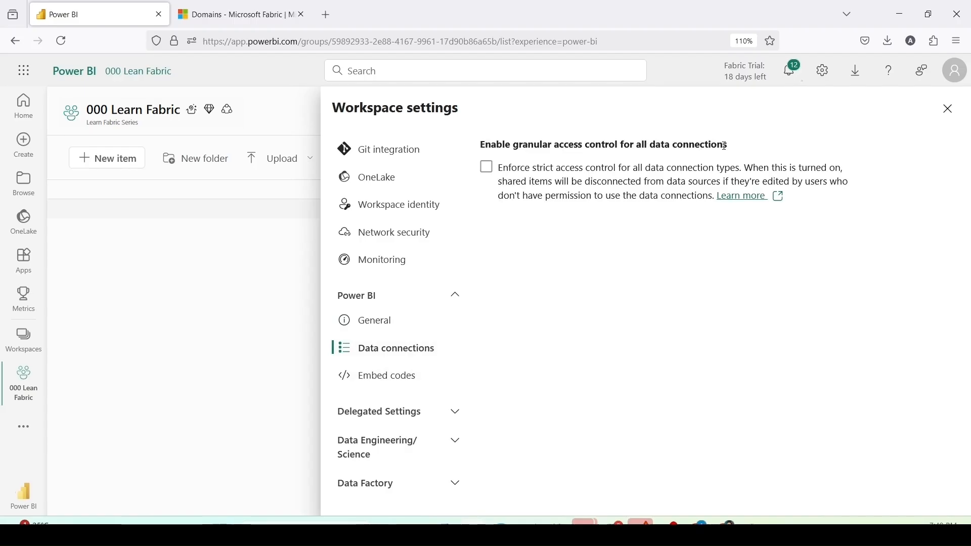
{"action": "mouse_move", "coordinate": [569, 210]}
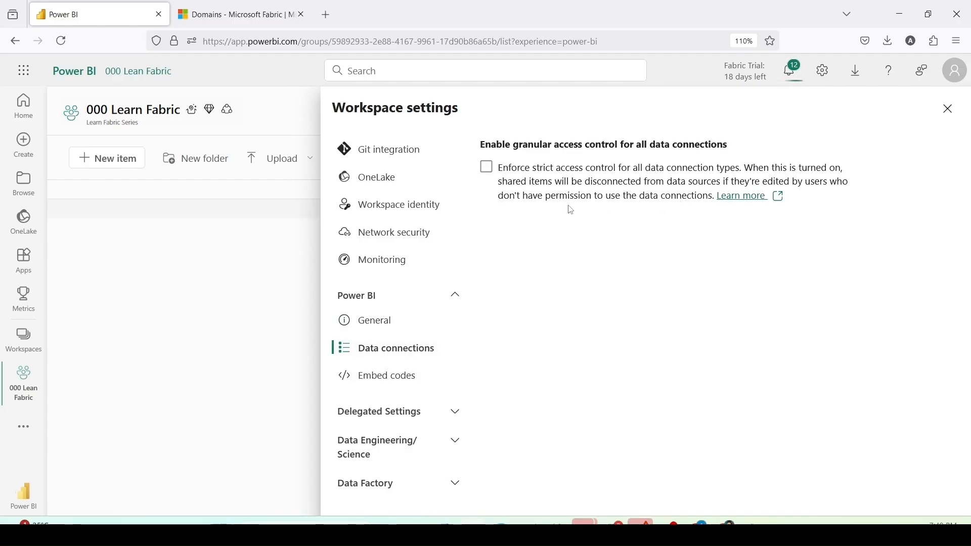
{"action": "mouse_move", "coordinate": [598, 174]}
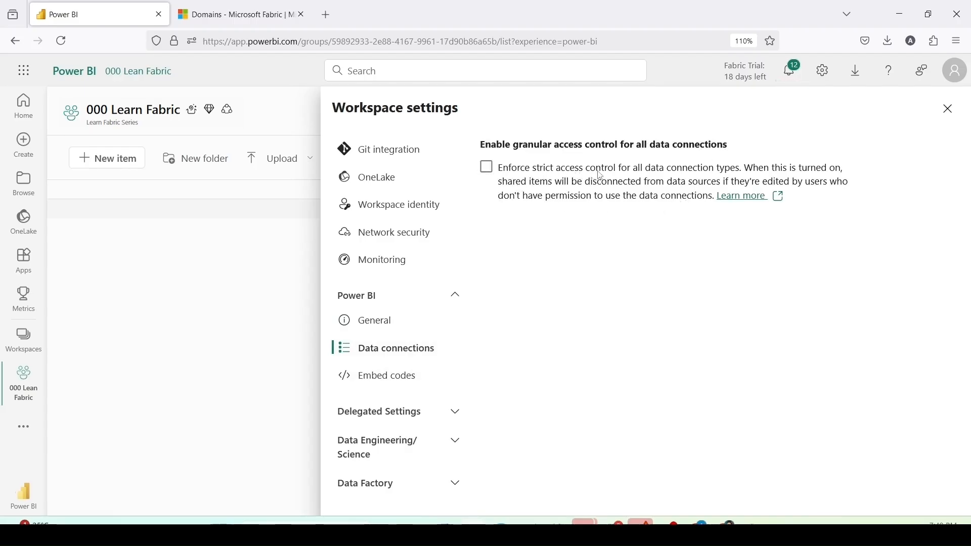
{"action": "mouse_move", "coordinate": [708, 172]}
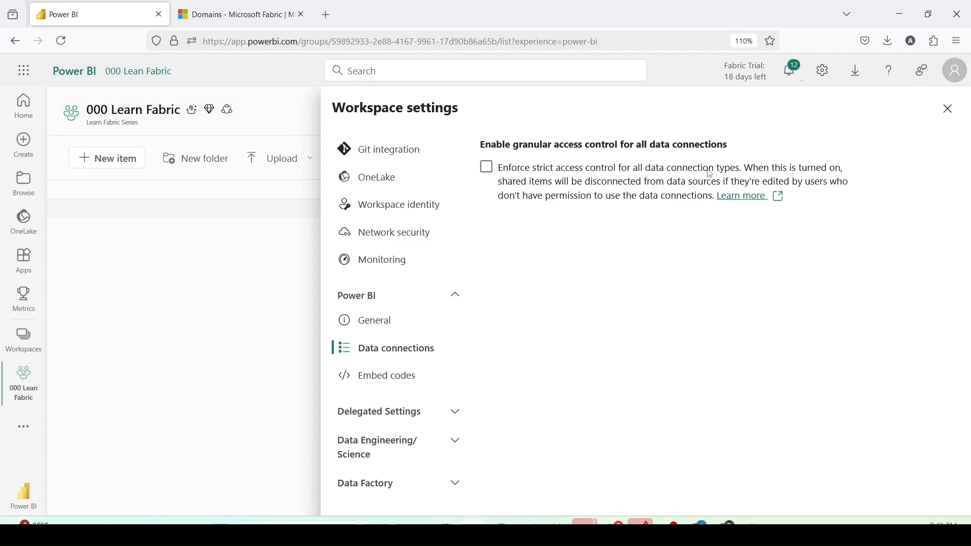
{"action": "mouse_move", "coordinate": [509, 192]}
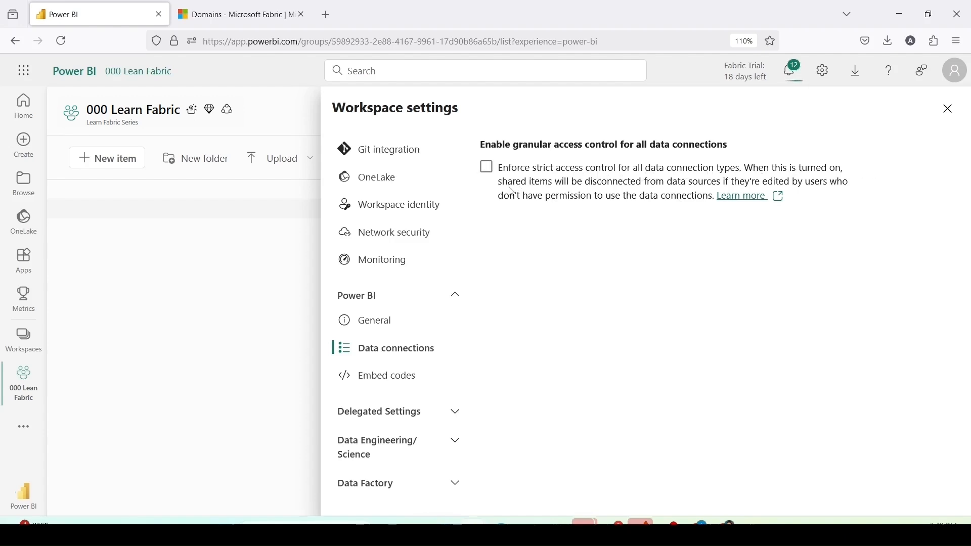
{"action": "mouse_move", "coordinate": [644, 190]}
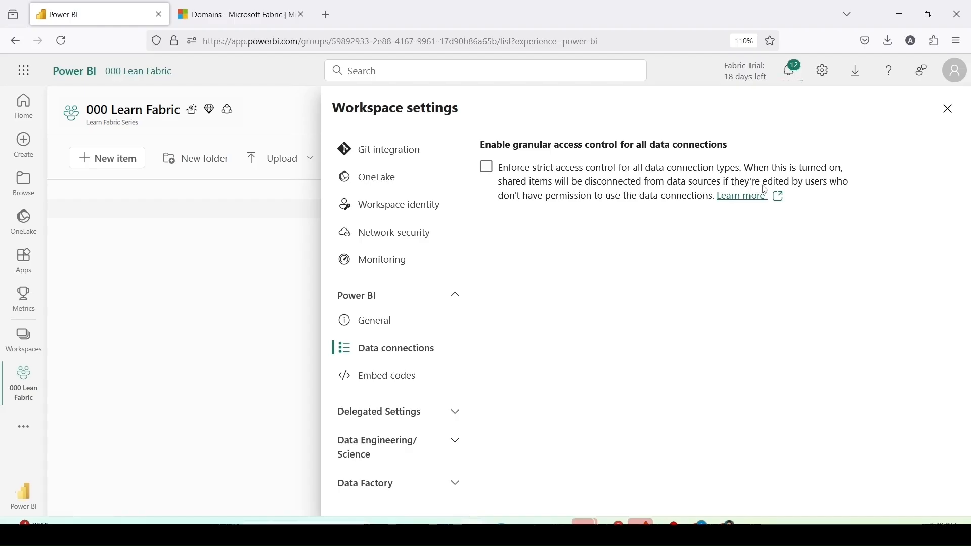
{"action": "mouse_move", "coordinate": [855, 189]}
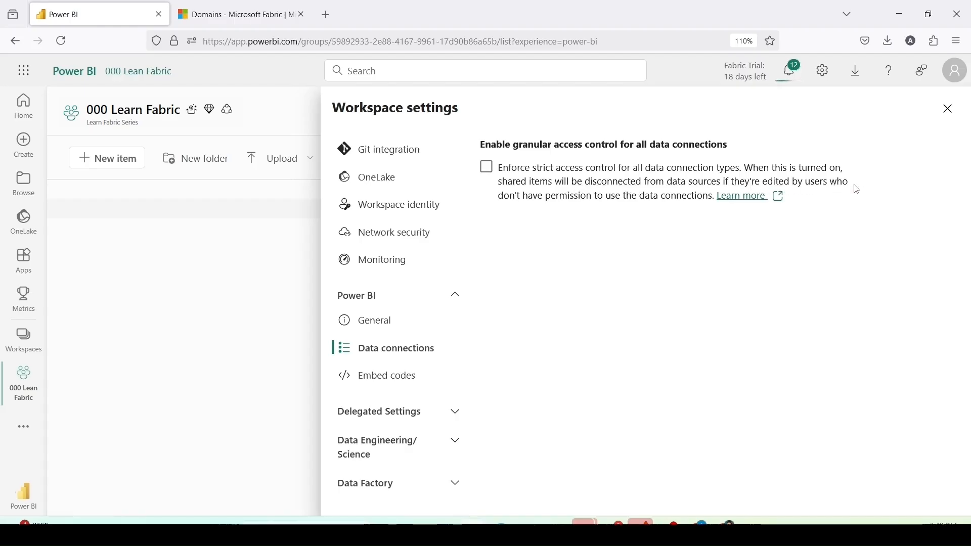
{"action": "mouse_move", "coordinate": [673, 208]}
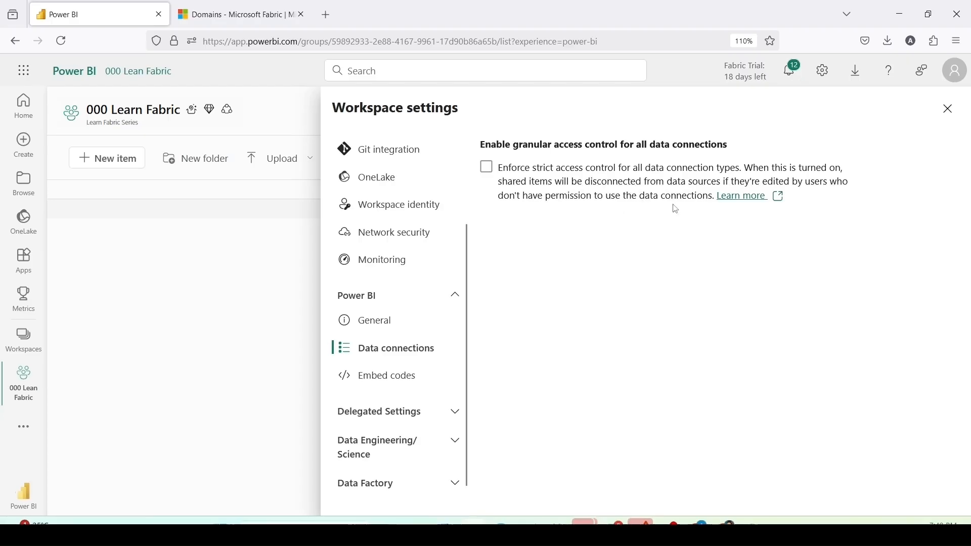
Step: Check Embed codes (none) and OneLake SAS token settings (off), then move to Spark settings
{"action": "left_click", "coordinate": [386, 374]}
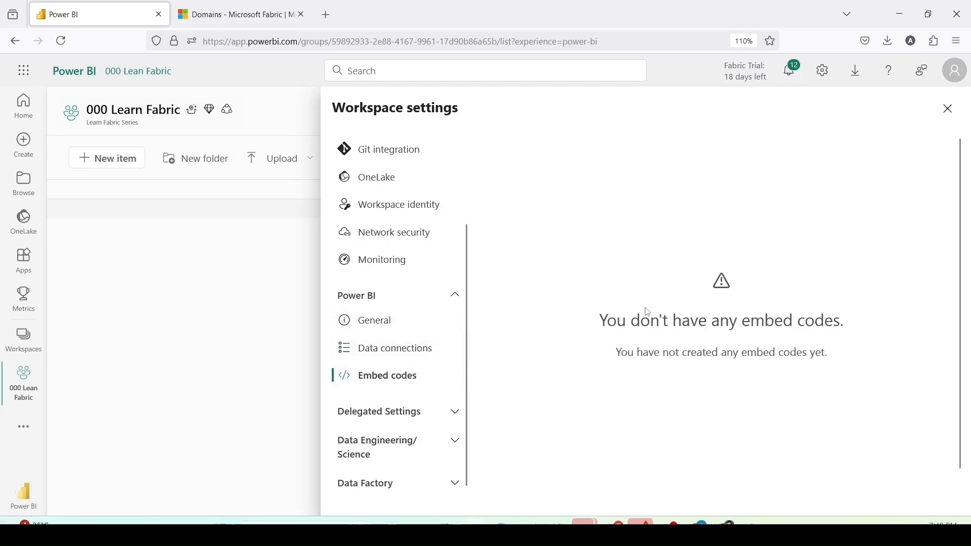
{"action": "mouse_move", "coordinate": [632, 337]}
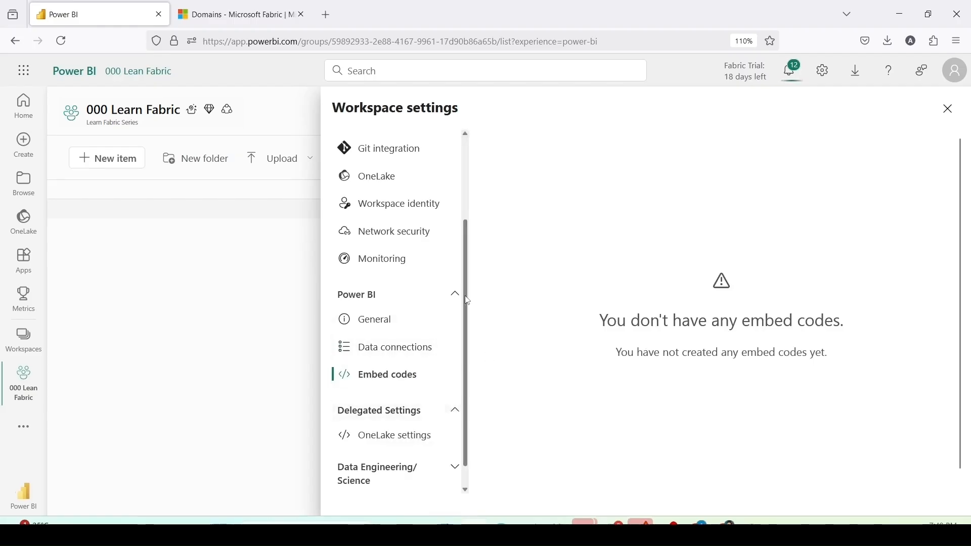
{"action": "left_click", "coordinate": [394, 435]}
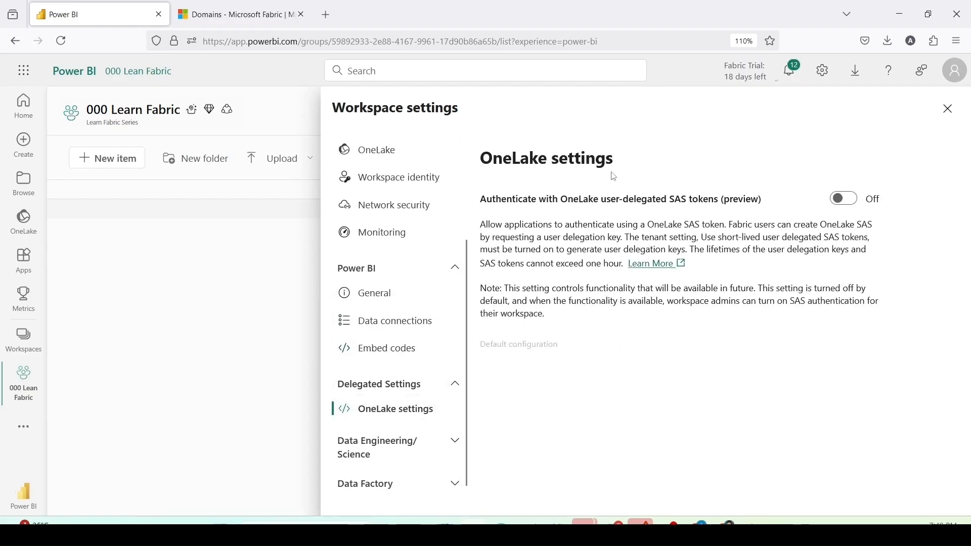
{"action": "mouse_move", "coordinate": [610, 205]}
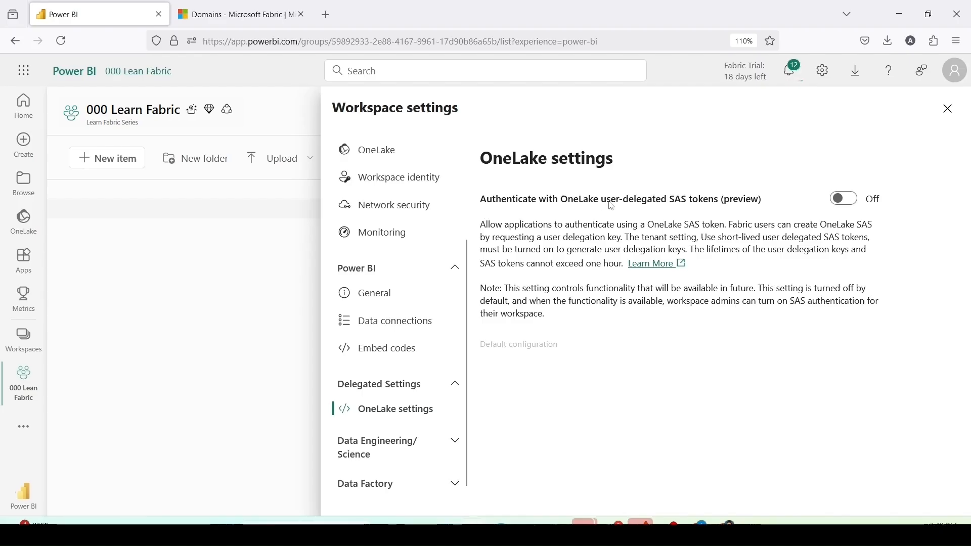
{"action": "mouse_move", "coordinate": [668, 207]}
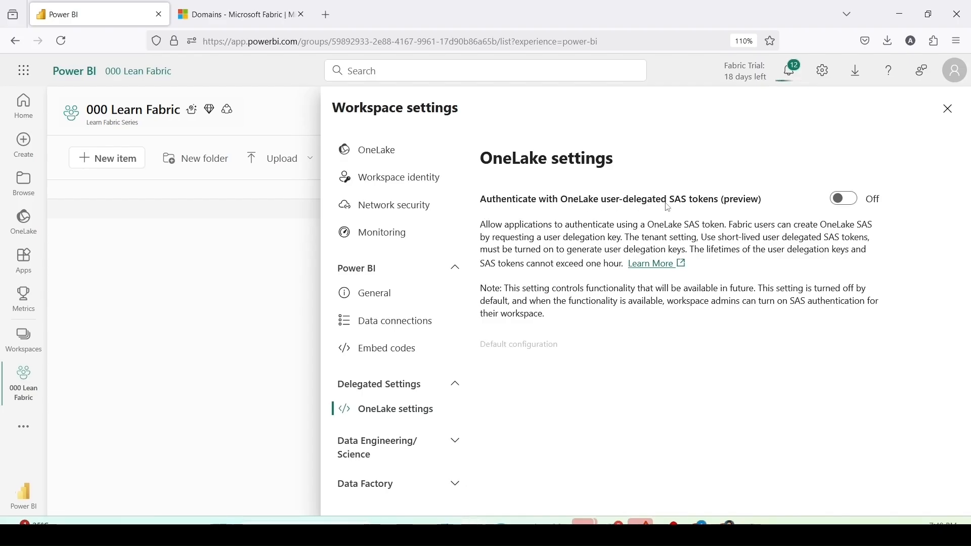
{"action": "mouse_move", "coordinate": [764, 207]}
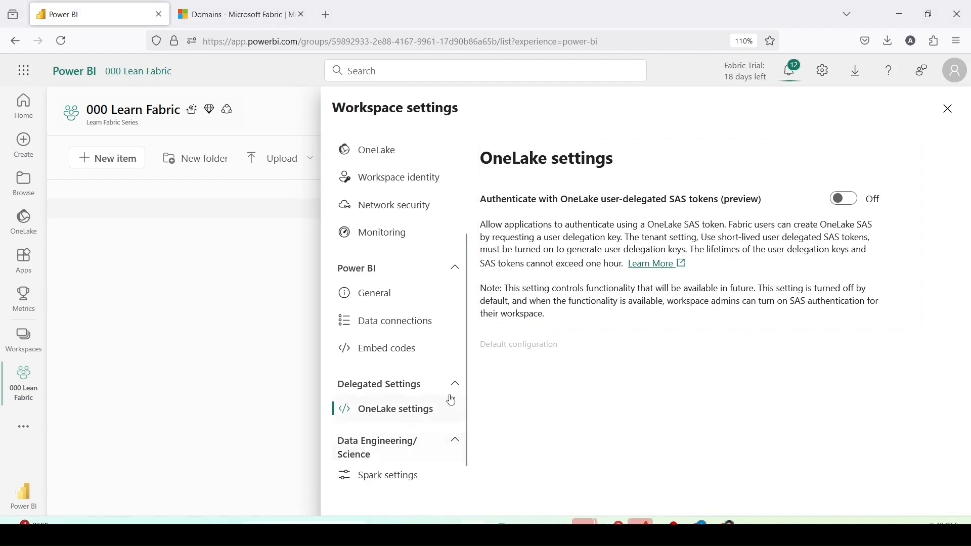
{"action": "left_click", "coordinate": [388, 475]}
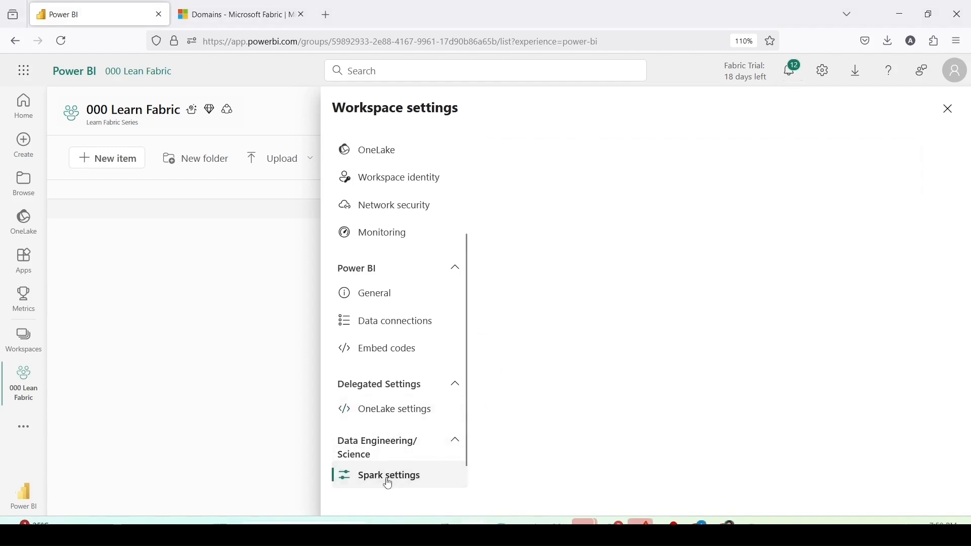
{"action": "left_click", "coordinate": [388, 474]}
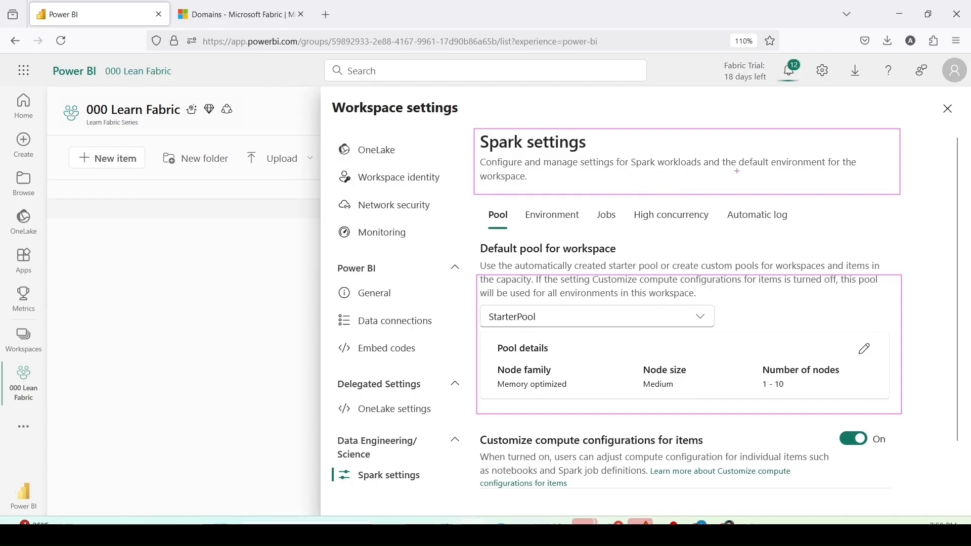
{"action": "mouse_move", "coordinate": [526, 199]}
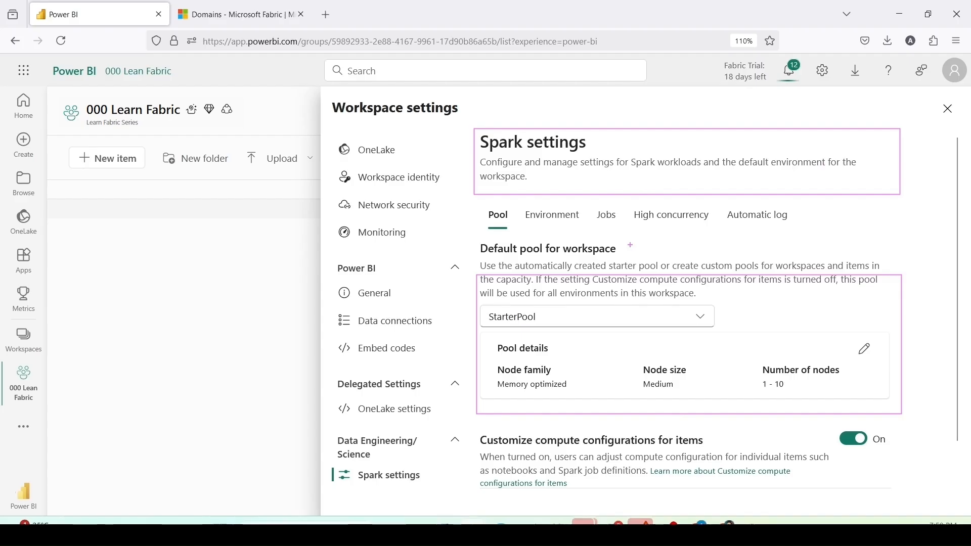
{"action": "left_click", "coordinate": [595, 317]}
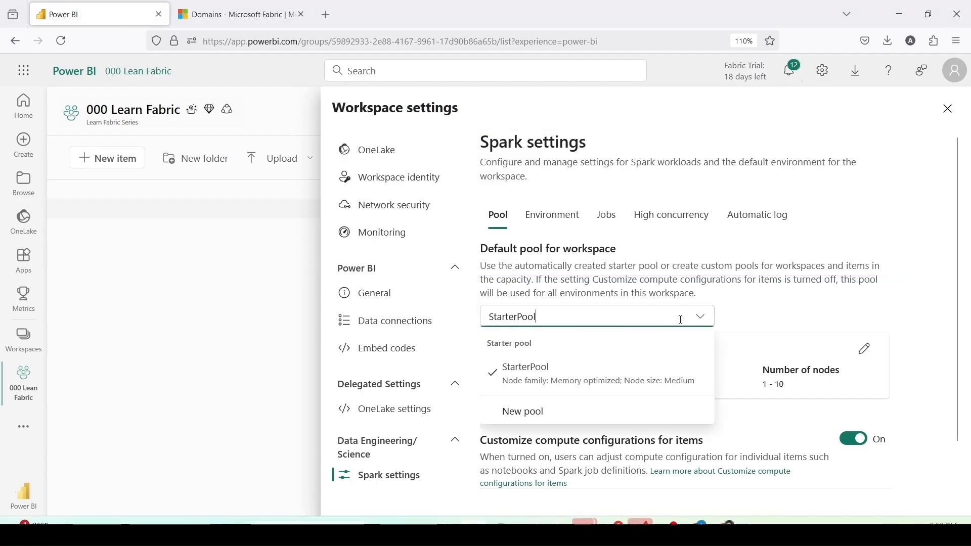
{"action": "mouse_move", "coordinate": [740, 303]}
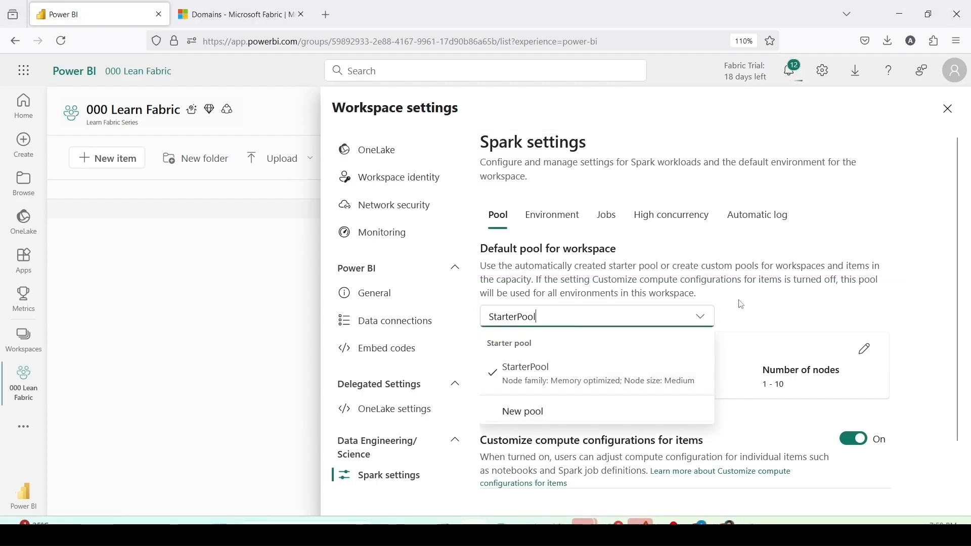
{"action": "left_click", "coordinate": [524, 367]}
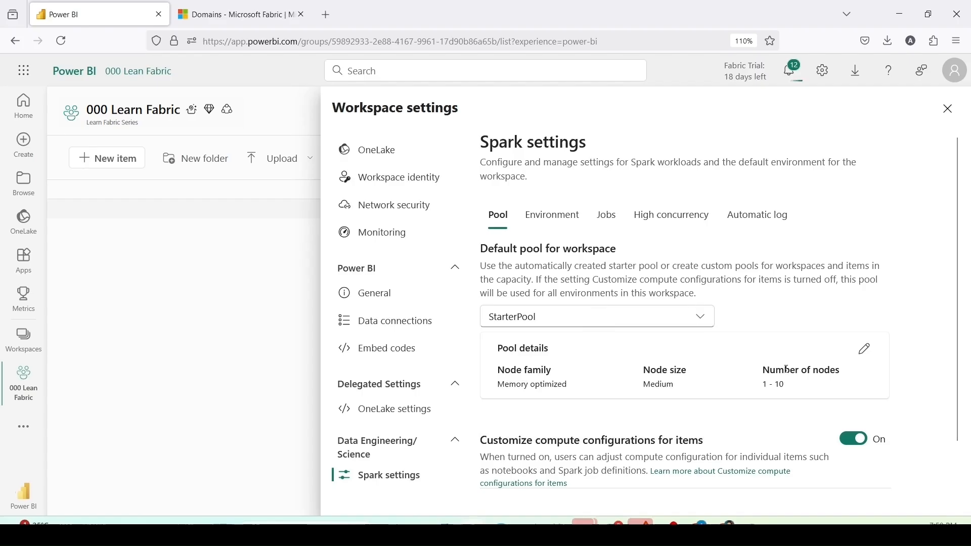
Step: Check the Spark Environment tab: default environment off, runtime 1.3 (Spark 3.5, Delta 3.2)
{"action": "left_click", "coordinate": [551, 215]}
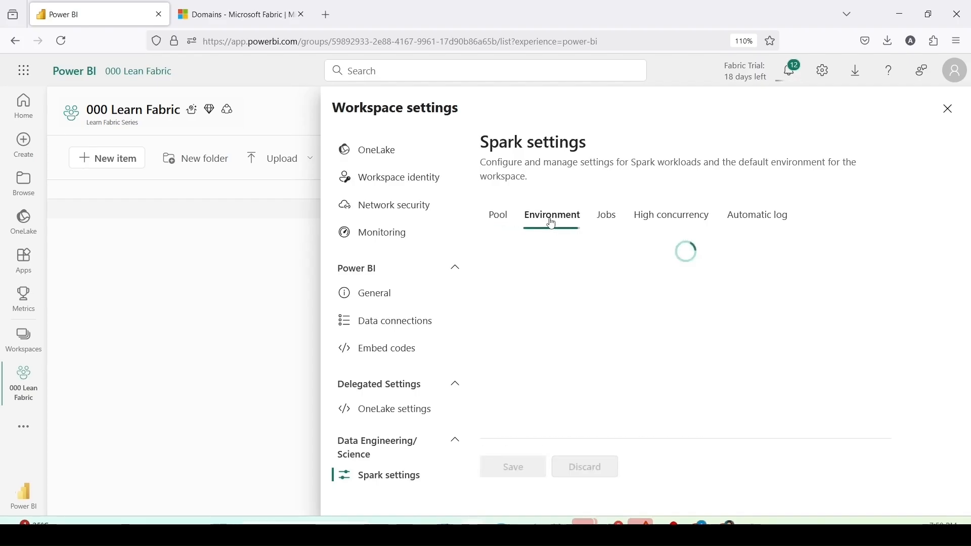
{"action": "left_click", "coordinate": [595, 402]}
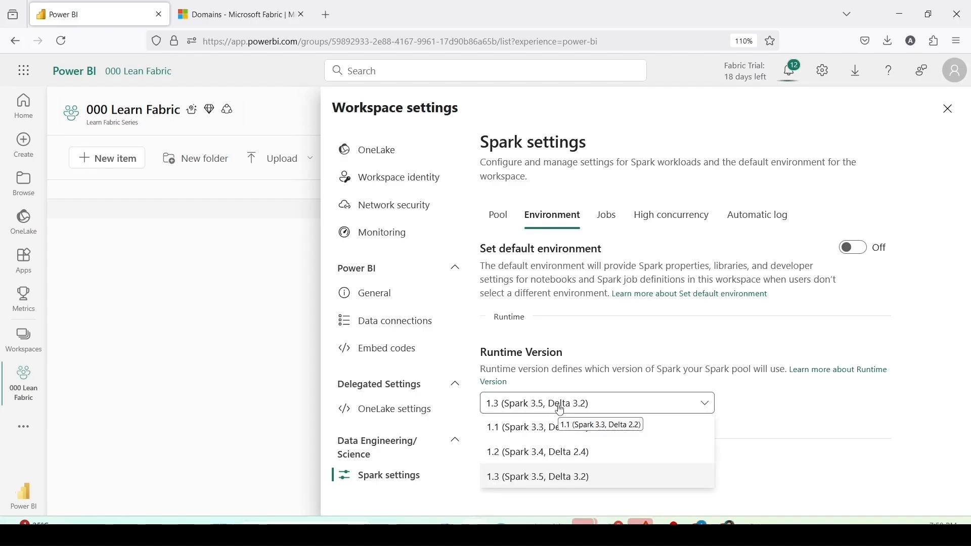
{"action": "left_click", "coordinate": [536, 476]}
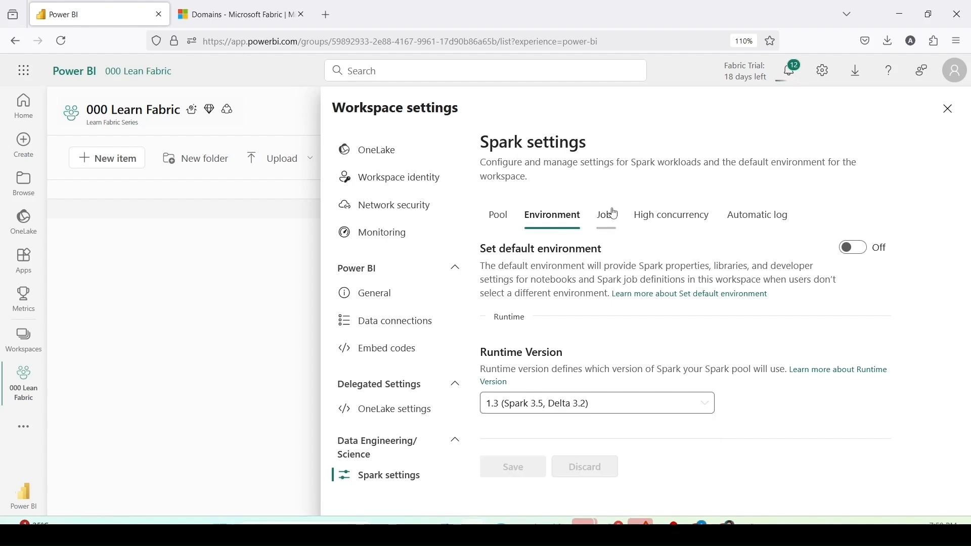
Step: View the Spark Jobs tab: reserved maximum cores off, 20-minute session timeout
{"action": "left_click", "coordinate": [605, 214]}
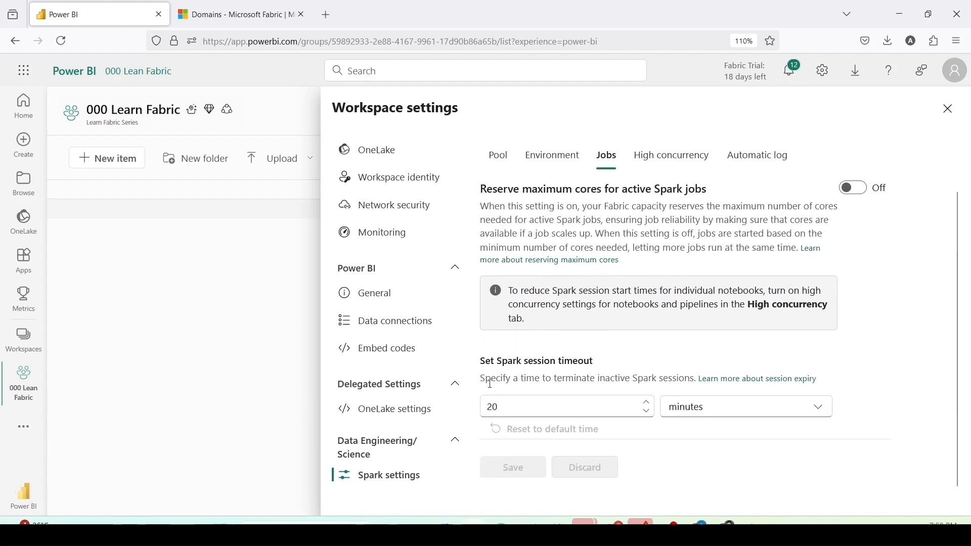
{"action": "mouse_move", "coordinate": [550, 398]}
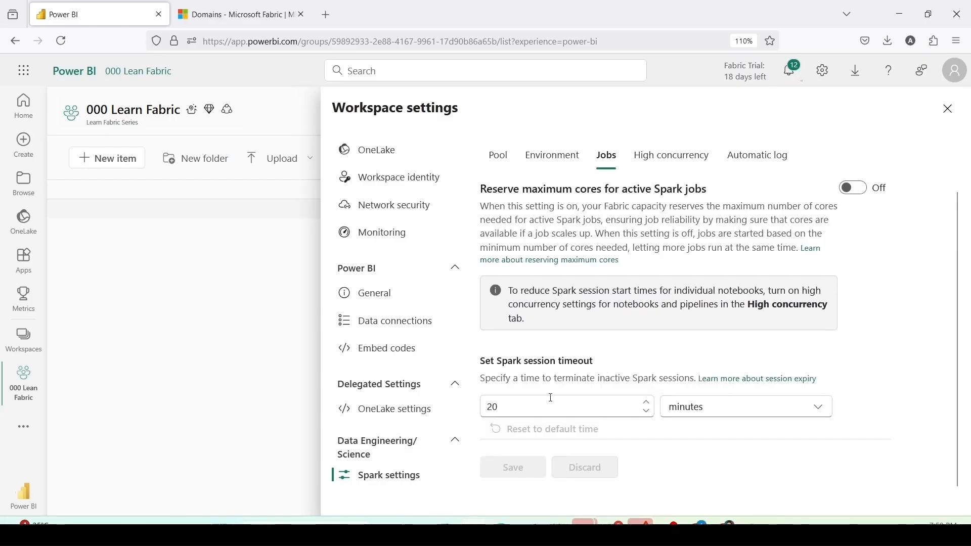
{"action": "scroll", "scroll_direction": "up", "scroll_amount": 3}
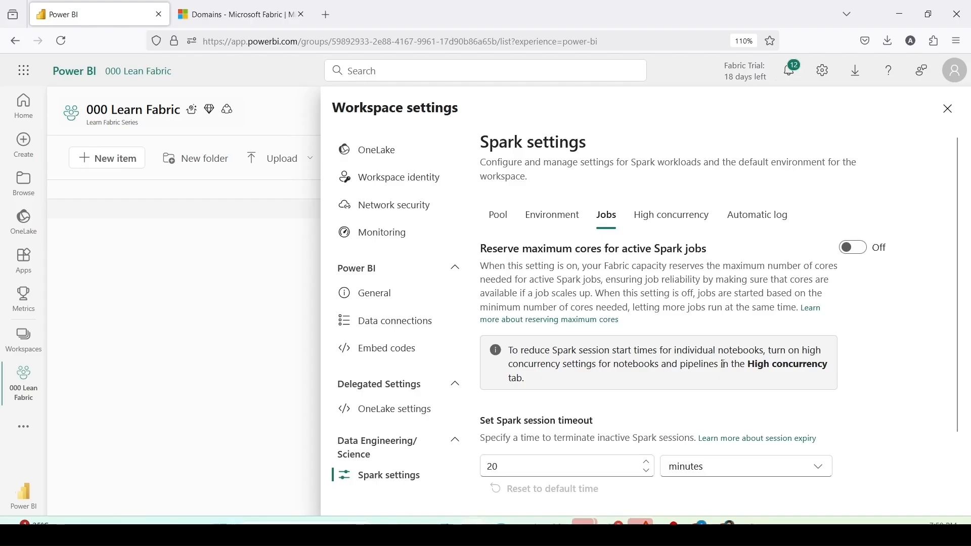
{"action": "mouse_move", "coordinate": [650, 383]}
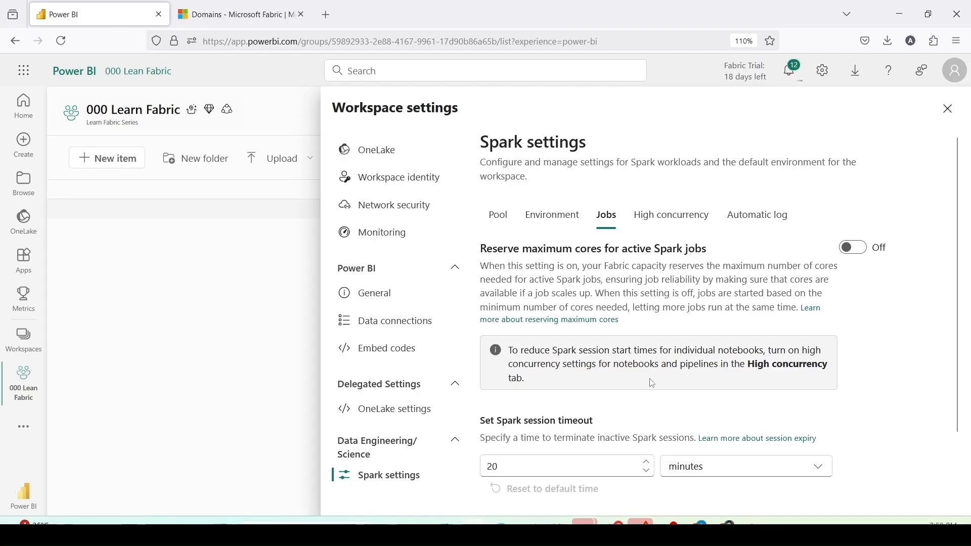
Step: View High concurrency: on for notebooks, off for pipelines running multiple notebooks
{"action": "left_click", "coordinate": [670, 214]}
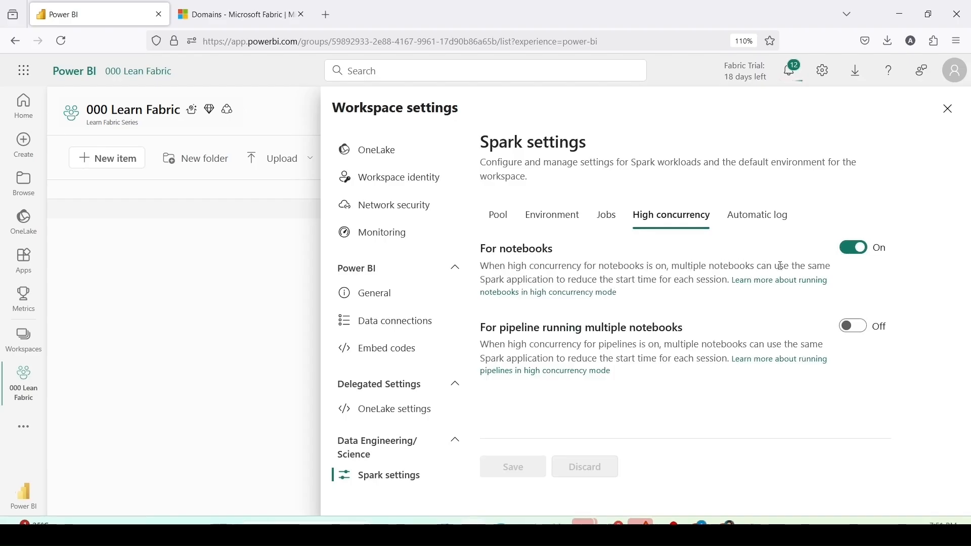
{"action": "mouse_move", "coordinate": [542, 279]}
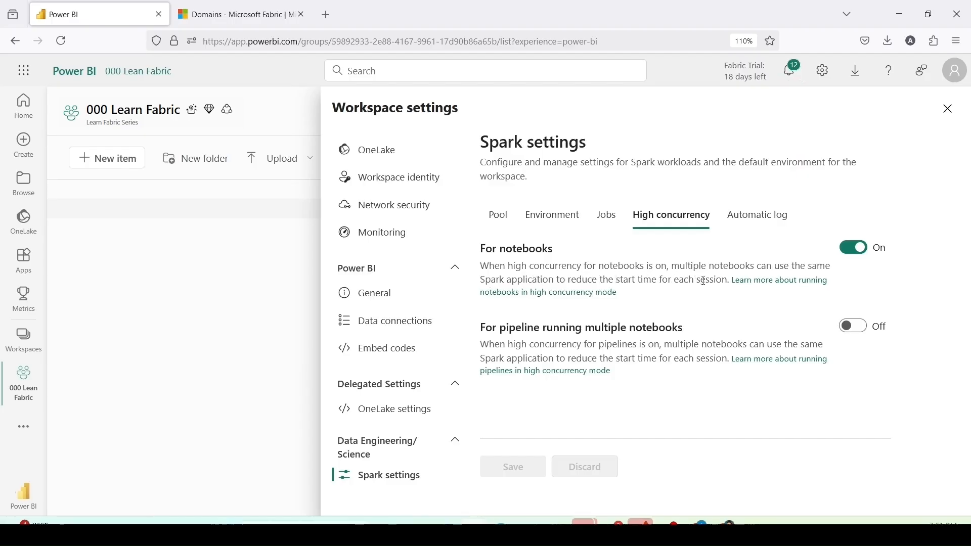
{"action": "mouse_move", "coordinate": [659, 313]}
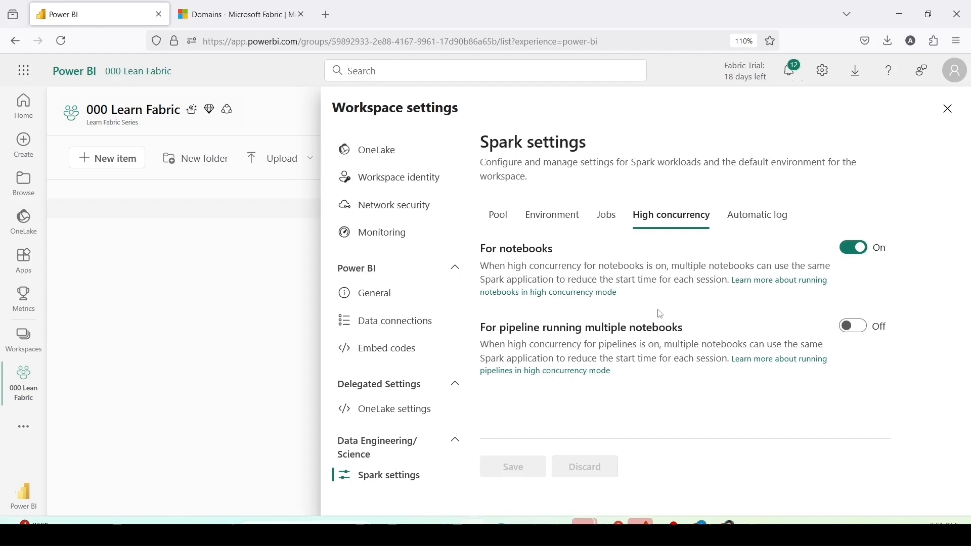
{"action": "mouse_move", "coordinate": [567, 346]}
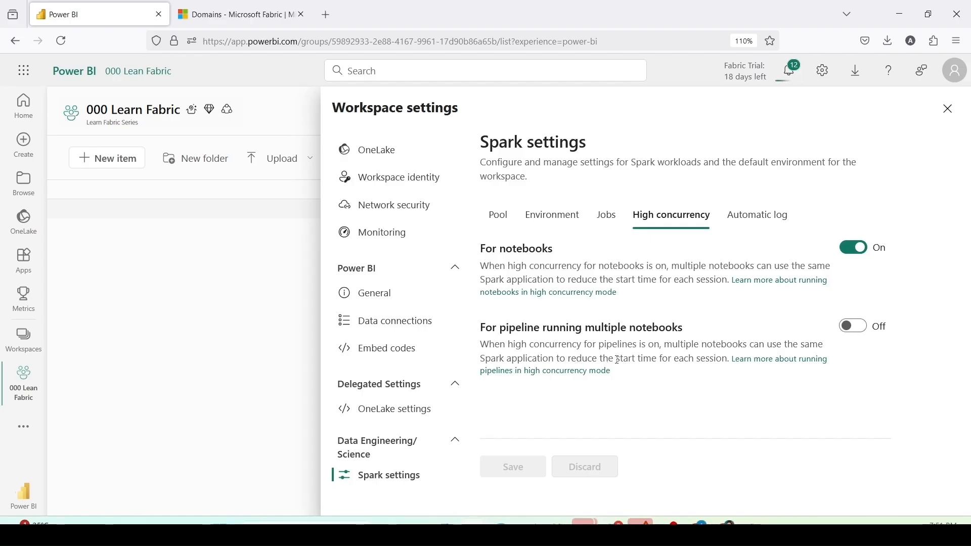
{"action": "mouse_move", "coordinate": [686, 331]}
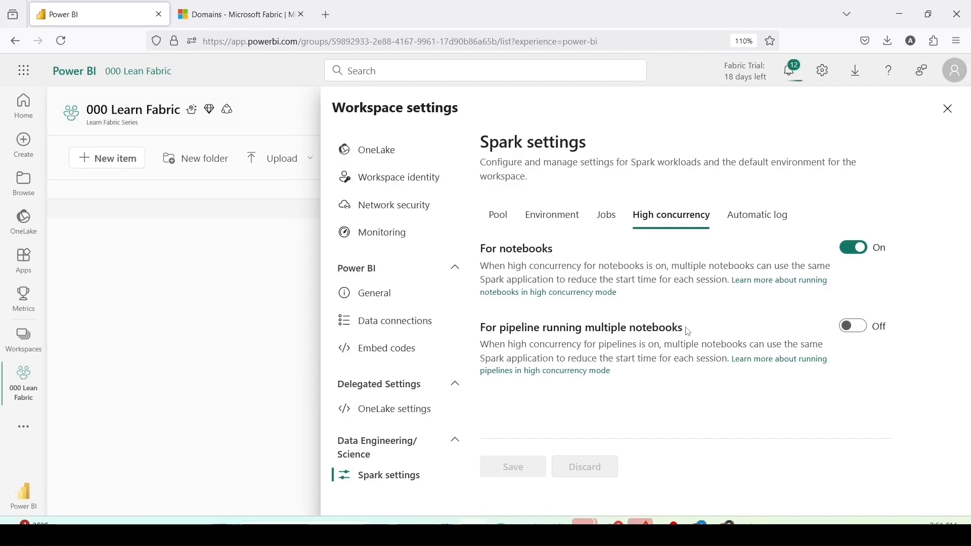
Step: Check the Automatic log tab with ML experiment auto-tracking on, then scroll the settings list
{"action": "left_click", "coordinate": [757, 215]}
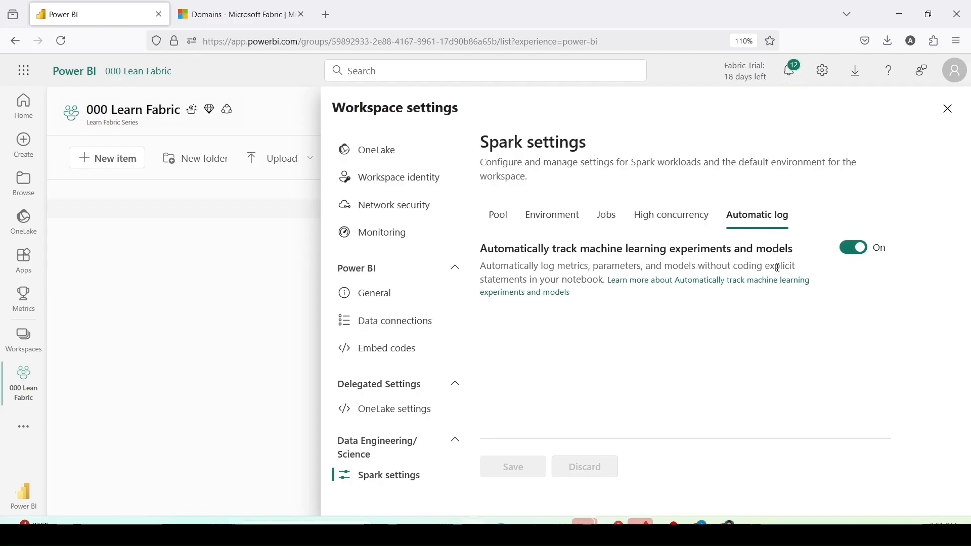
{"action": "mouse_move", "coordinate": [565, 275]}
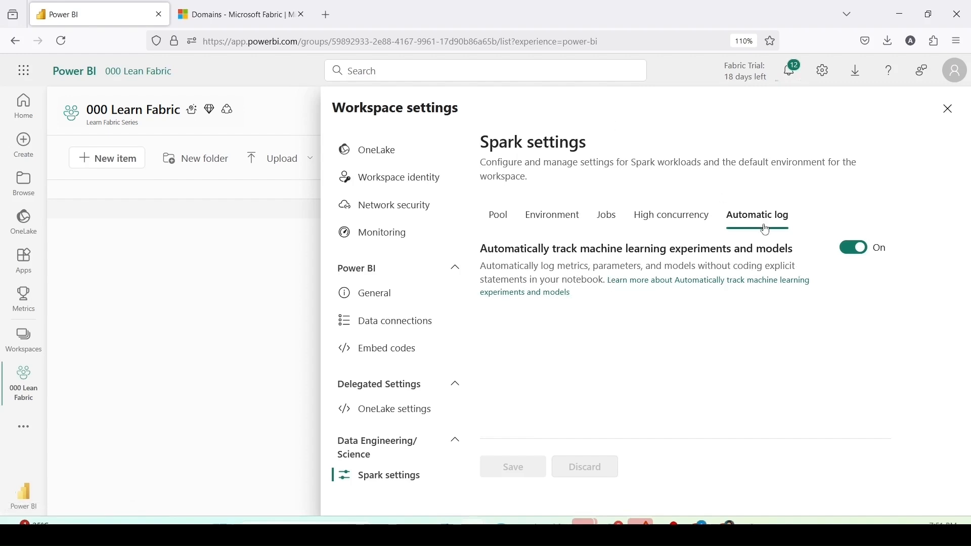
{"action": "mouse_move", "coordinate": [403, 447]}
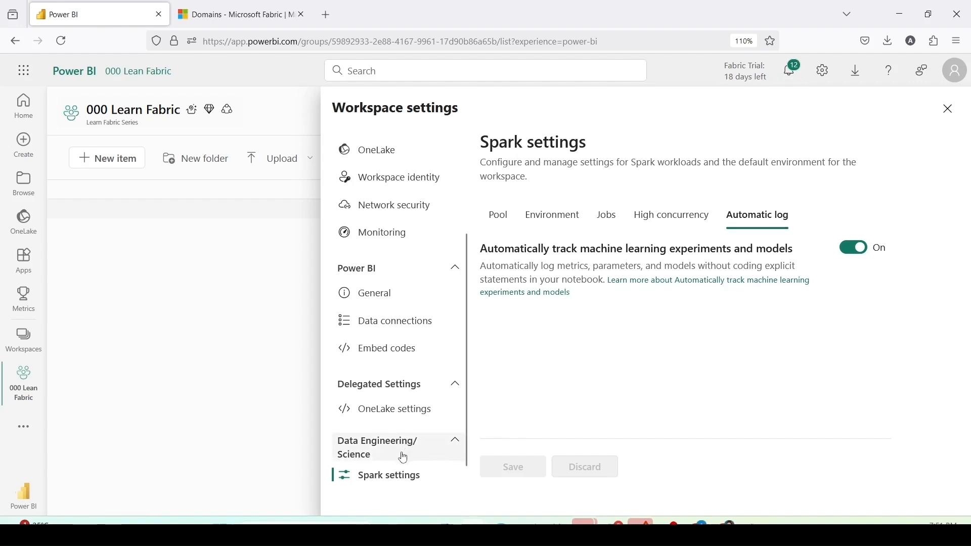
{"action": "scroll", "scroll_direction": "down", "scroll_amount": 3}
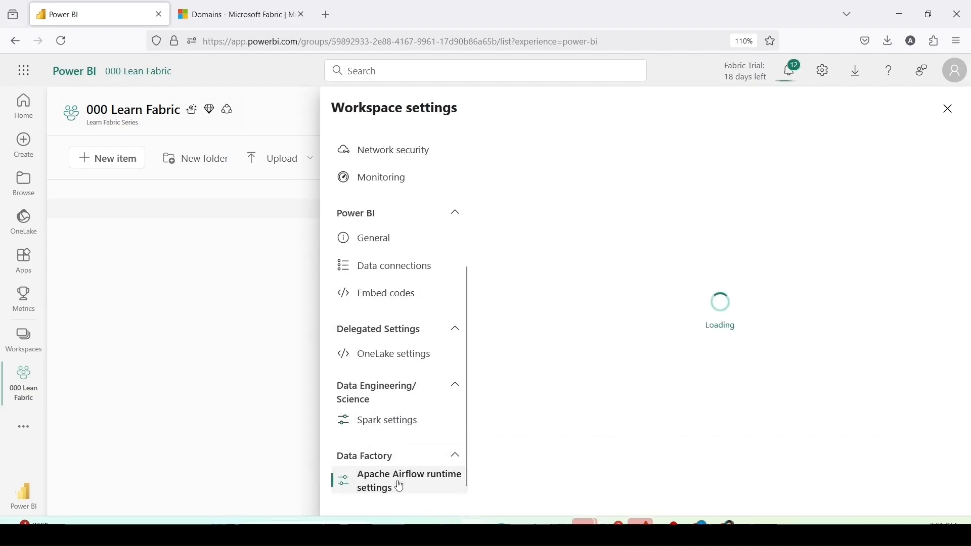
Step: Open Apache Airflow runtime settings, with Starter Pool as default and 0 extra nodes
{"action": "left_click", "coordinate": [408, 480]}
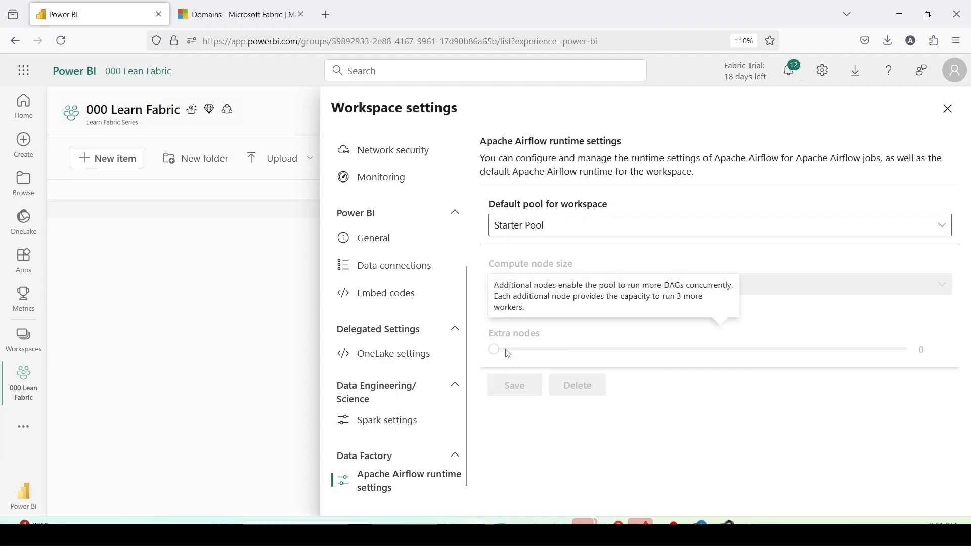
{"action": "mouse_move", "coordinate": [588, 148]}
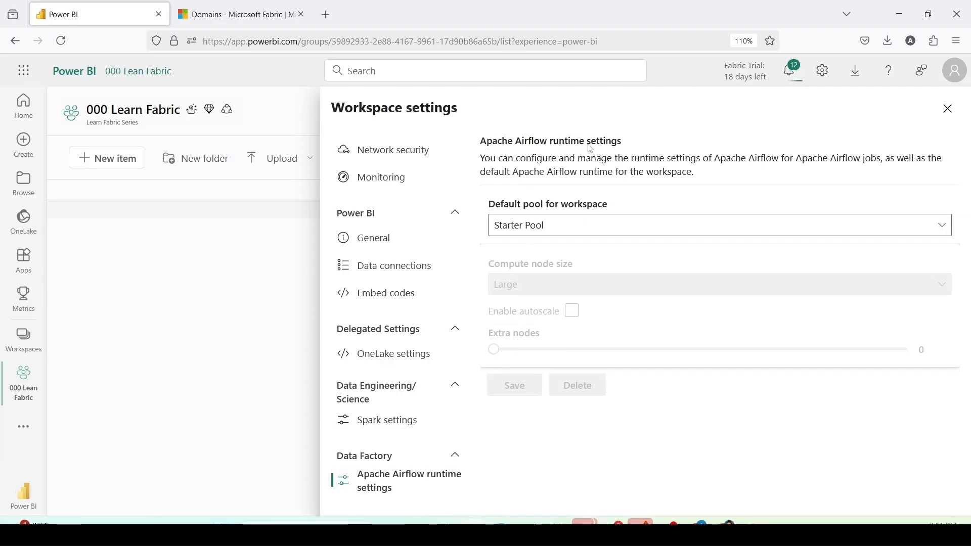
{"action": "mouse_move", "coordinate": [504, 167]}
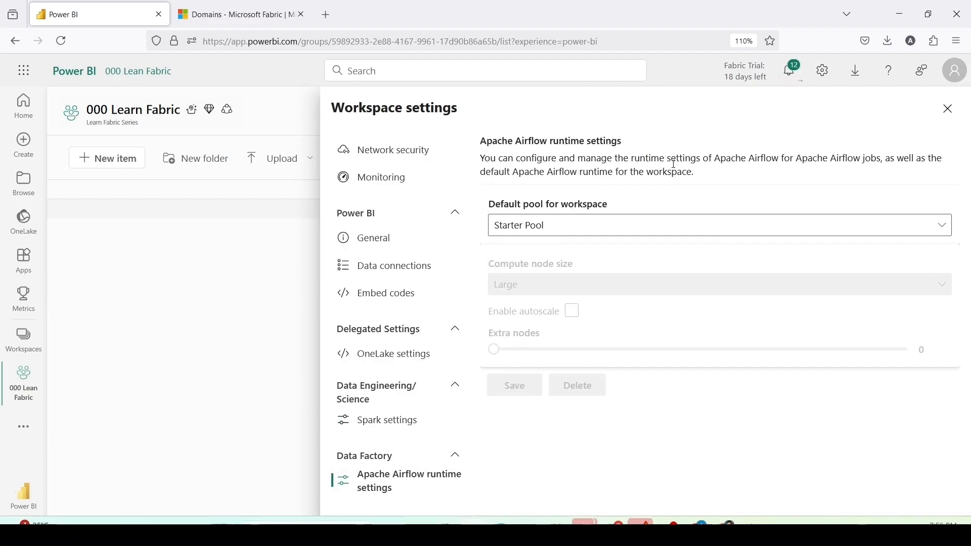
{"action": "mouse_move", "coordinate": [802, 161]}
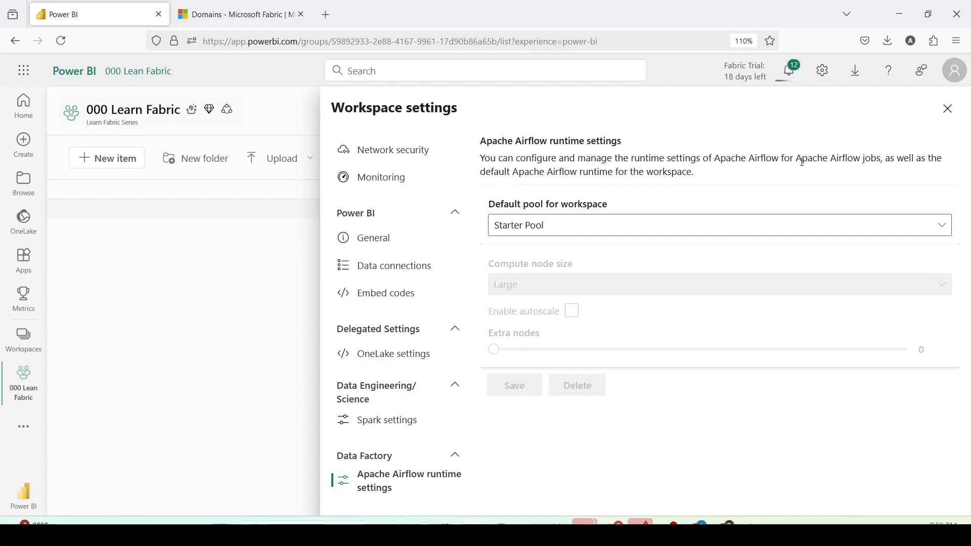
{"action": "mouse_move", "coordinate": [900, 160]}
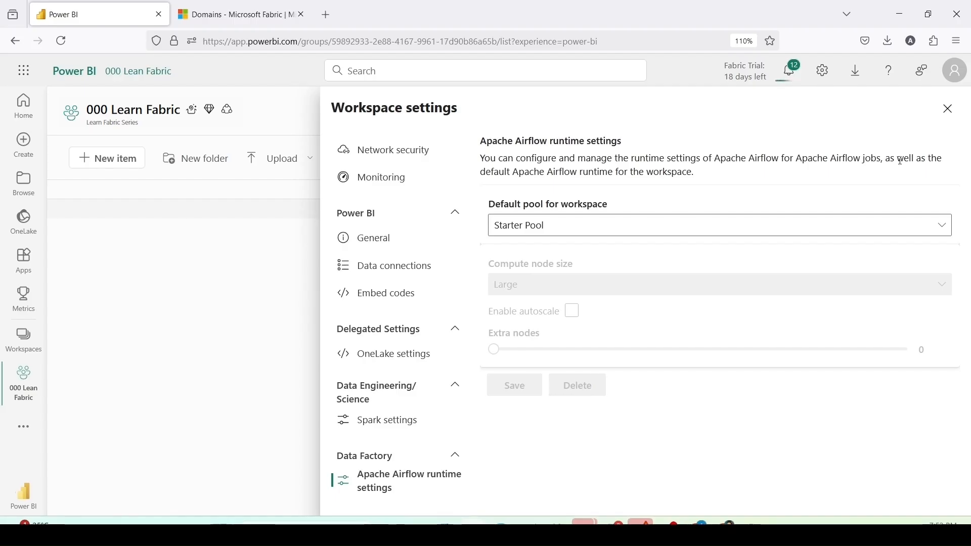
{"action": "mouse_move", "coordinate": [575, 173]}
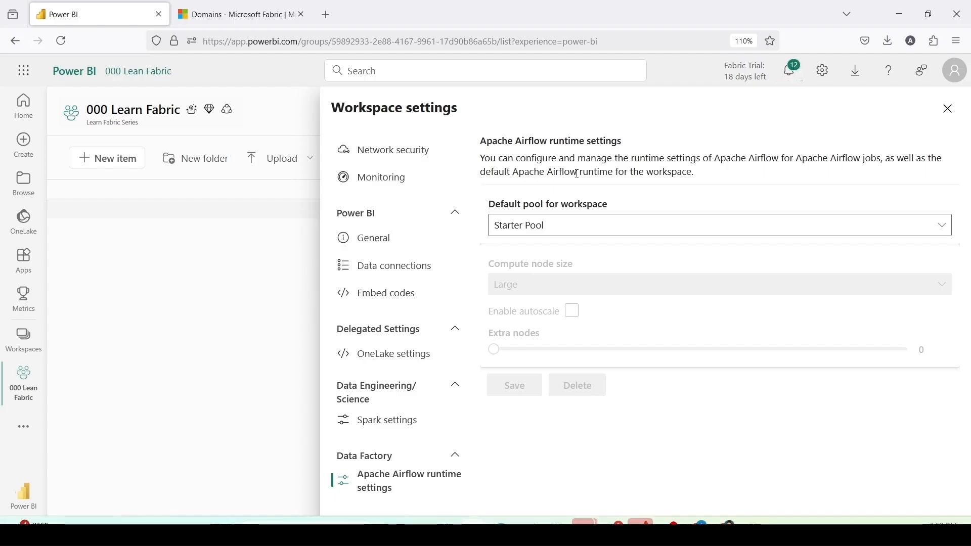
{"action": "mouse_move", "coordinate": [578, 224]}
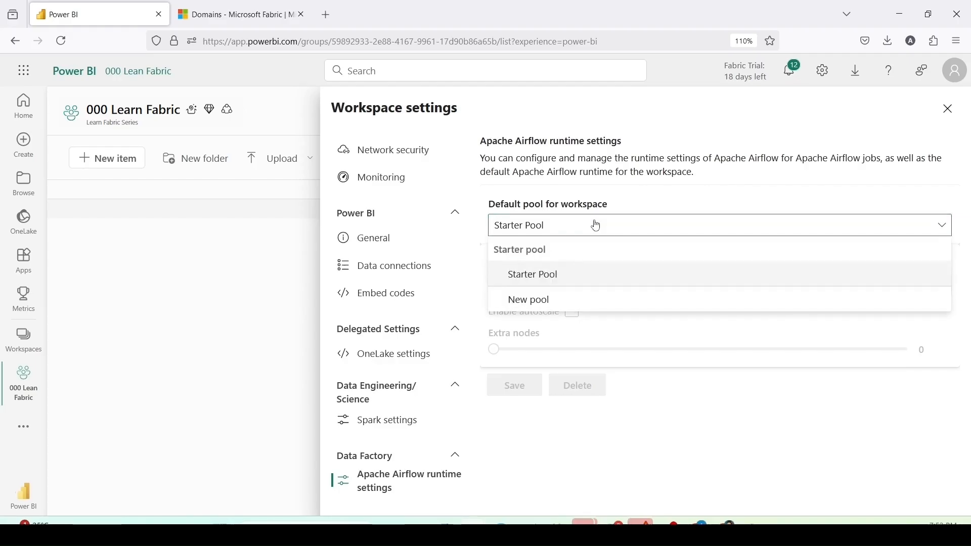
{"action": "mouse_move", "coordinate": [579, 294]}
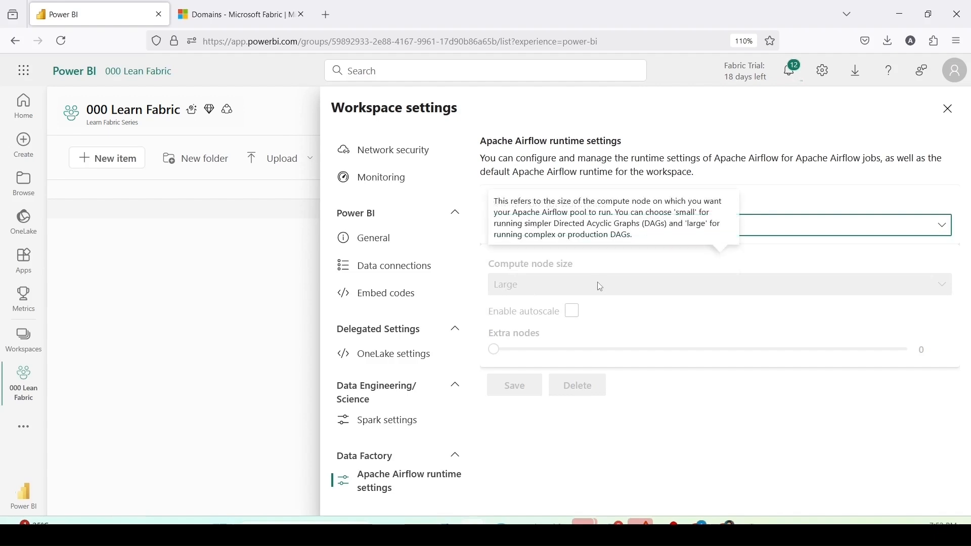
{"action": "mouse_move", "coordinate": [874, 260]}
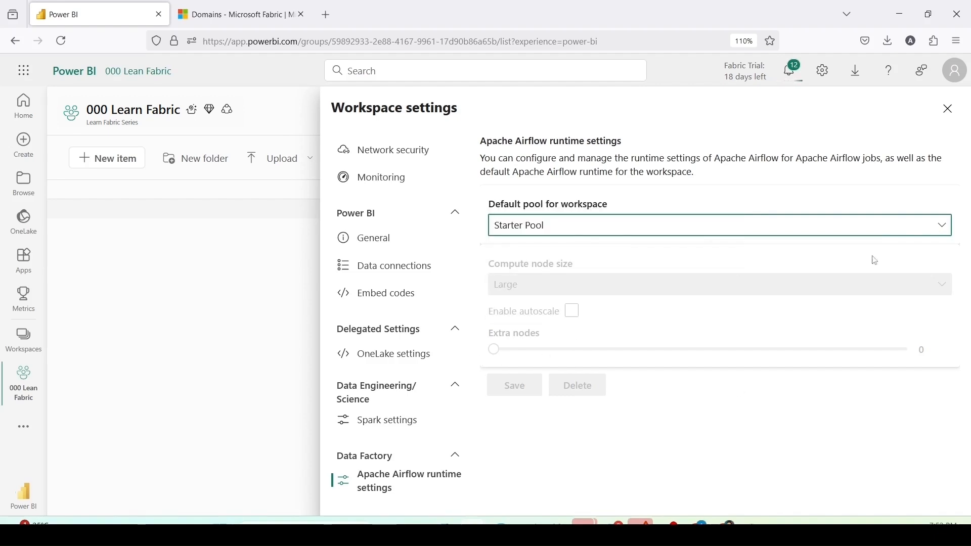
{"action": "mouse_move", "coordinate": [671, 351]}
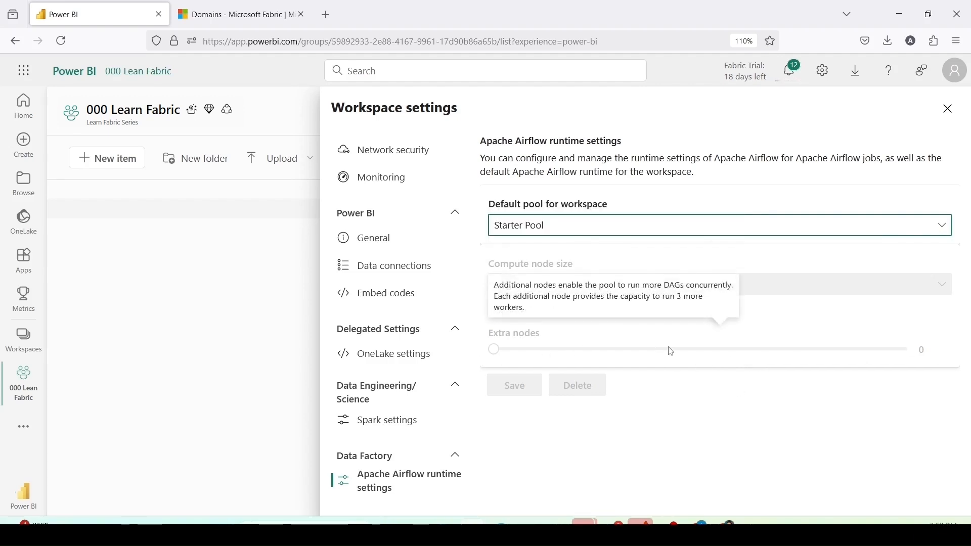
Step: Close the Workspace settings pane, returning to the empty 000 Learn Fabric workspace
{"action": "left_click", "coordinate": [949, 109]}
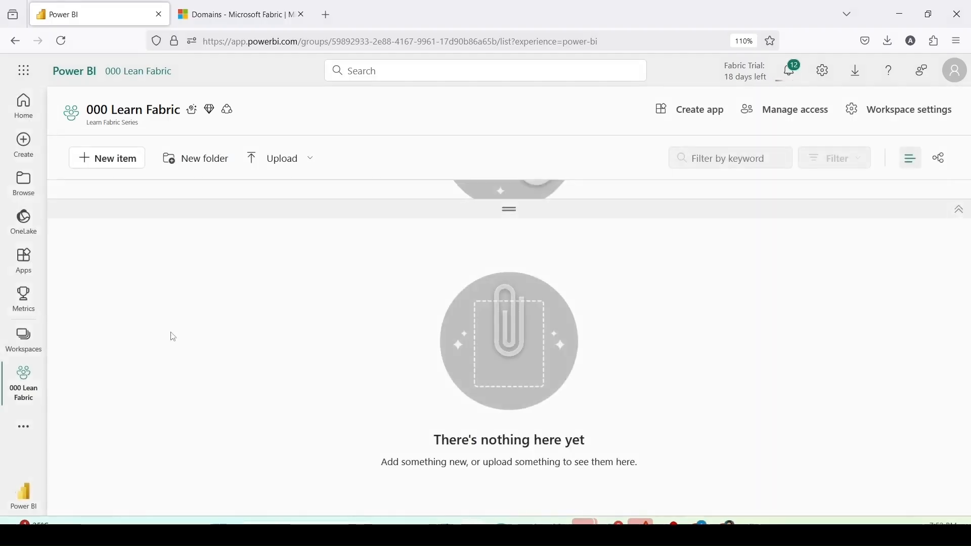
{"action": "mouse_move", "coordinate": [370, 267]}
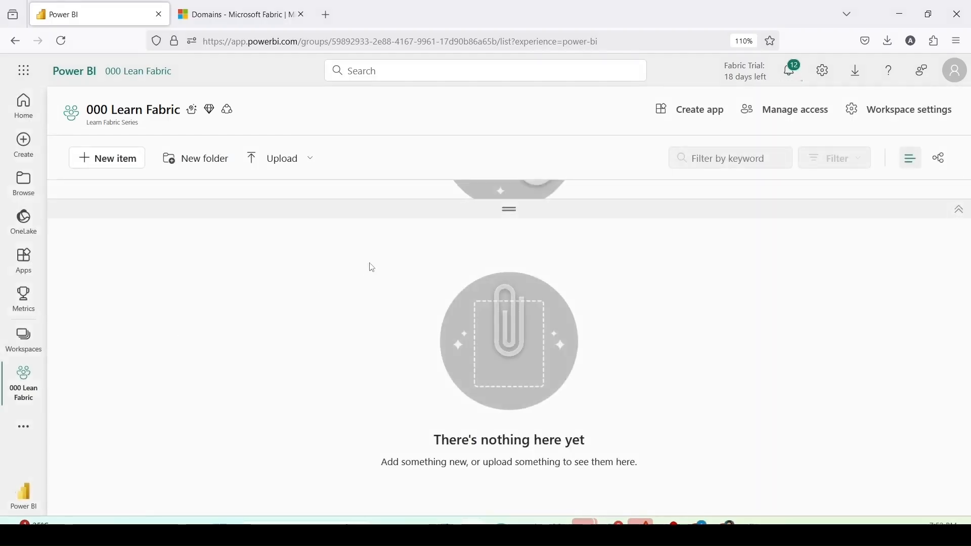